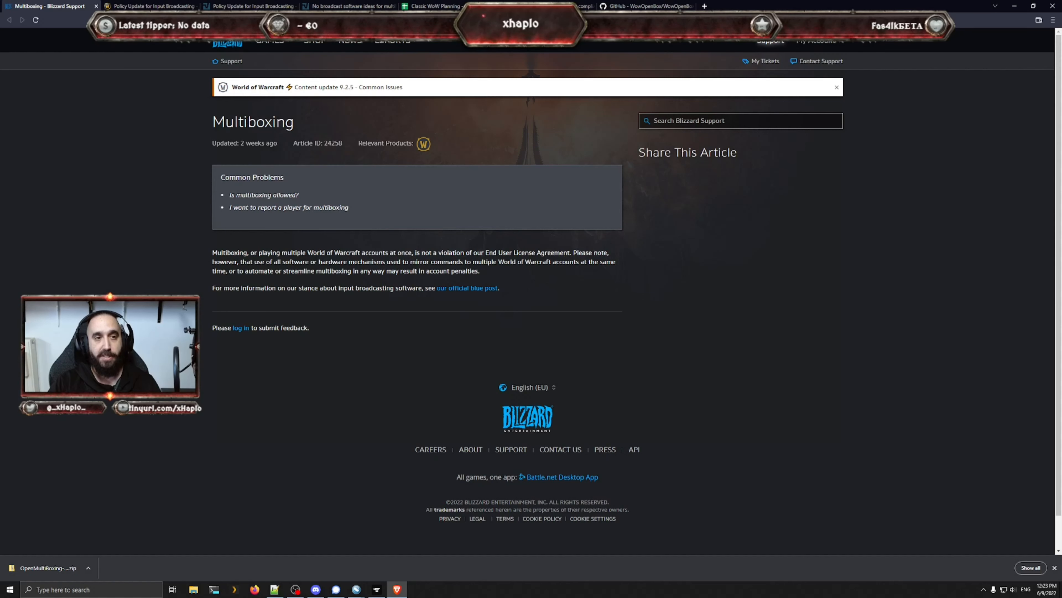
pyautogui.moveTo(576, 290)
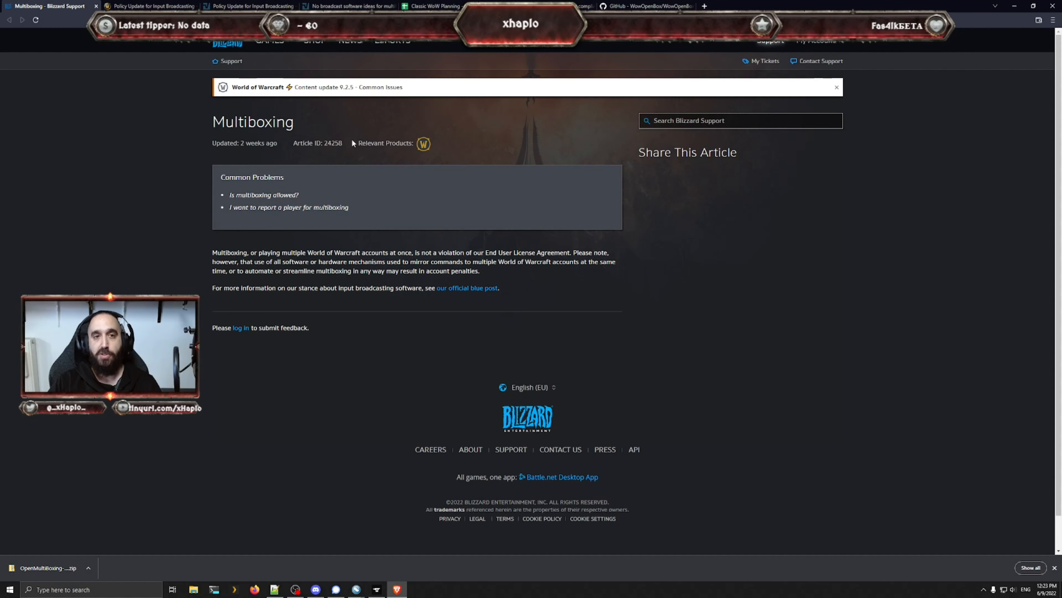
# Step: Switch from the Blizzard multiboxing article to the Classic WoW Planning spreadsheet
pyautogui.click(431, 6)
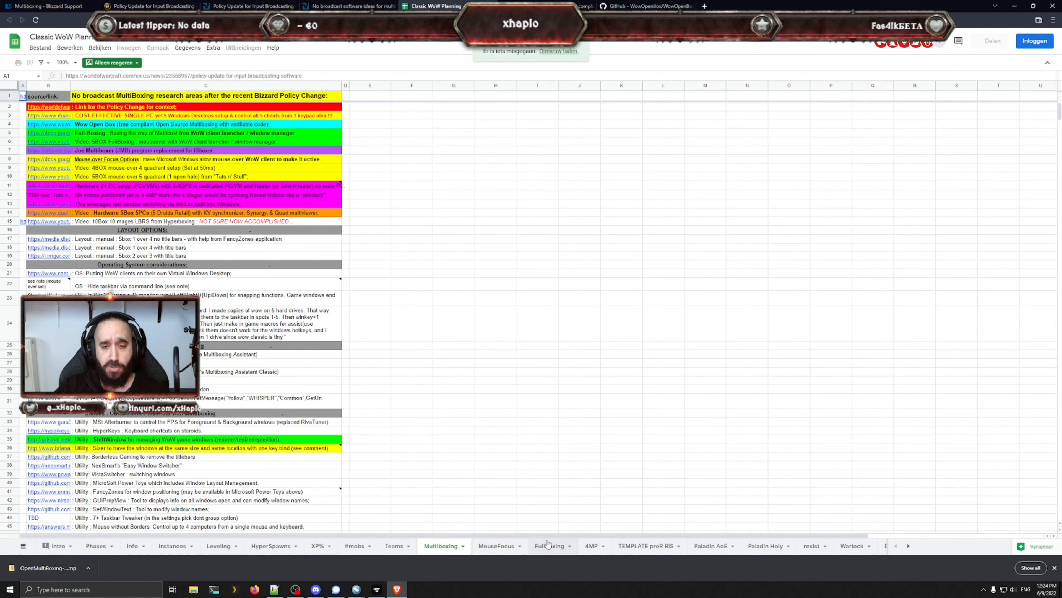
# Step: Show the MouseFocus sheet with the Windows mouse-over focus notes, via the client launcher sheet
pyautogui.click(552, 546)
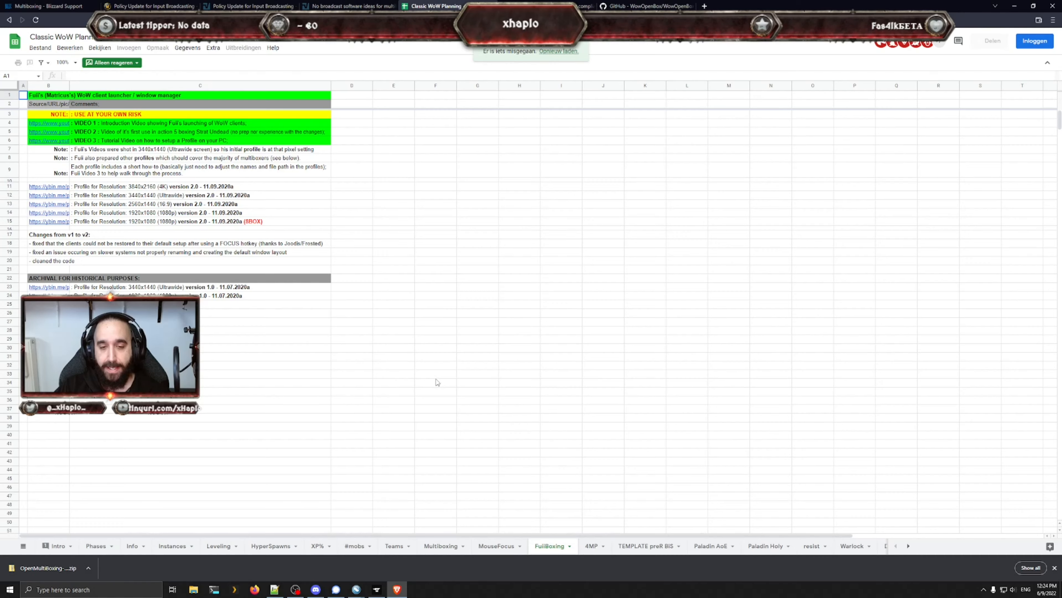
pyautogui.click(497, 546)
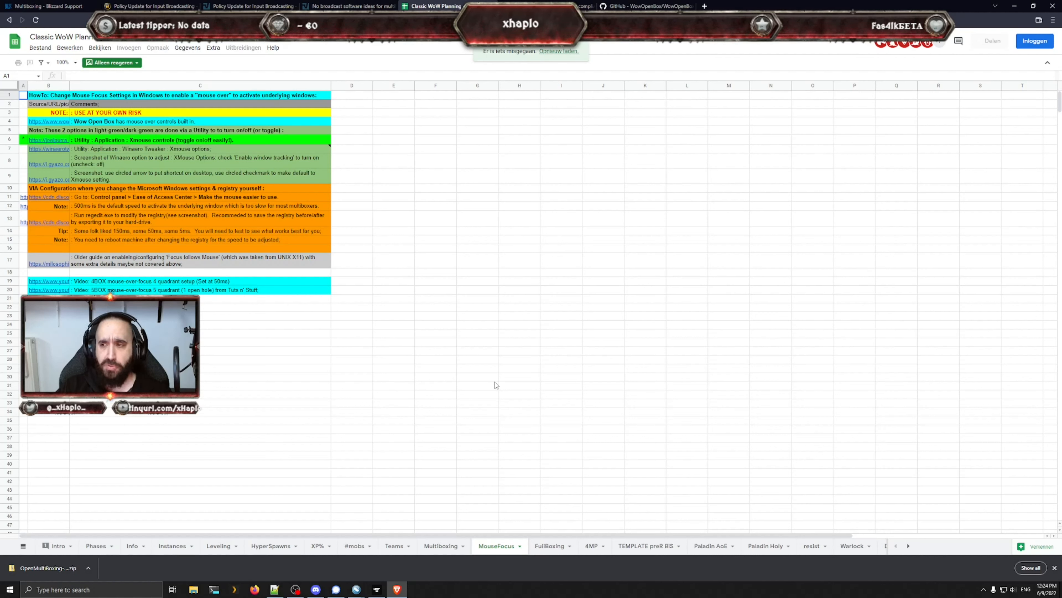
pyautogui.moveTo(462, 400)
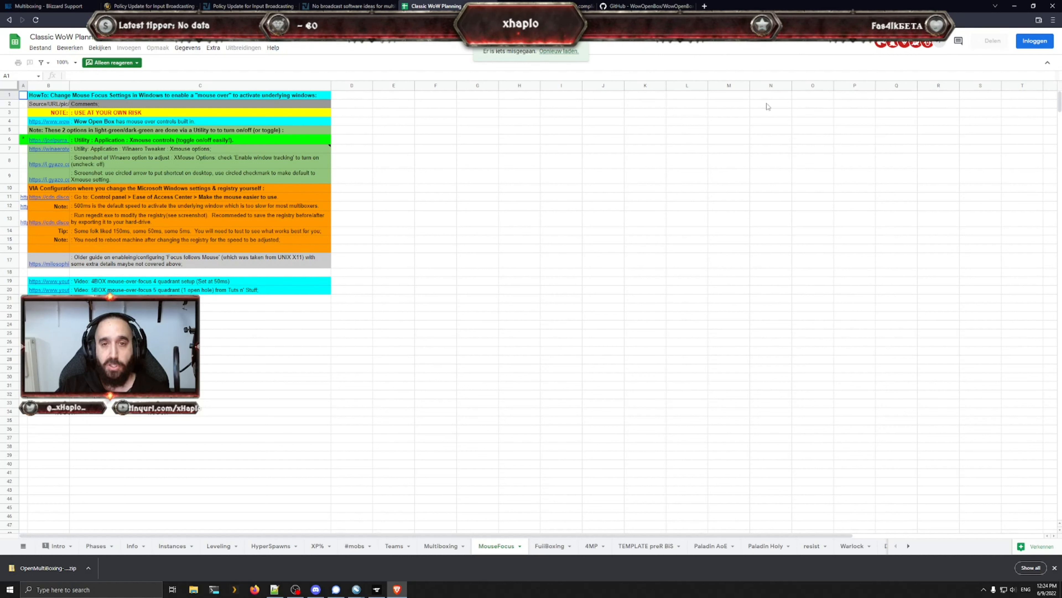
pyautogui.moveTo(906, 162)
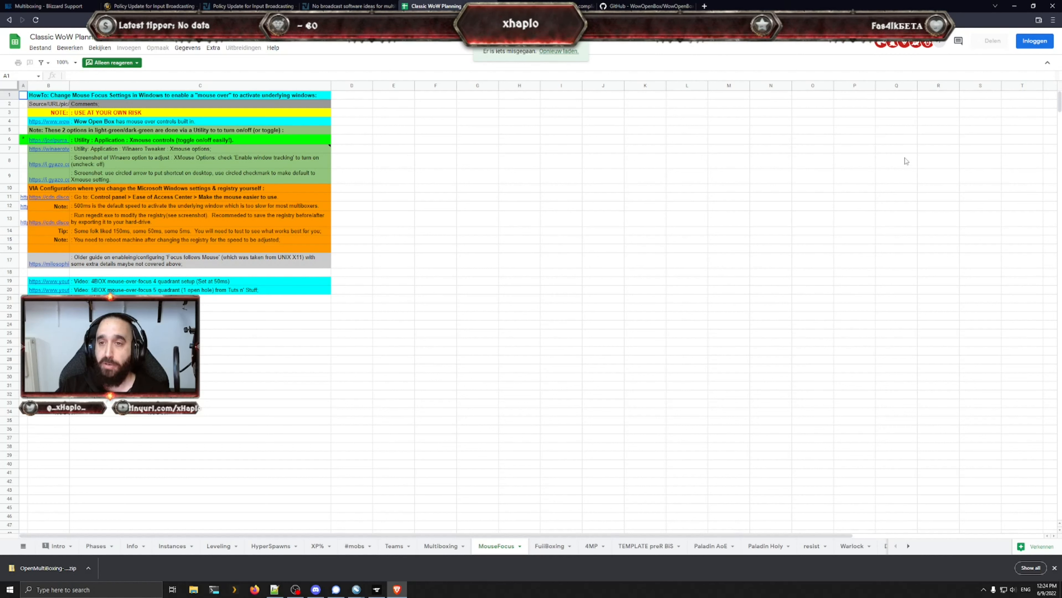
pyautogui.moveTo(521, 314)
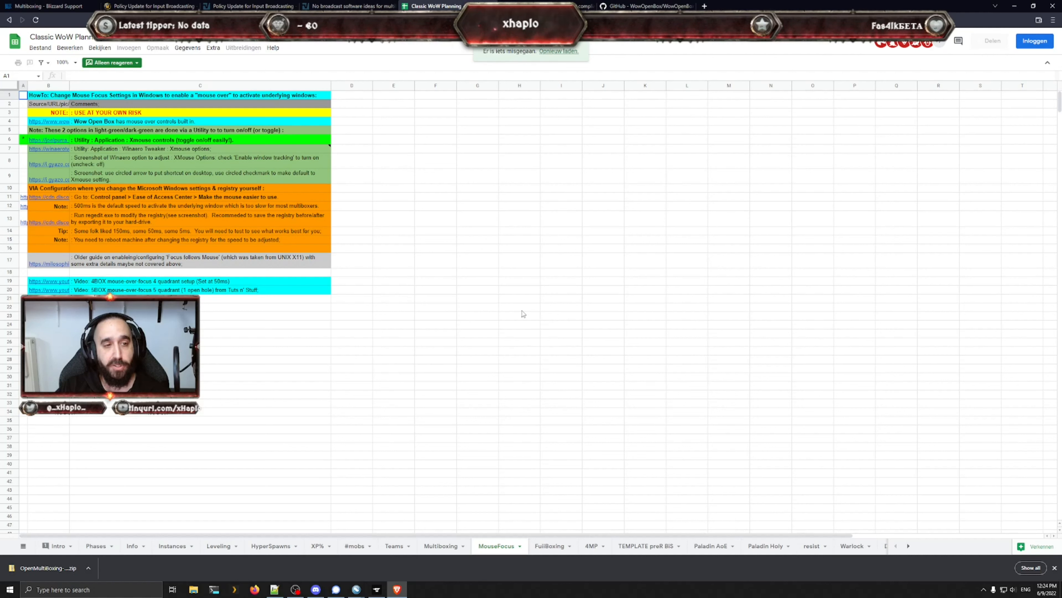
pyautogui.click(519, 307)
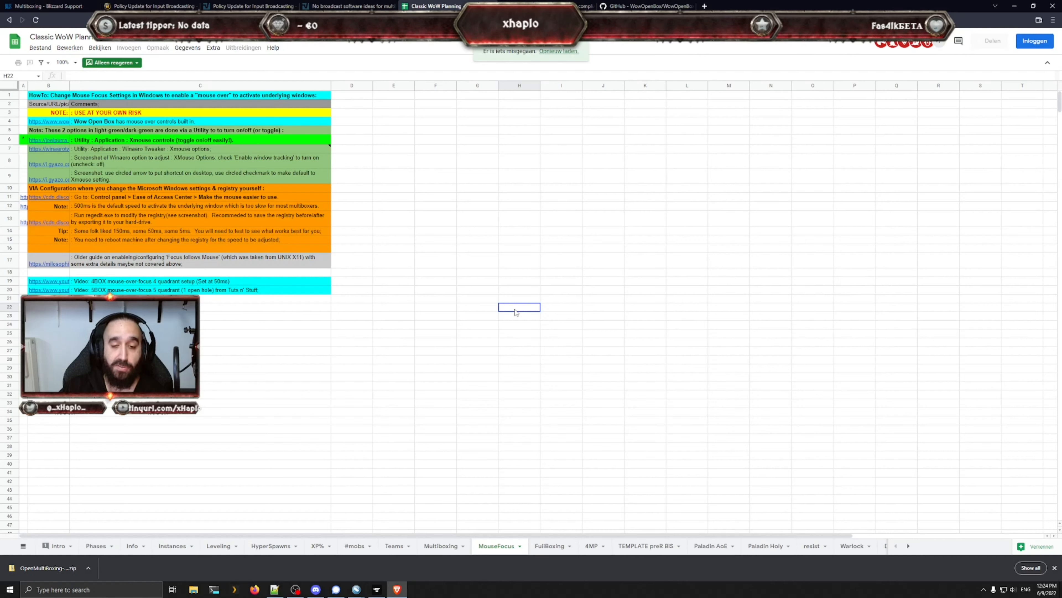
# Step: Launch Control Panel from the Run prompt with the command 'control'
pyautogui.press('Win+r')
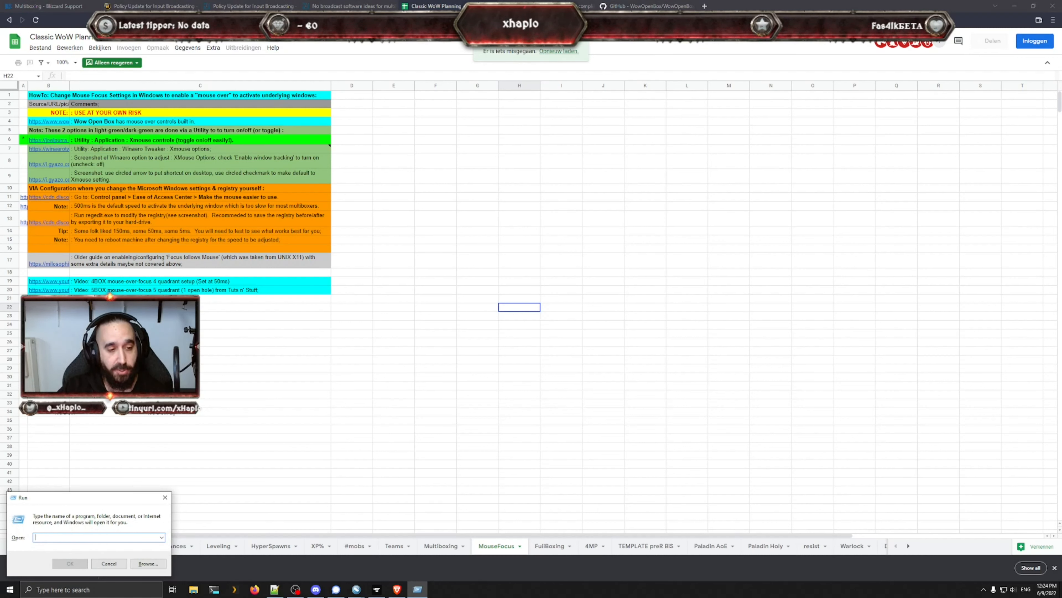
pyautogui.write('control')
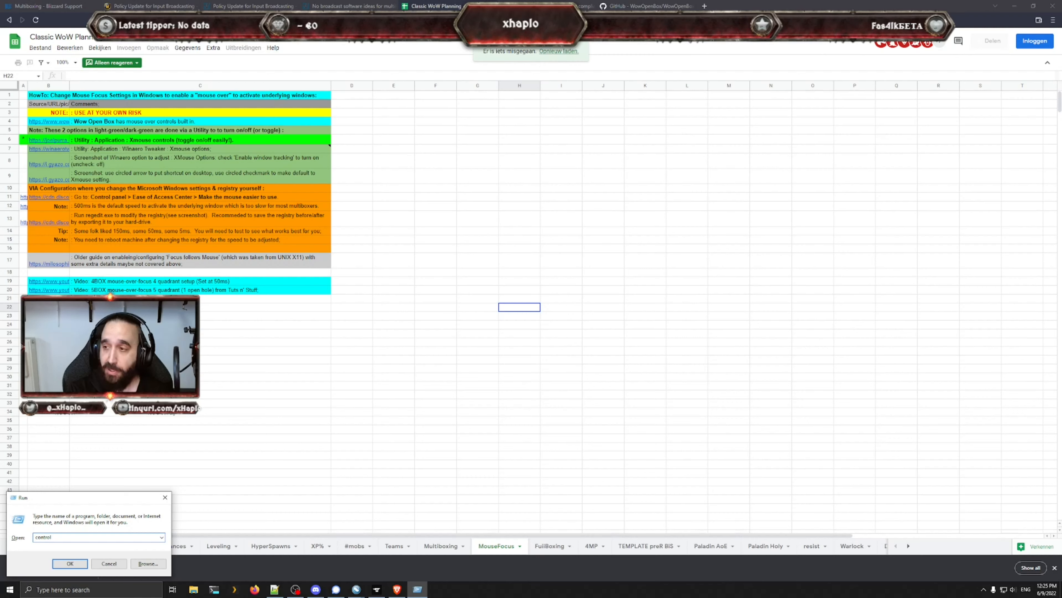
pyautogui.click(69, 563)
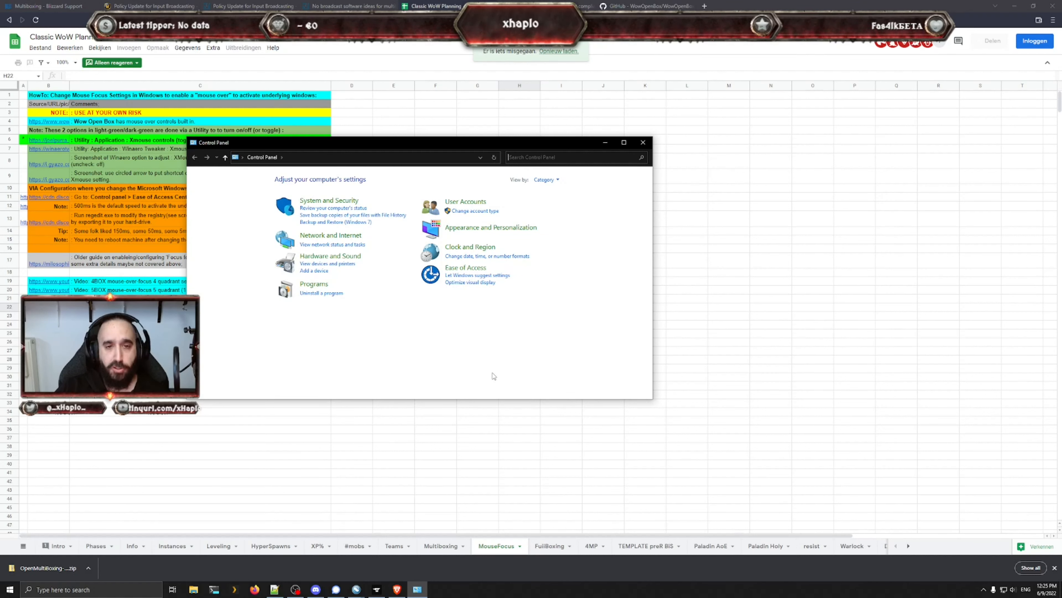
pyautogui.moveTo(465, 267)
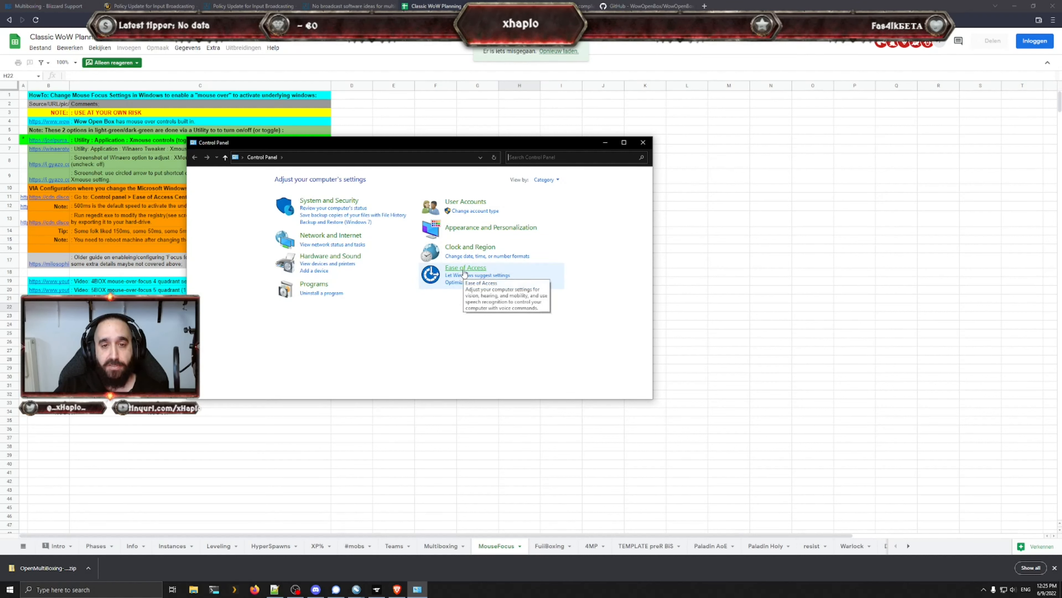
# Step: Navigate Ease of Access > Ease of Access Center > Make the mouse easier to use
pyautogui.click(465, 267)
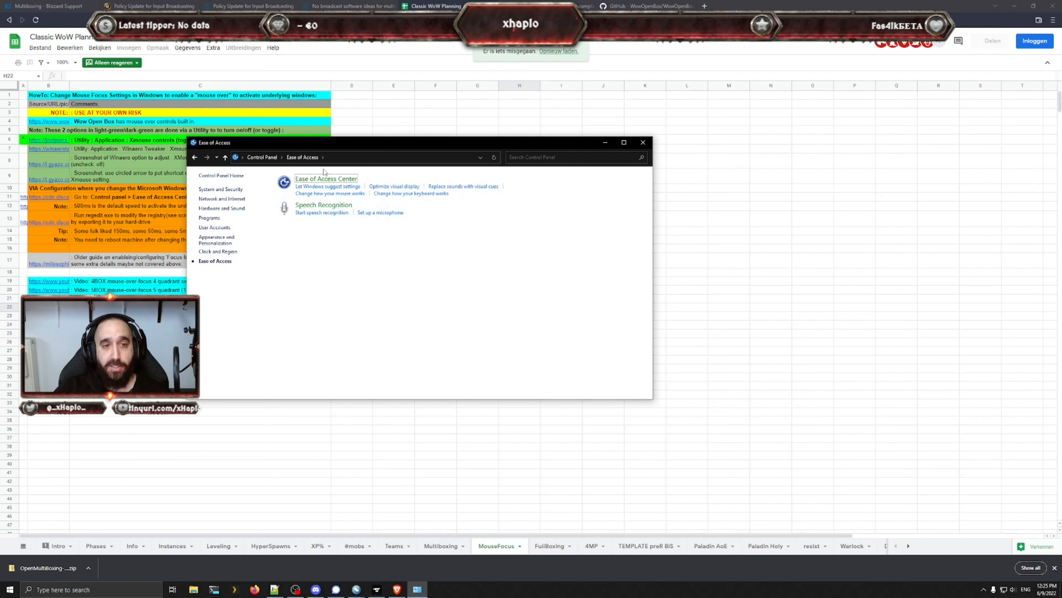
pyautogui.click(325, 179)
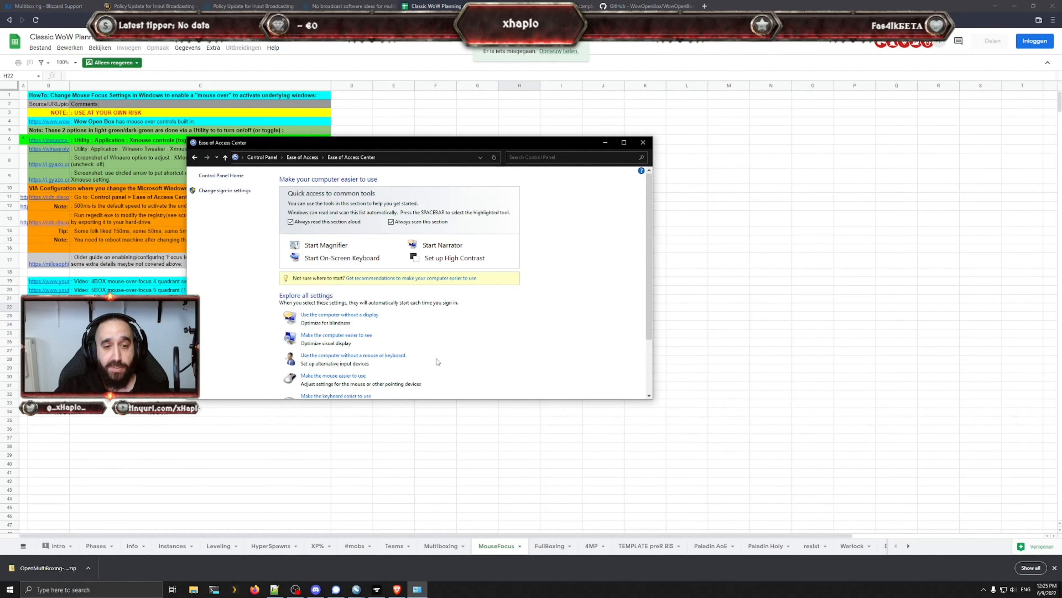
pyautogui.moveTo(332, 375)
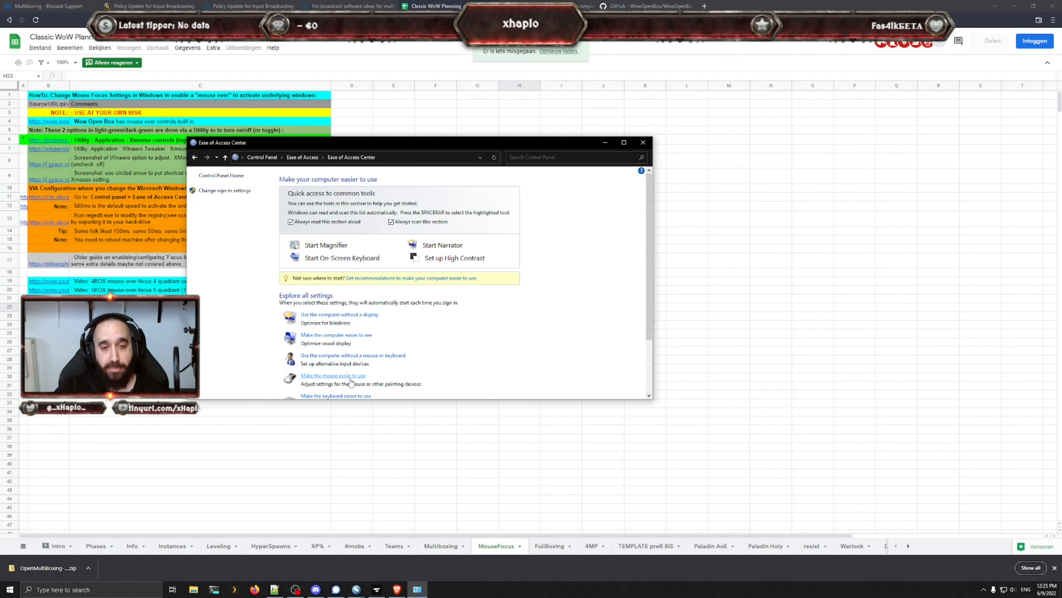
pyautogui.click(333, 375)
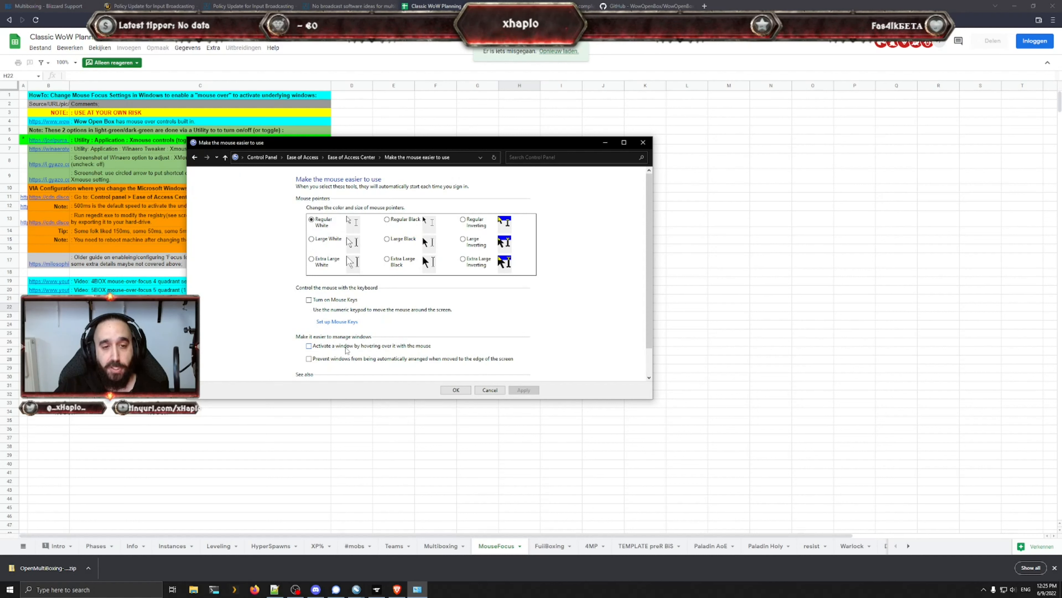
pyautogui.moveTo(371, 352)
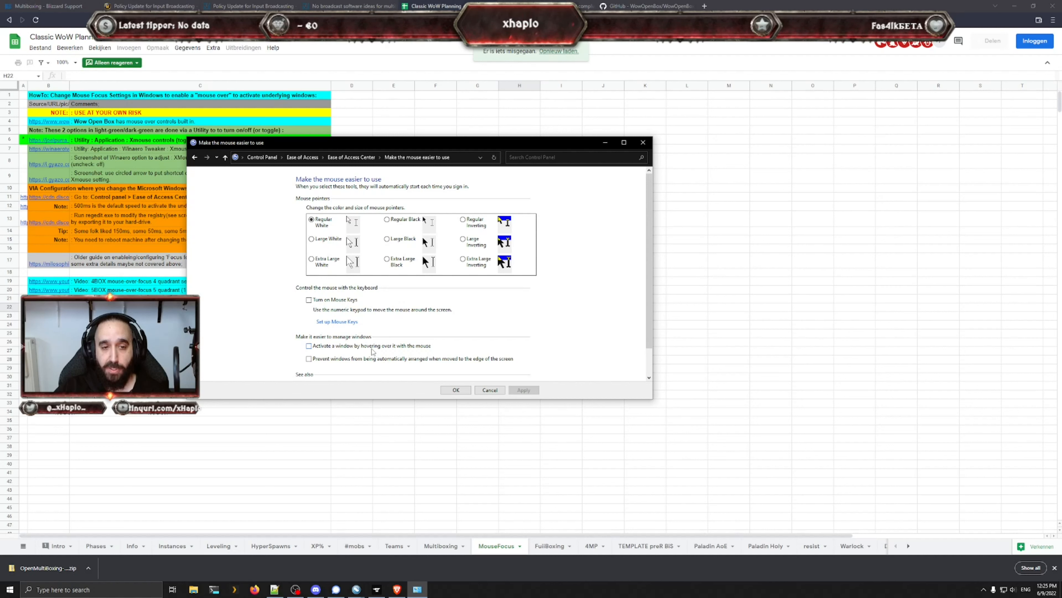
pyautogui.click(309, 345)
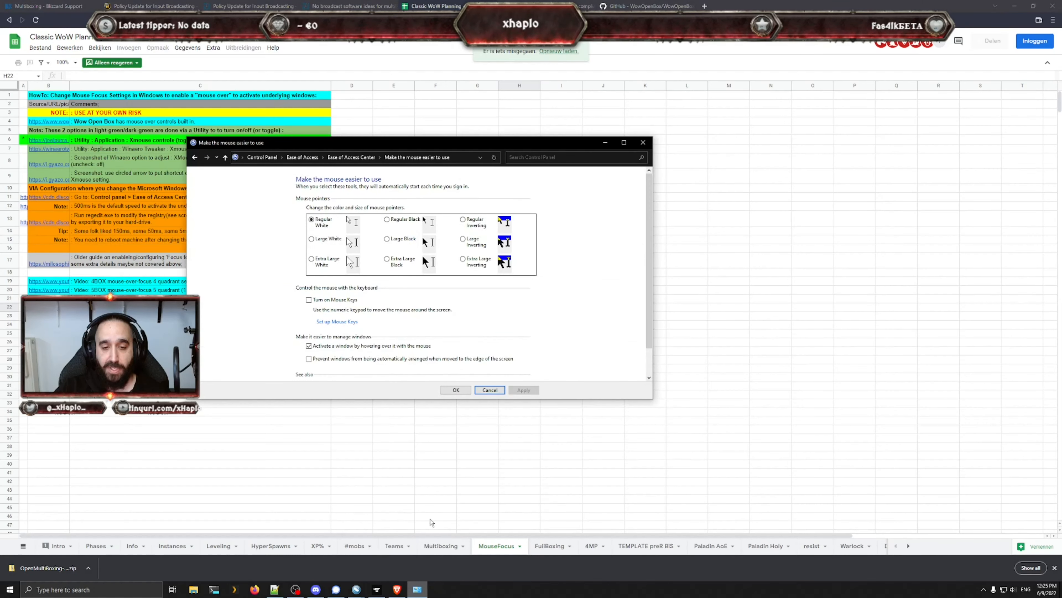
pyautogui.moveTo(678, 296)
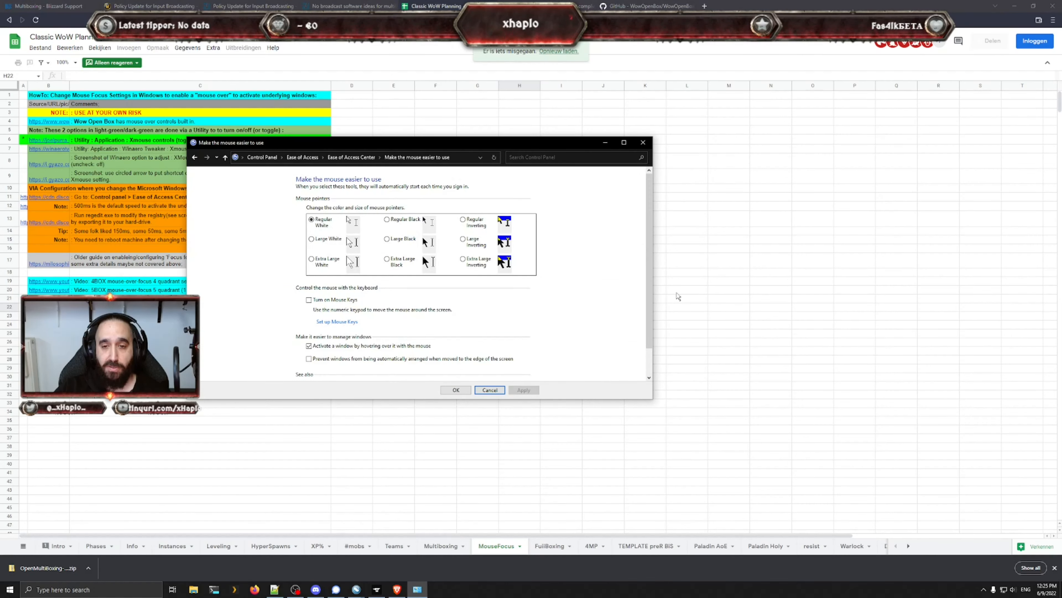
pyautogui.click(489, 389)
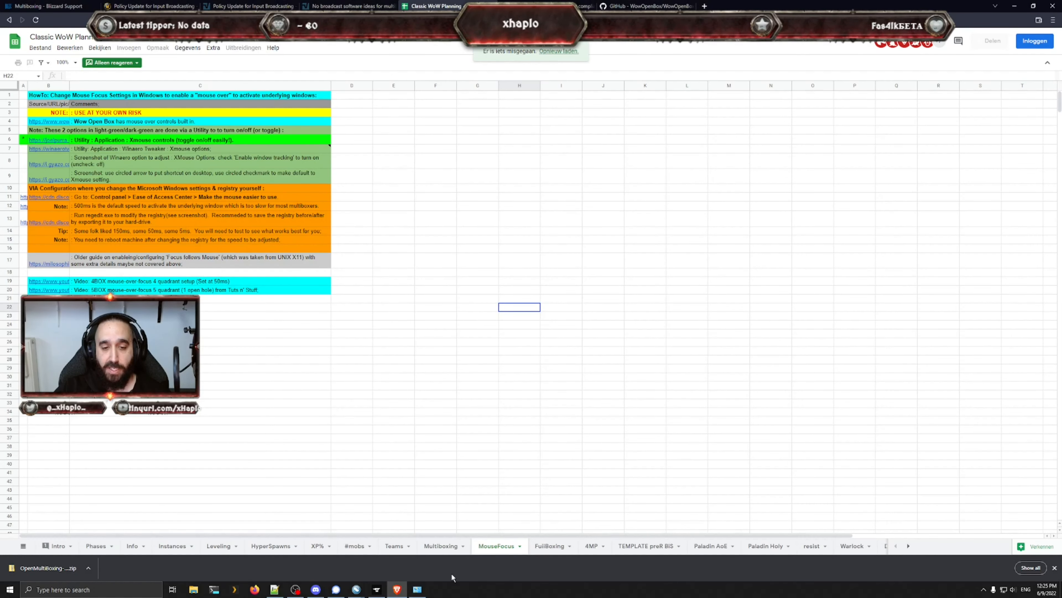
pyautogui.click(417, 589)
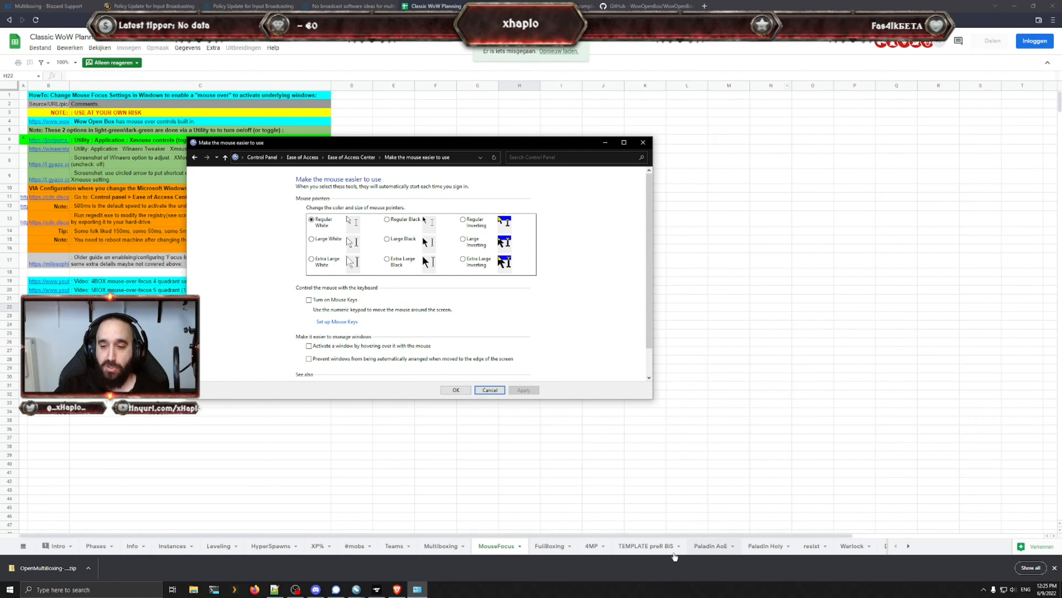
pyautogui.moveTo(879, 513)
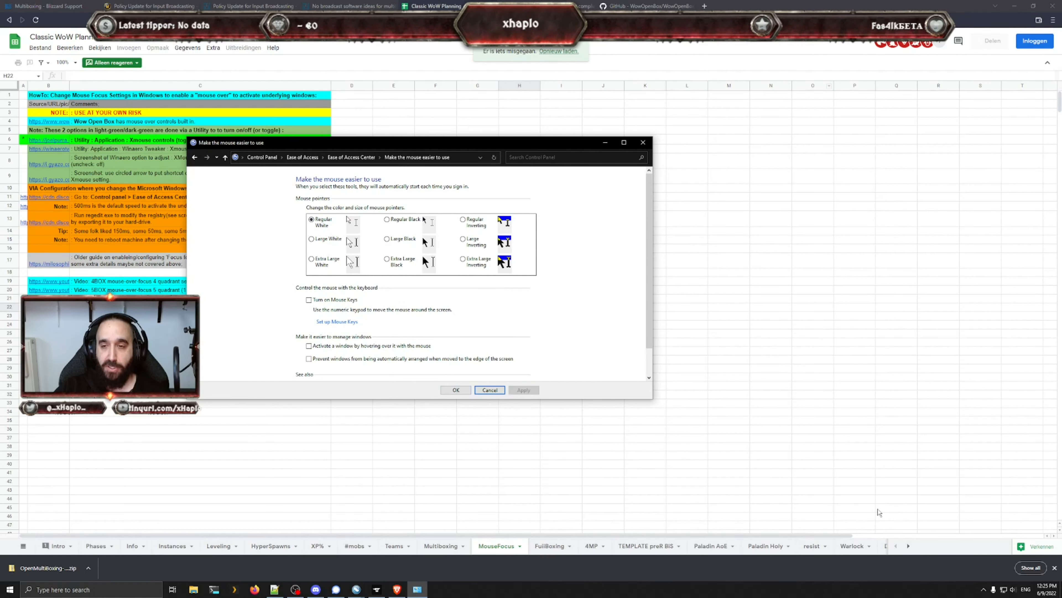
pyautogui.moveTo(707, 308)
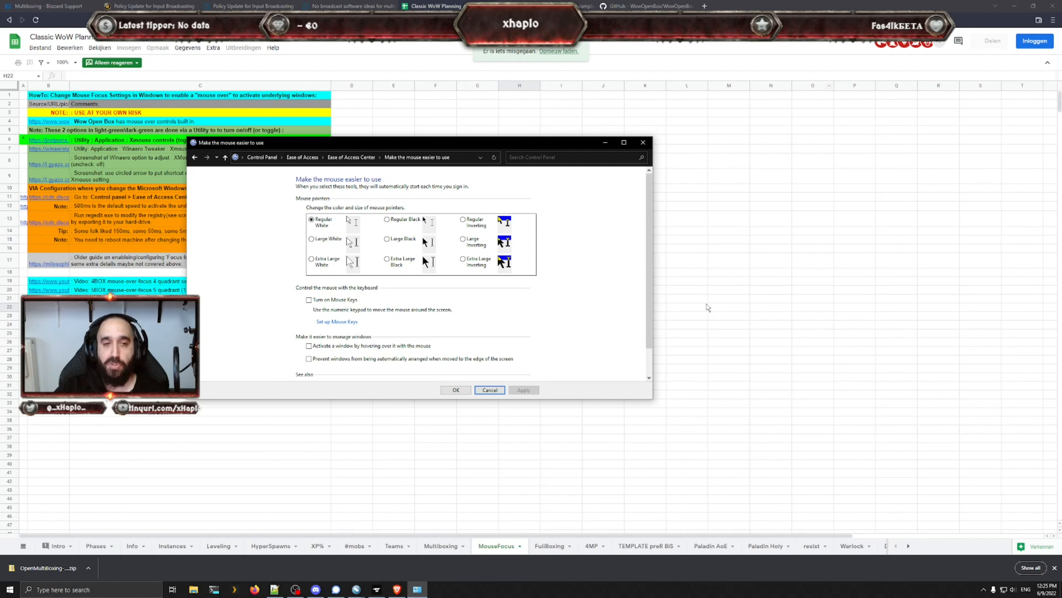
pyautogui.moveTo(577, 296)
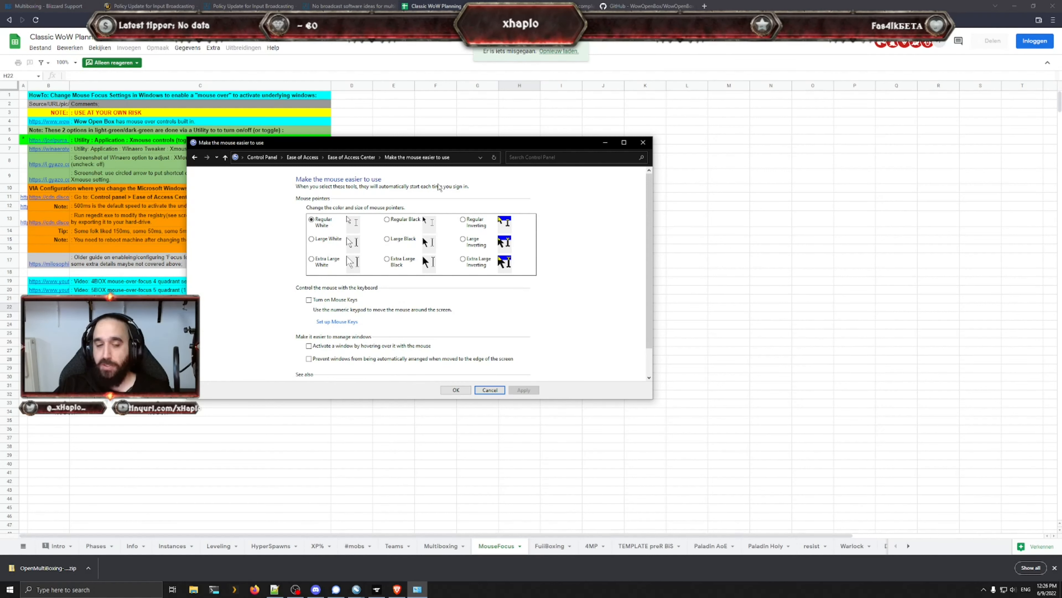
pyautogui.moveTo(347, 350)
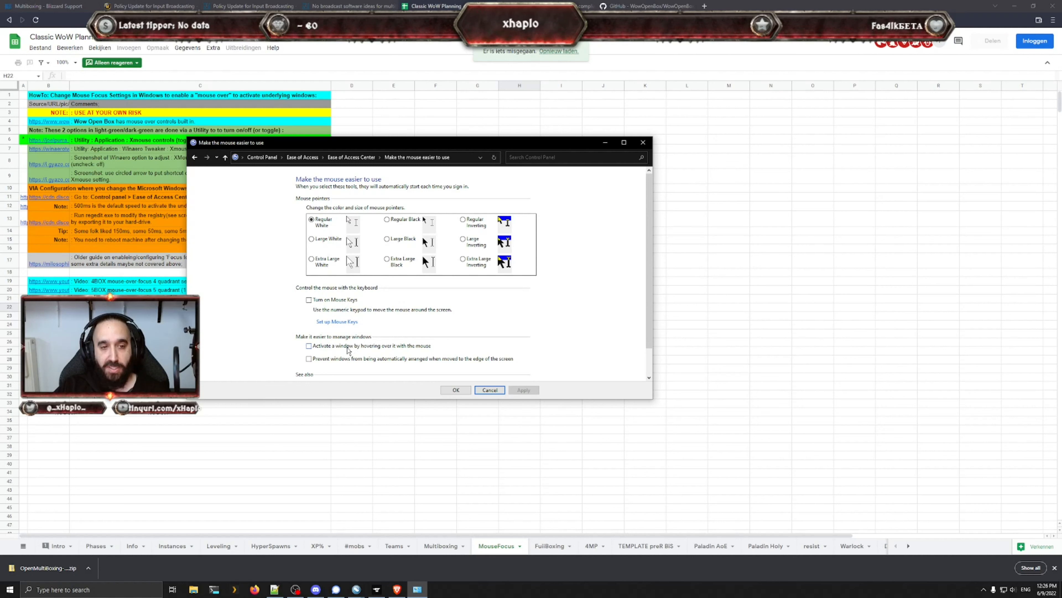
# Step: Toggle 'Activate a window by hovering' on and off, then cancel the mouse settings without changes
pyautogui.click(309, 345)
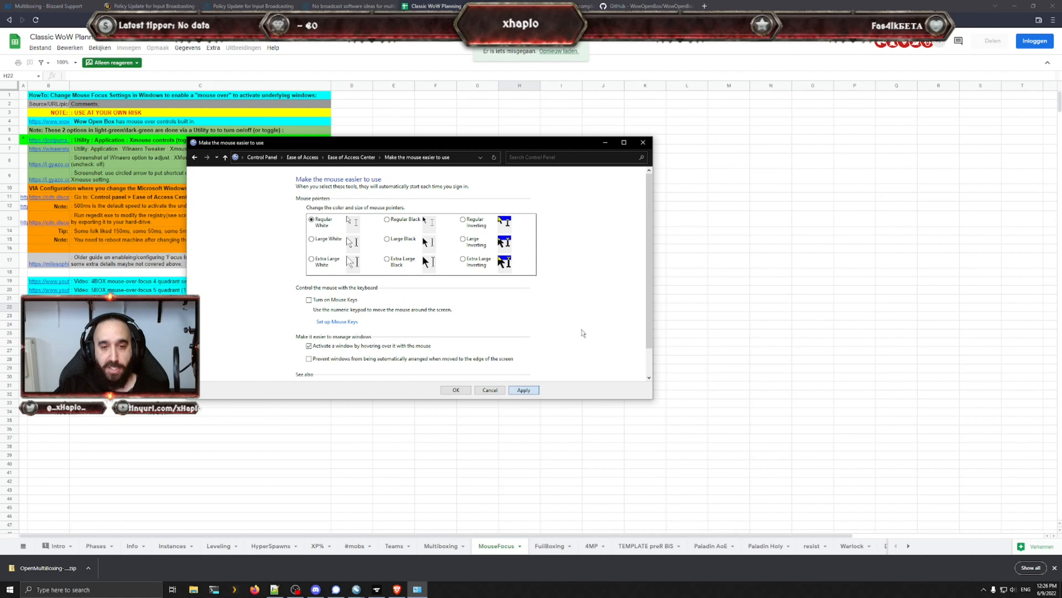
pyautogui.moveTo(622, 282)
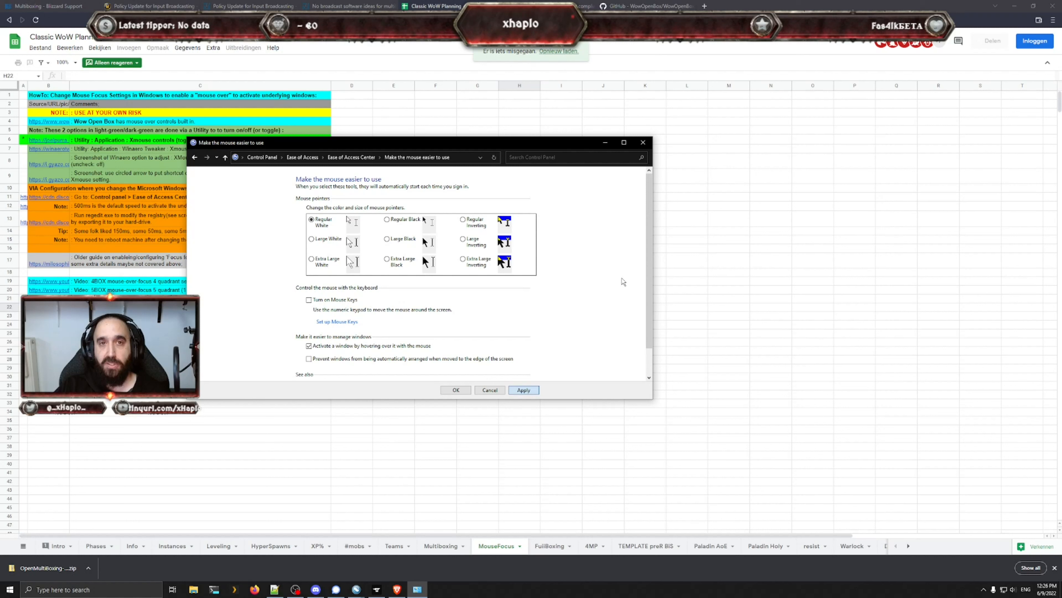
pyautogui.click(523, 389)
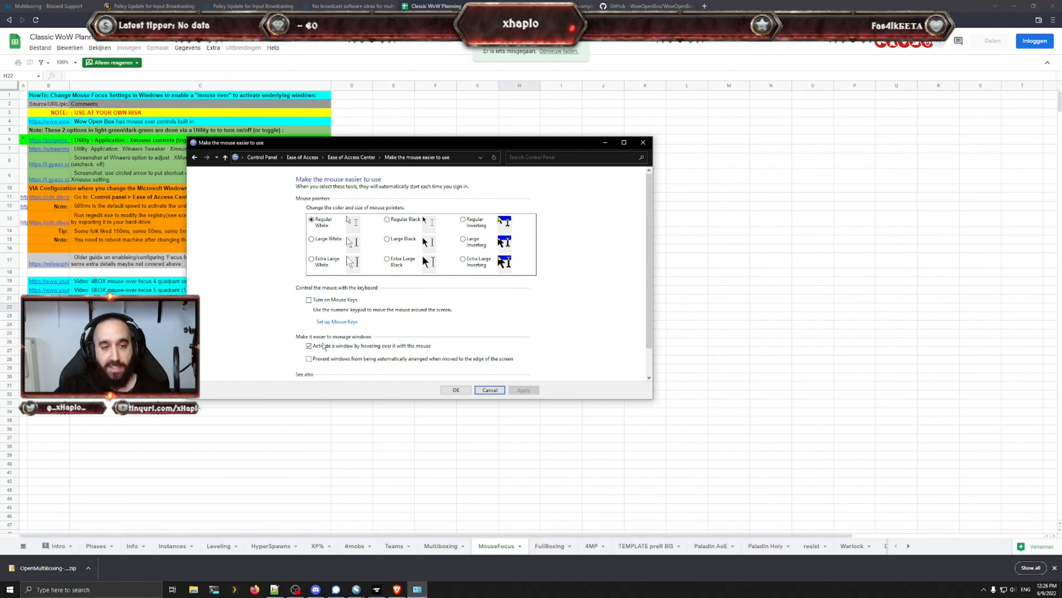
pyautogui.click(309, 346)
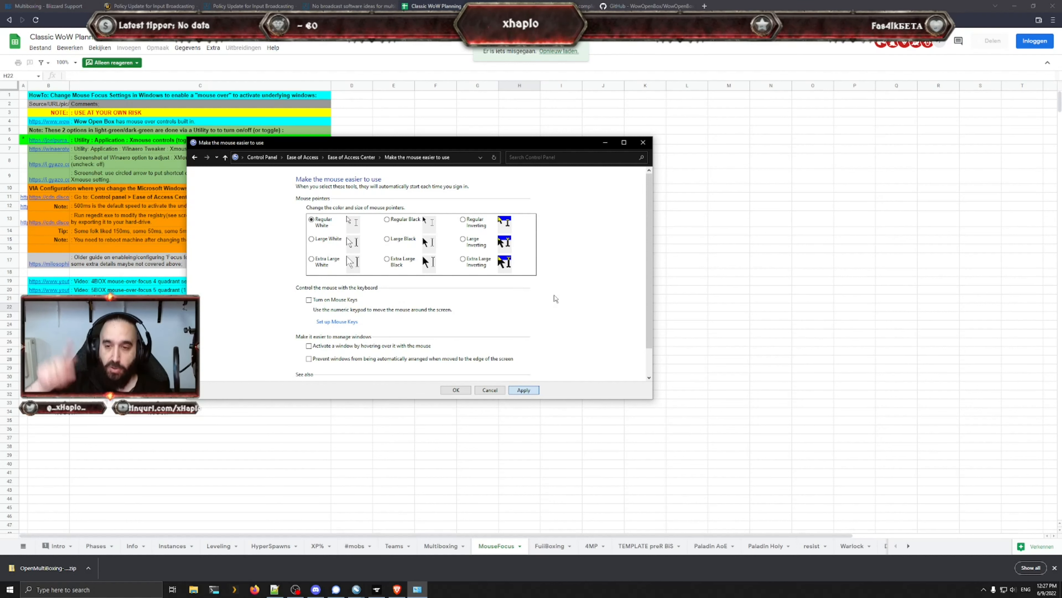
pyautogui.click(523, 390)
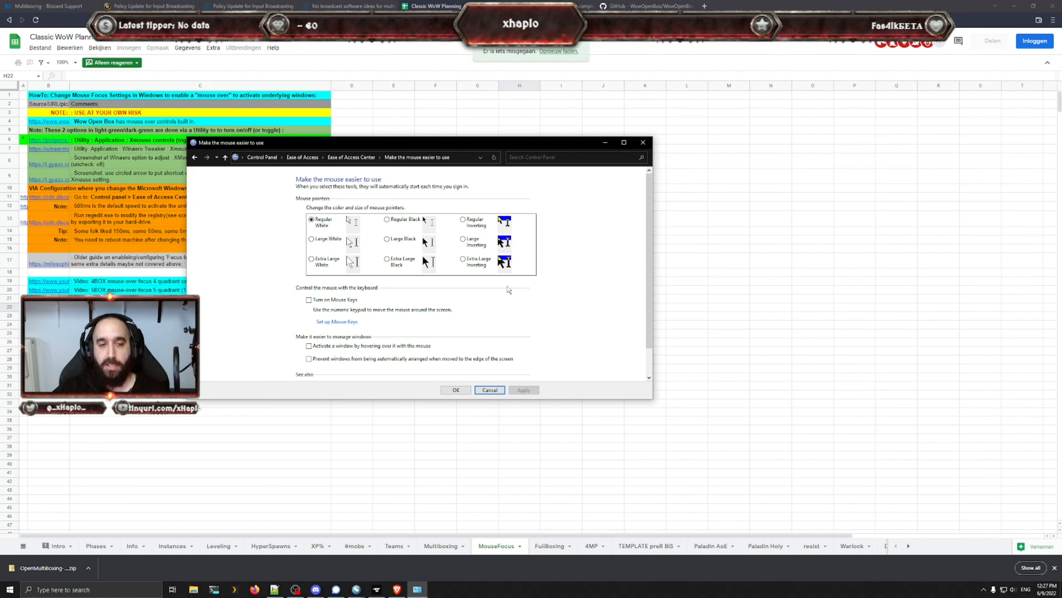
pyautogui.moveTo(339, 350)
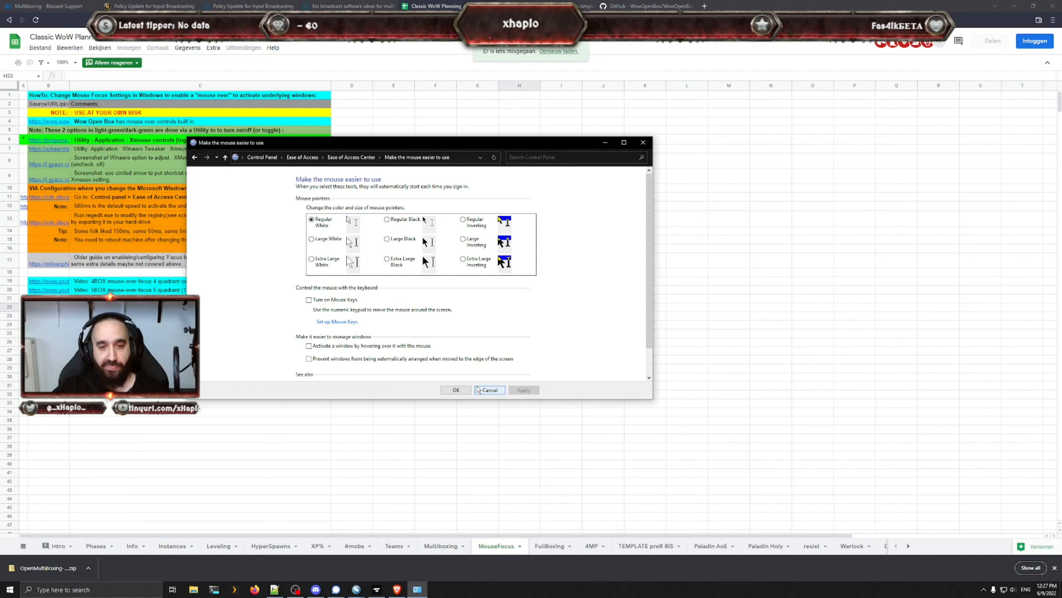
pyautogui.moveTo(485, 419)
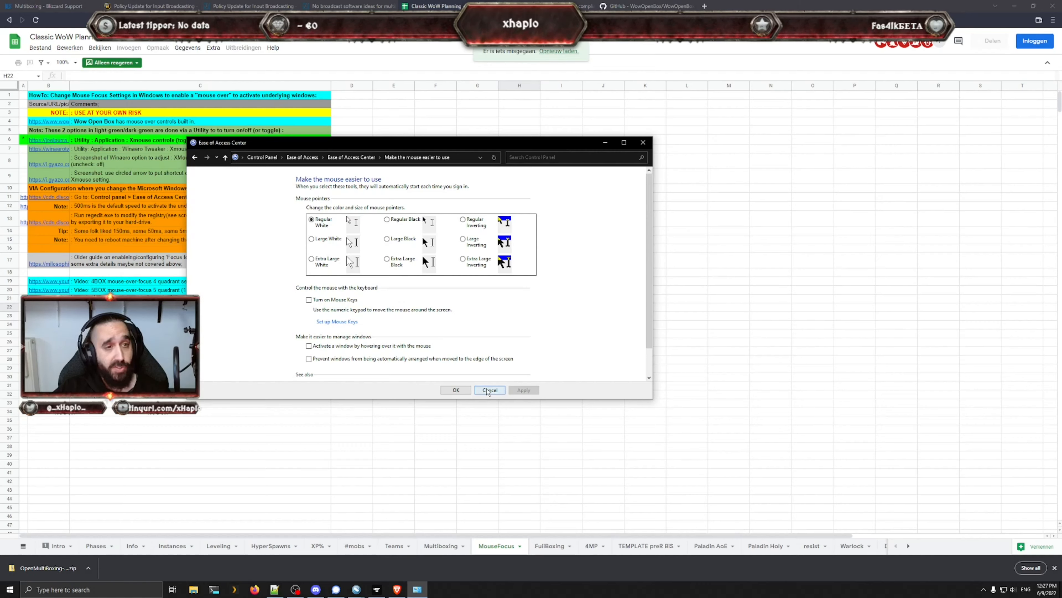
pyautogui.click(489, 389)
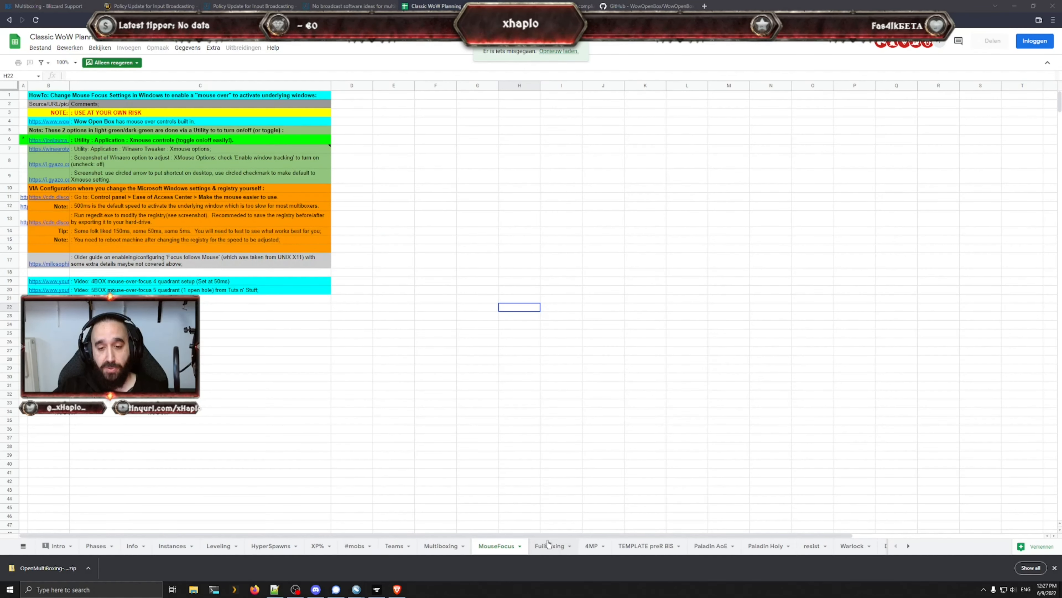
# Step: Review the FuliBoxing sheet's launcher links and open the WoW Open Box project page
pyautogui.click(551, 545)
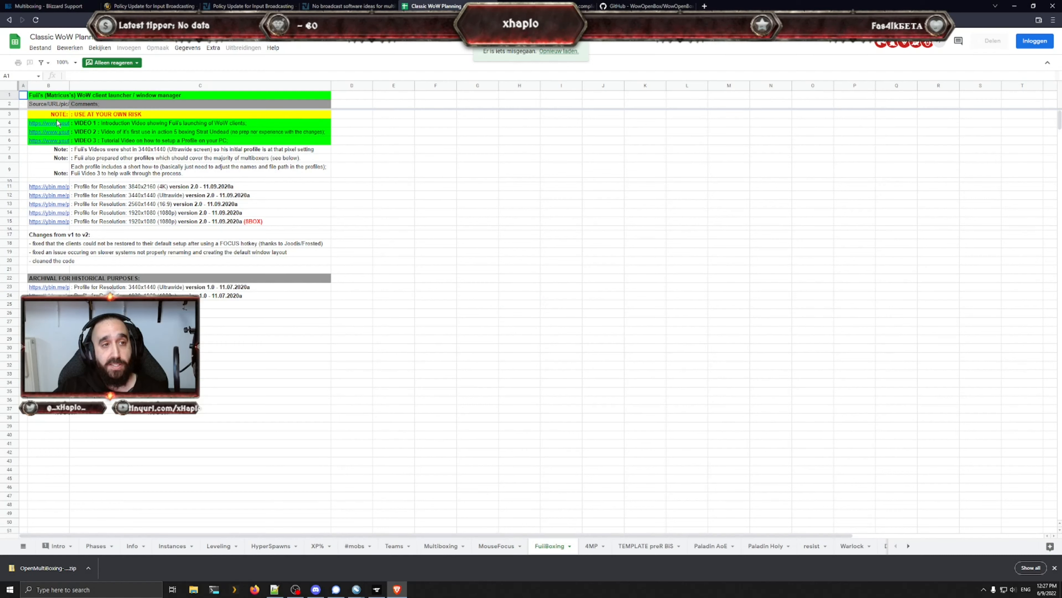
pyautogui.moveTo(49, 140)
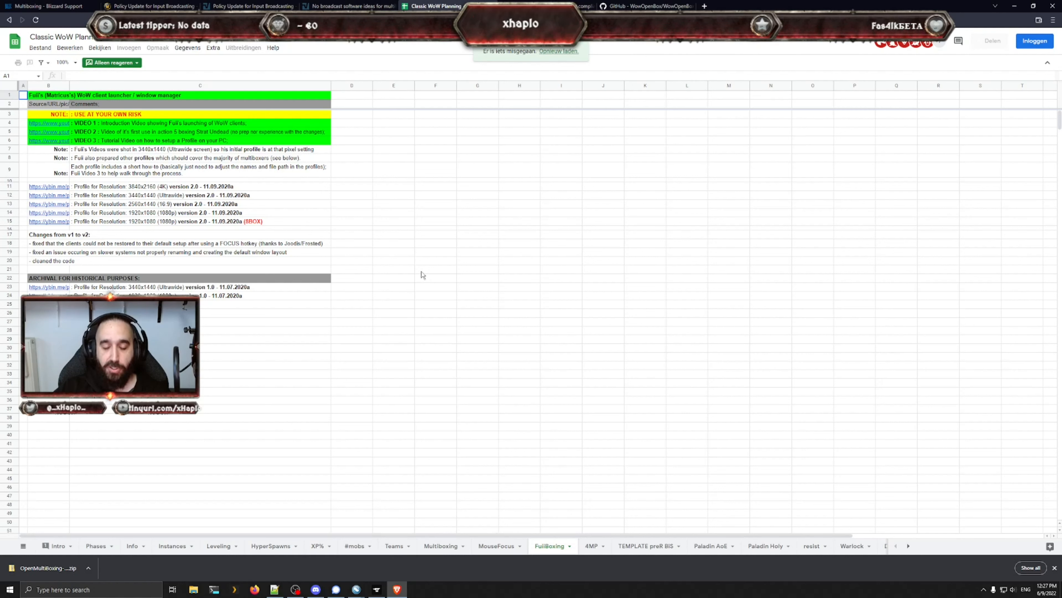
pyautogui.moveTo(416, 272)
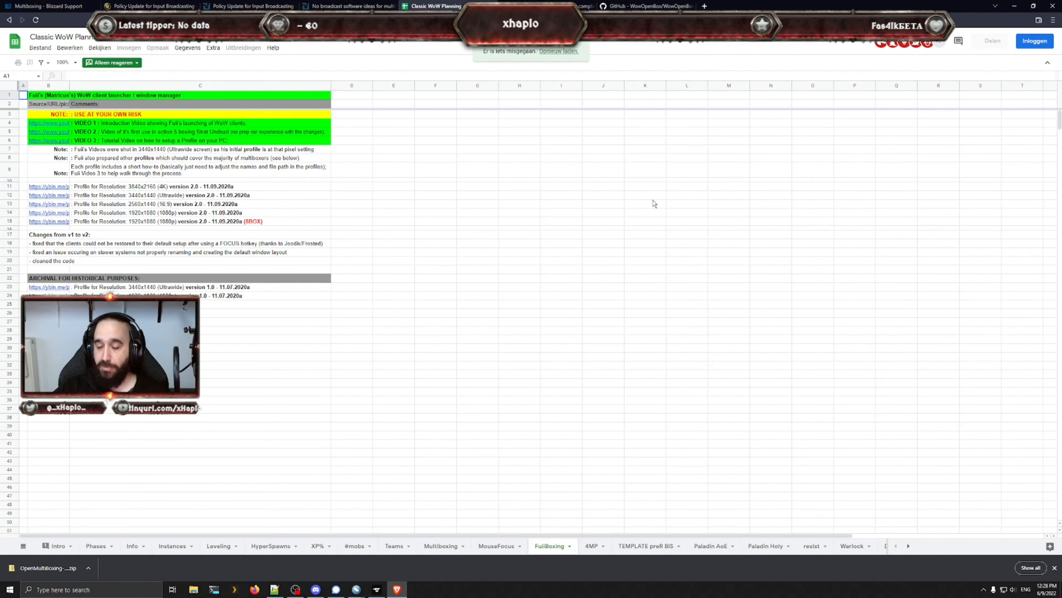
pyautogui.moveTo(205, 293)
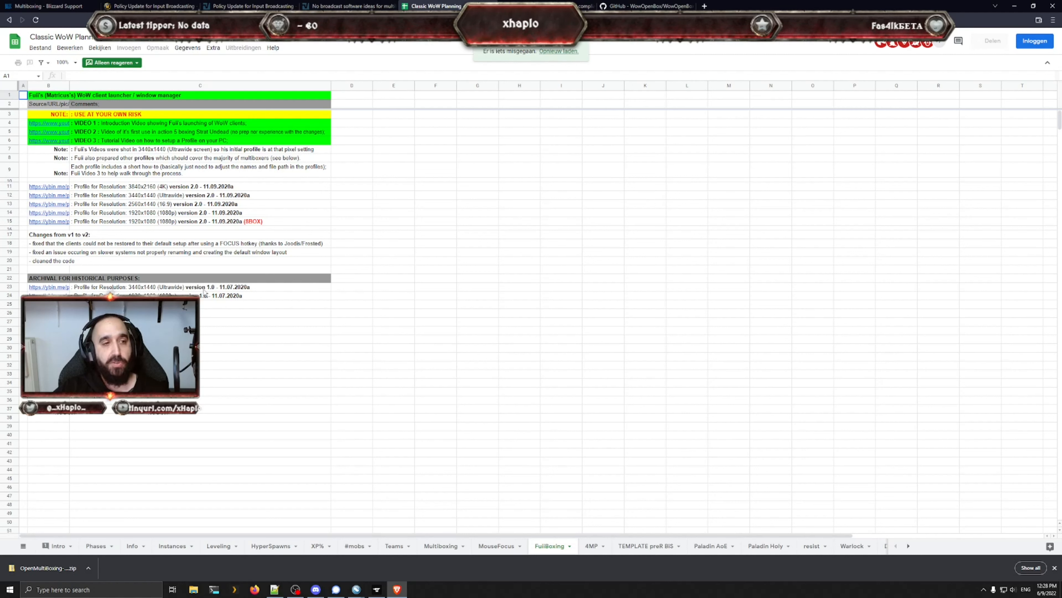
pyautogui.moveTo(499, 290)
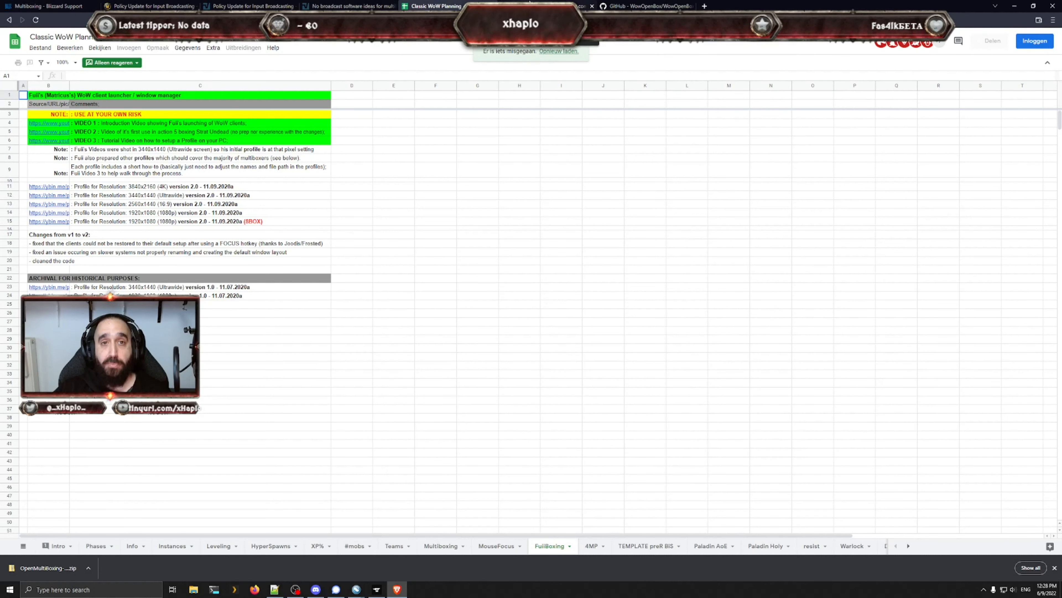
pyautogui.click(644, 6)
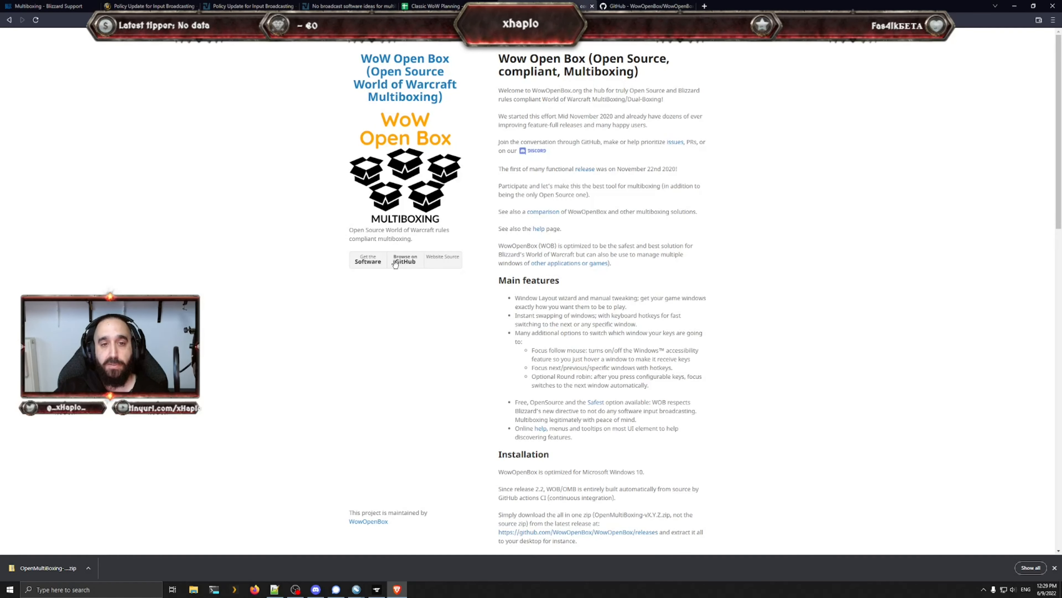
# Step: Browse the WowOpenBox GitHub repository's file list and README
pyautogui.click(404, 259)
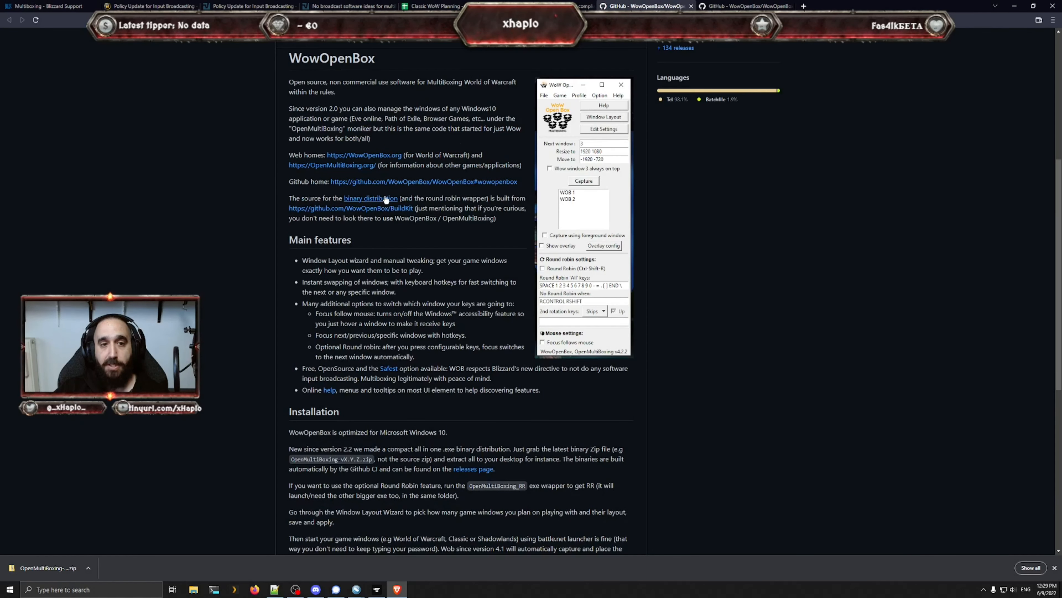
pyautogui.scroll(3)
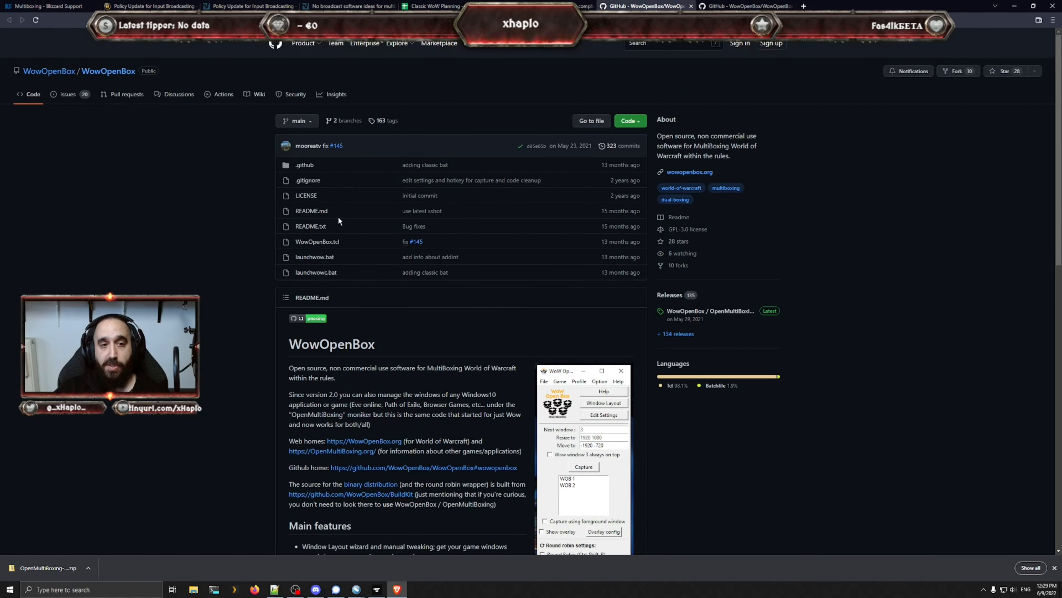
pyautogui.moveTo(318, 241)
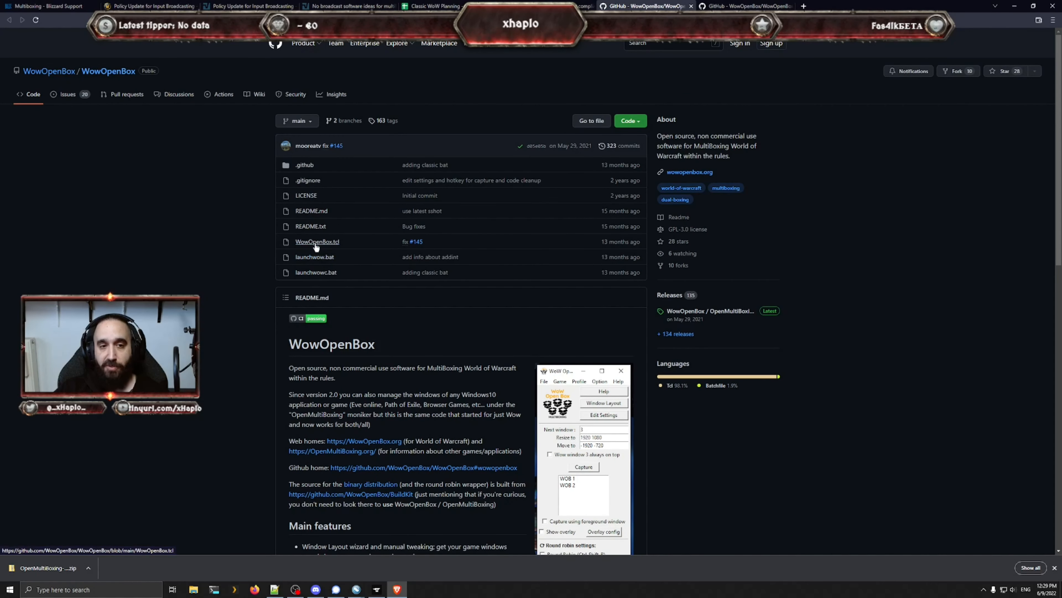
pyautogui.moveTo(353, 222)
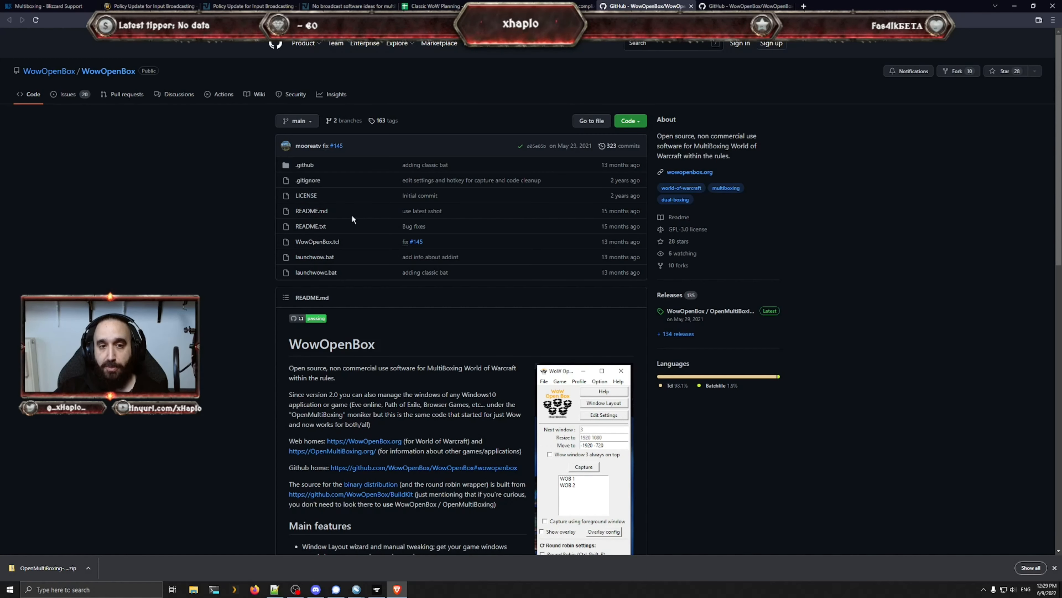
pyautogui.scroll(-3)
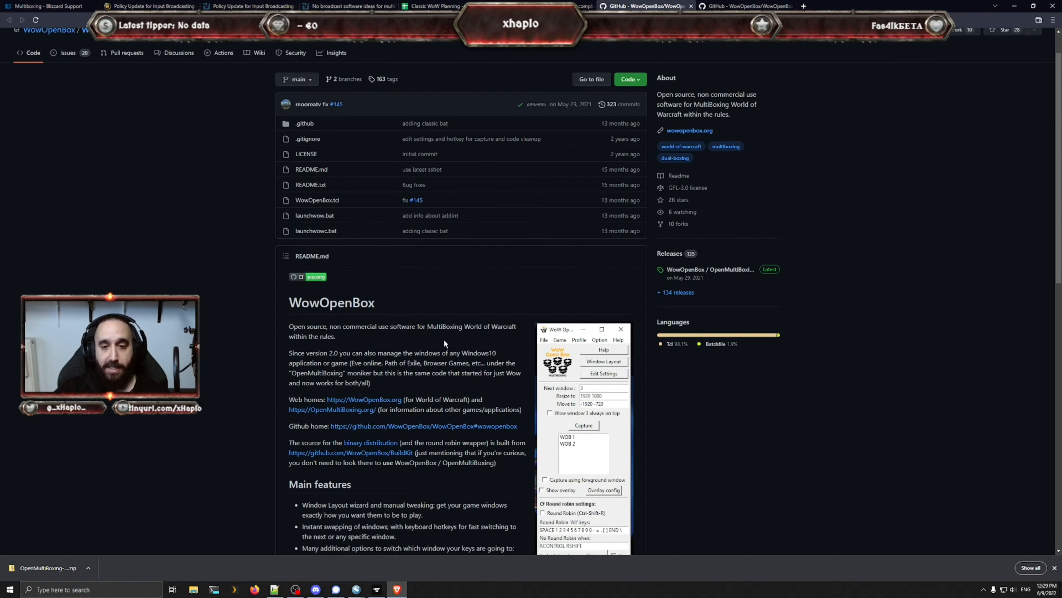
pyautogui.scroll(-3)
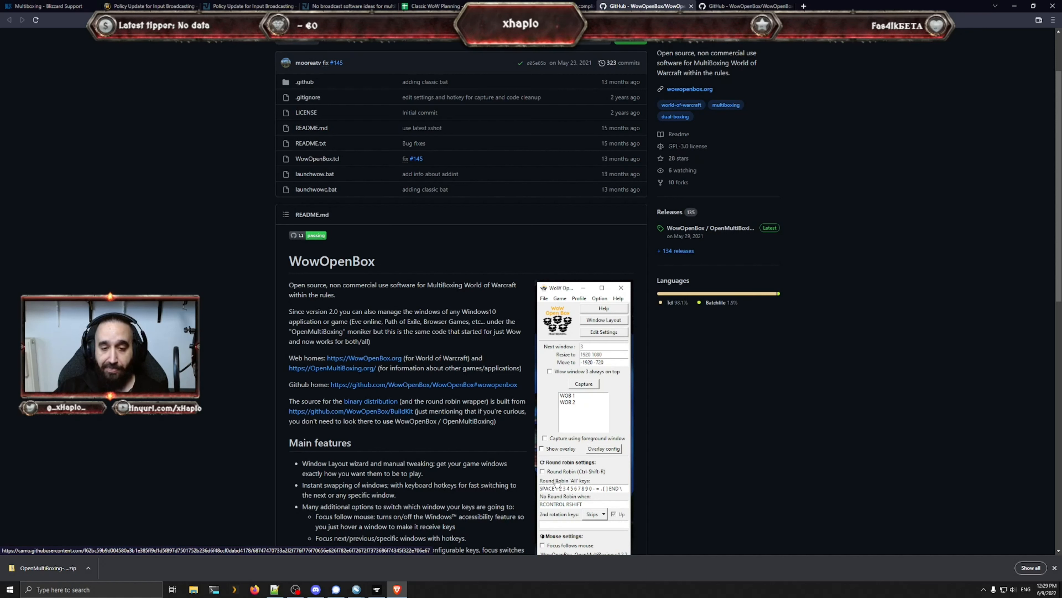
pyautogui.moveTo(588, 416)
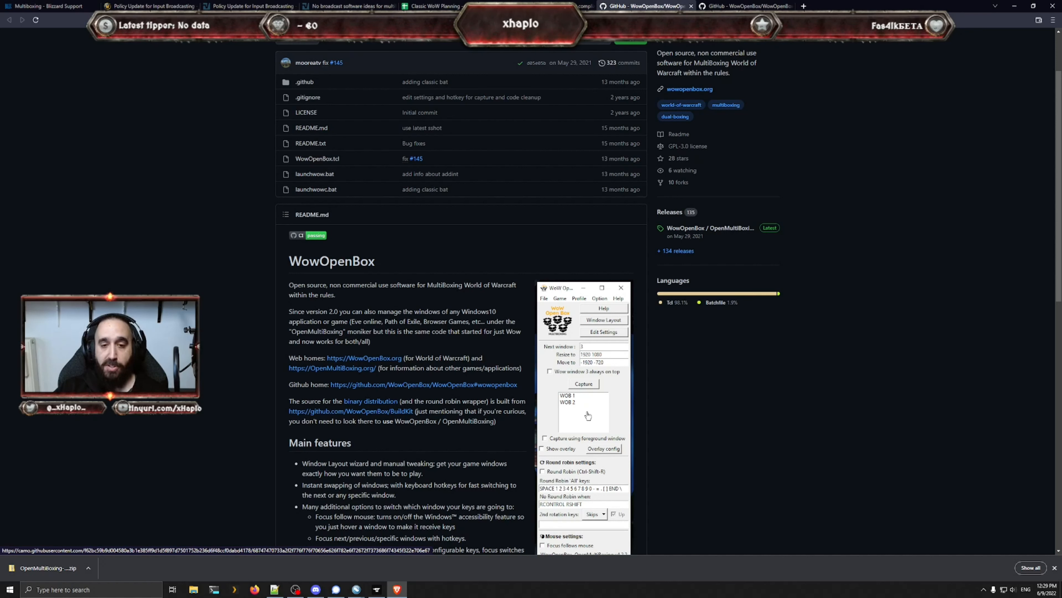
pyautogui.scroll(3)
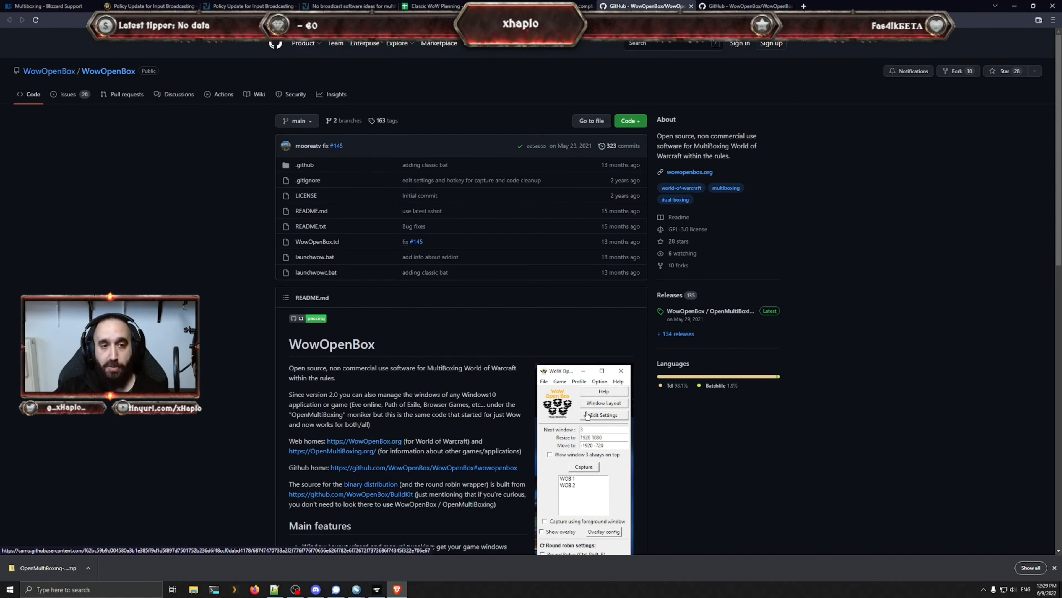
pyautogui.moveTo(348, 279)
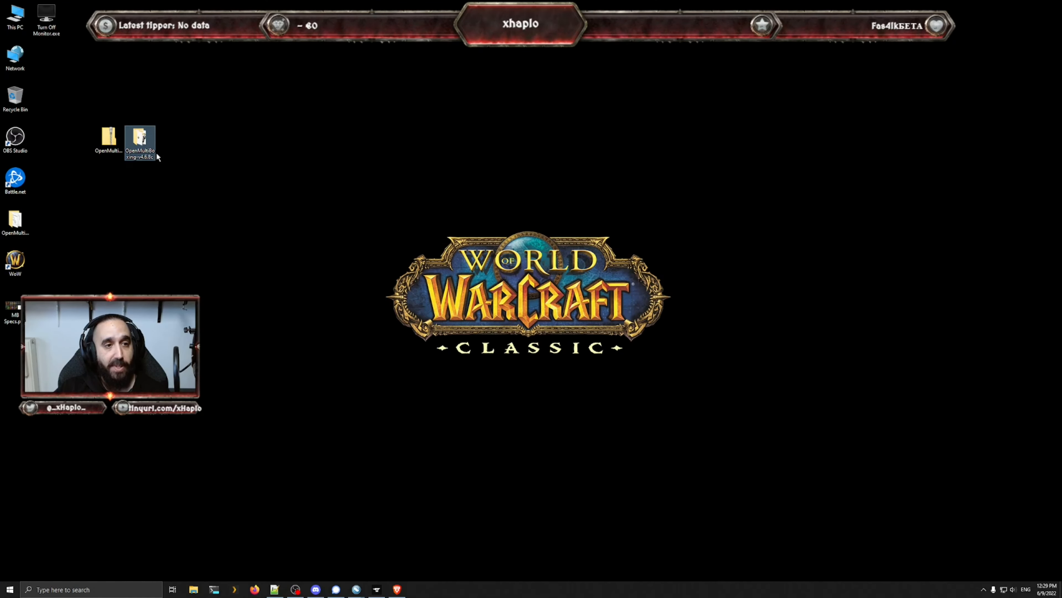
# Step: Delete the round-robin executable from the extracted OpenMultiBoxing folder
pyautogui.doubleClick(139, 139)
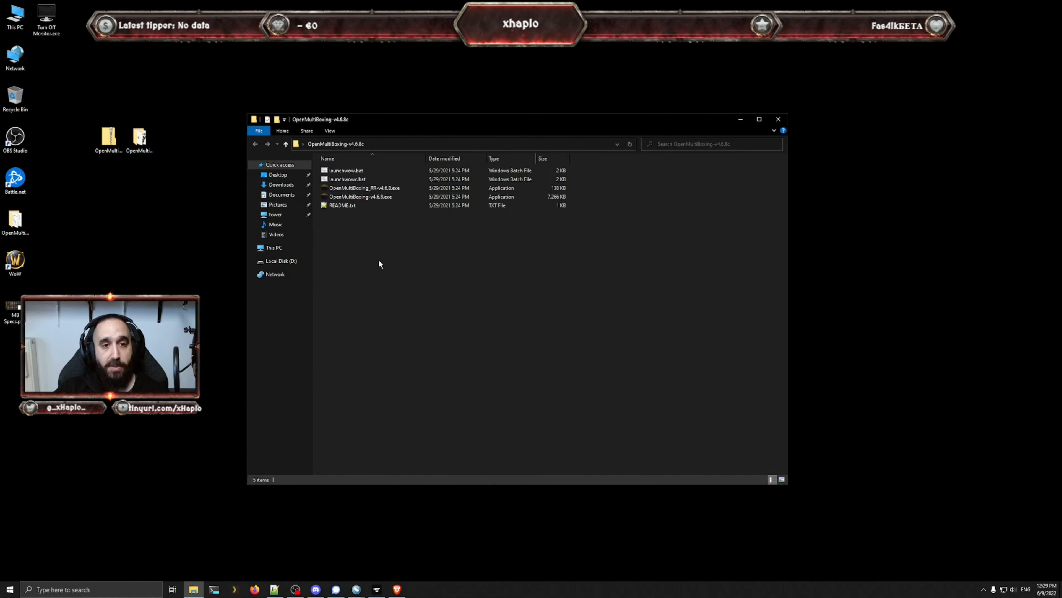
pyautogui.click(360, 196)
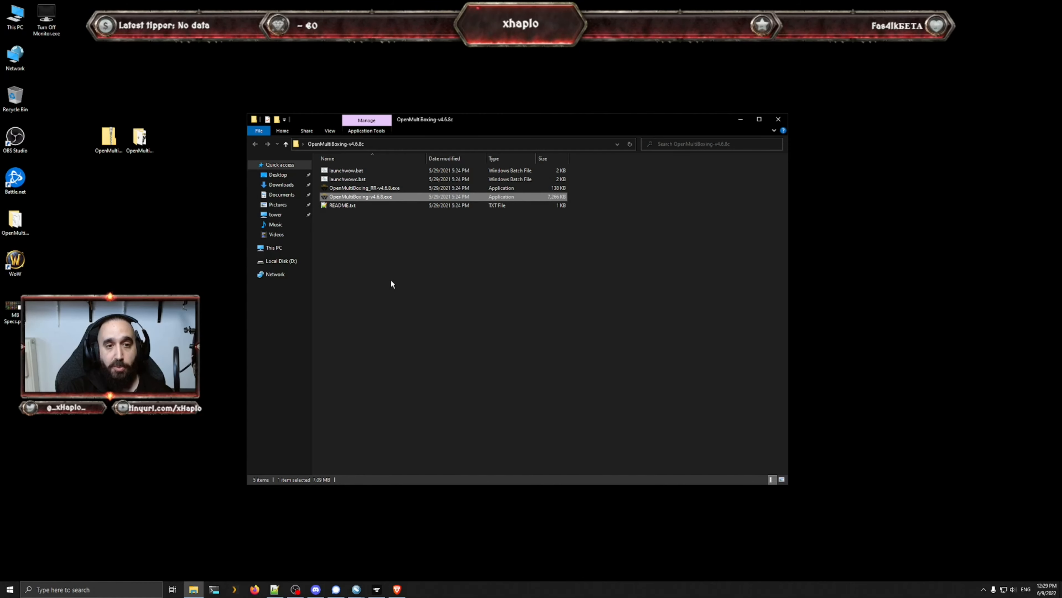
pyautogui.click(364, 188)
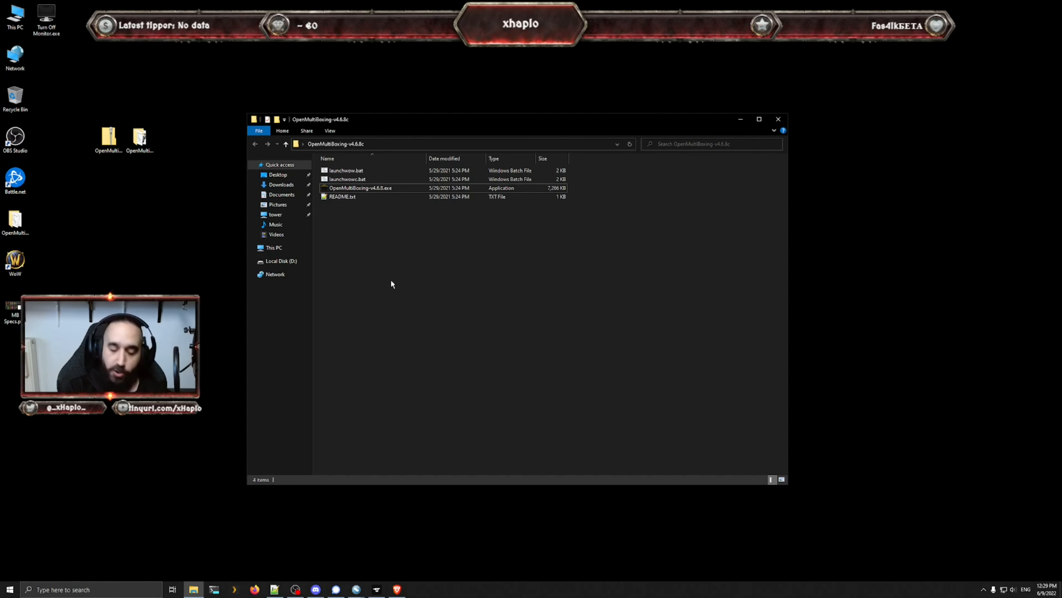
# Step: Launch OpenMultiBoxing-v4.6.8.exe from the folder
pyautogui.click(346, 179)
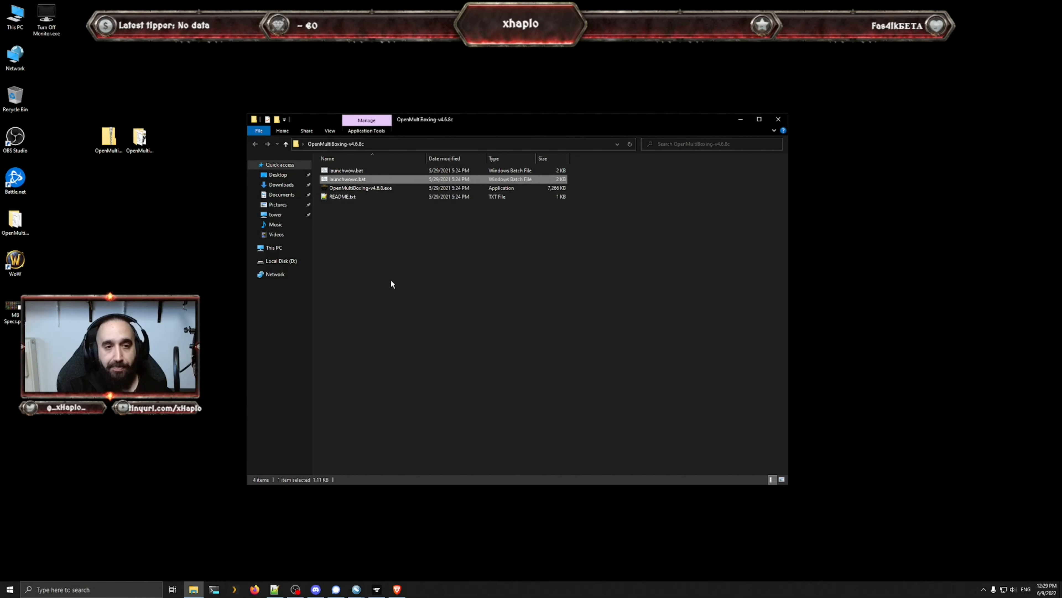
pyautogui.doubleClick(360, 188)
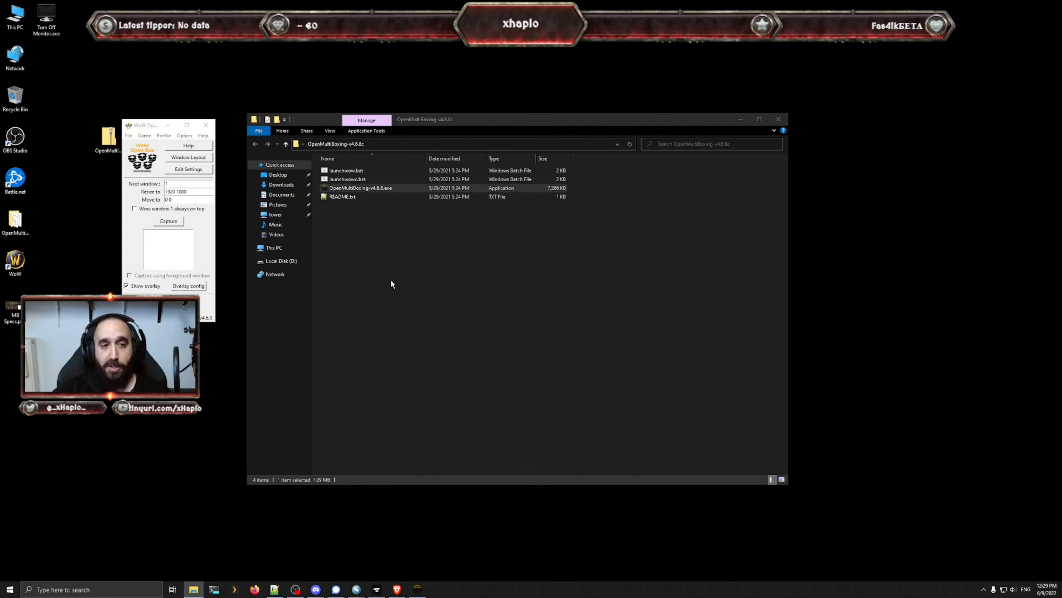
pyautogui.click(188, 157)
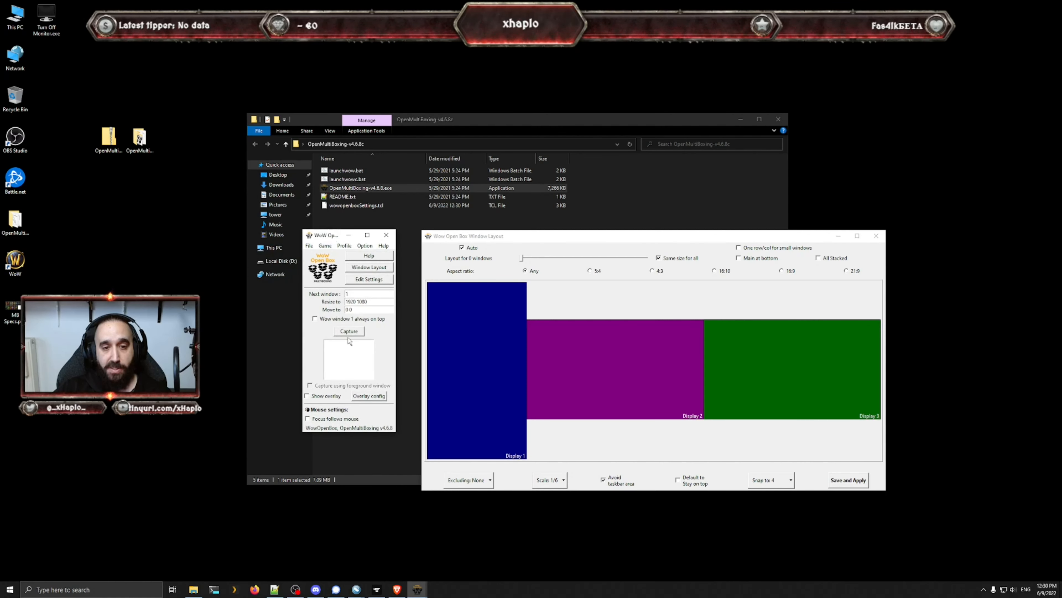
pyautogui.moveTo(332, 365)
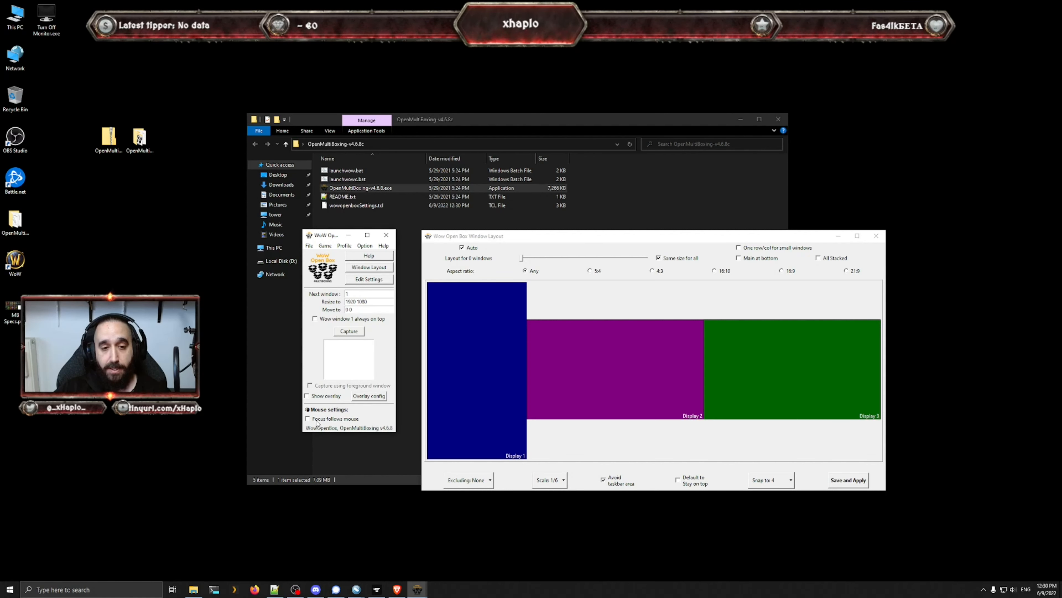
pyautogui.moveTo(308, 418)
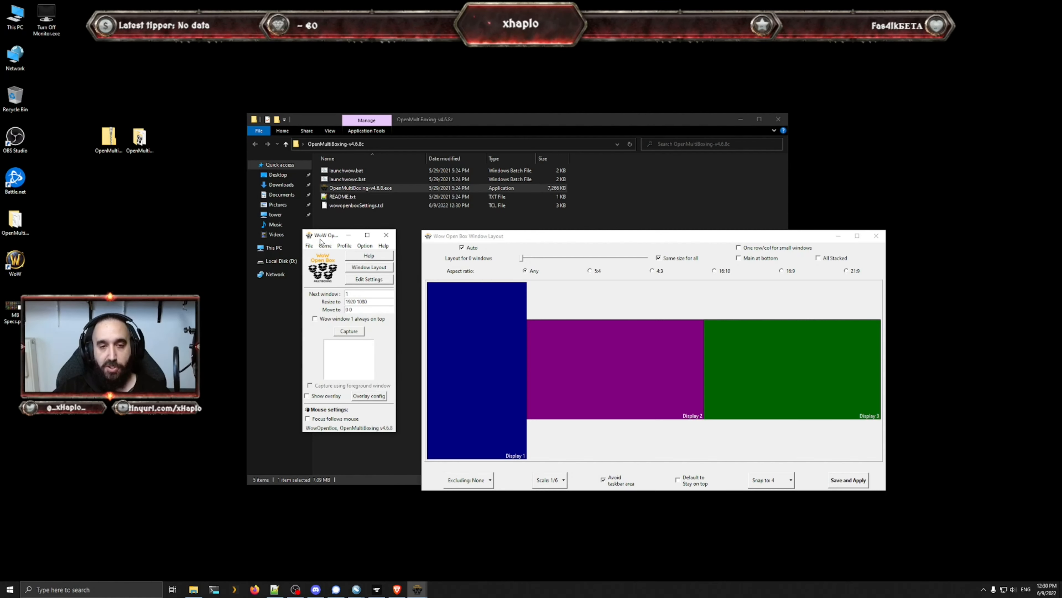
# Step: Review the first-launch Window Layout wizard previewing Displays 1–3
pyautogui.click(308, 396)
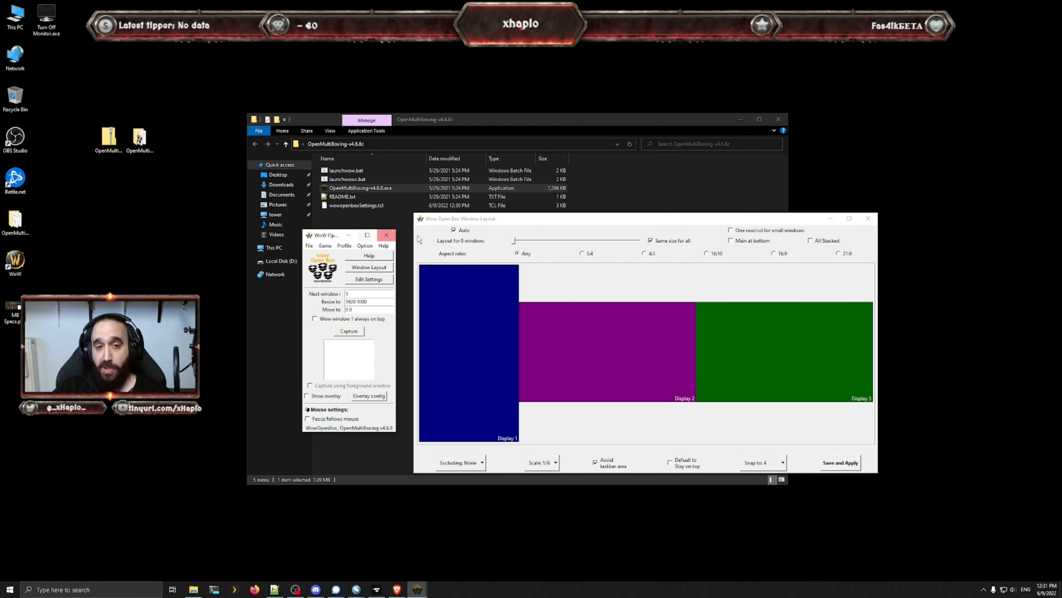
# Step: Exclude displays 1 and 3, set five windows and try Main at bottom in the layout preview
pyautogui.click(308, 396)
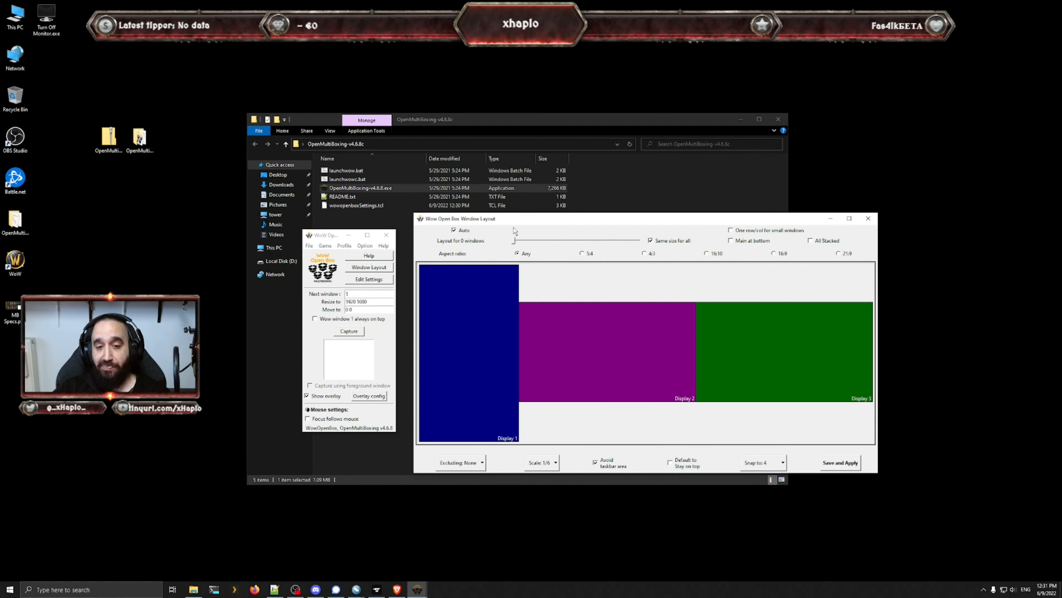
pyautogui.moveTo(480, 472)
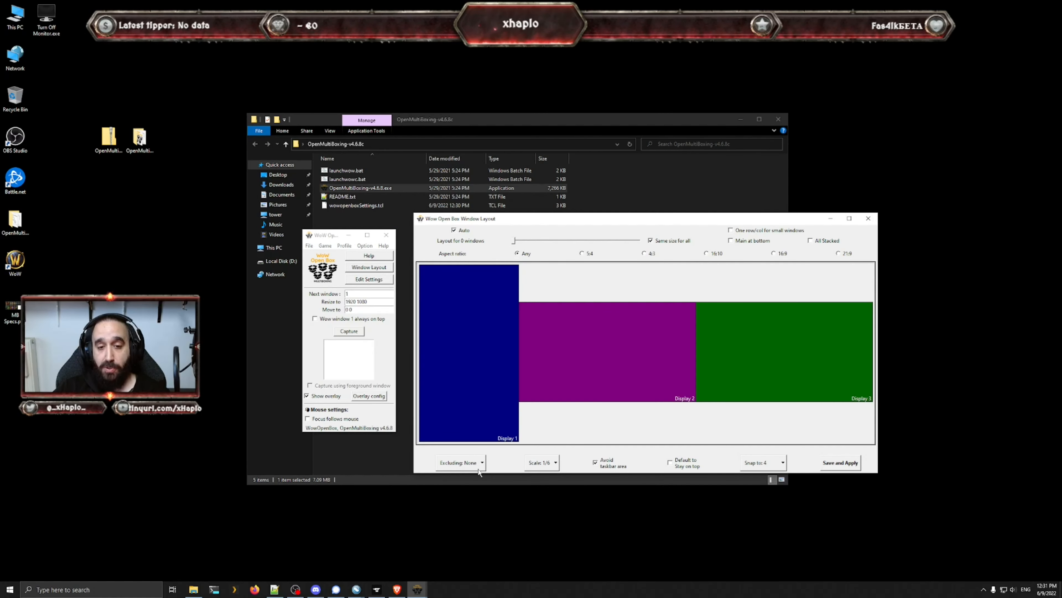
pyautogui.click(459, 462)
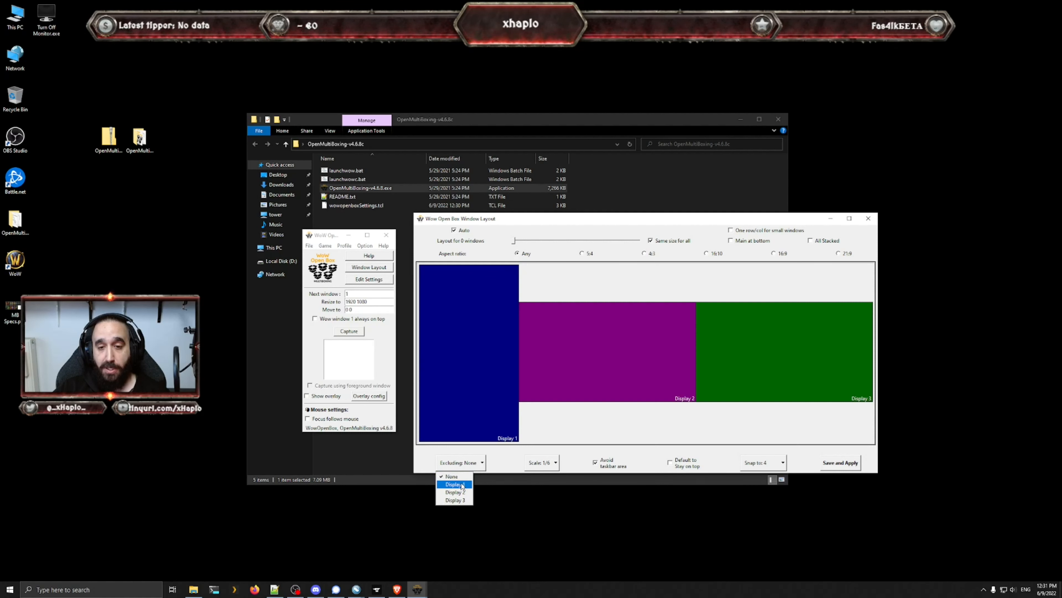
pyautogui.click(455, 485)
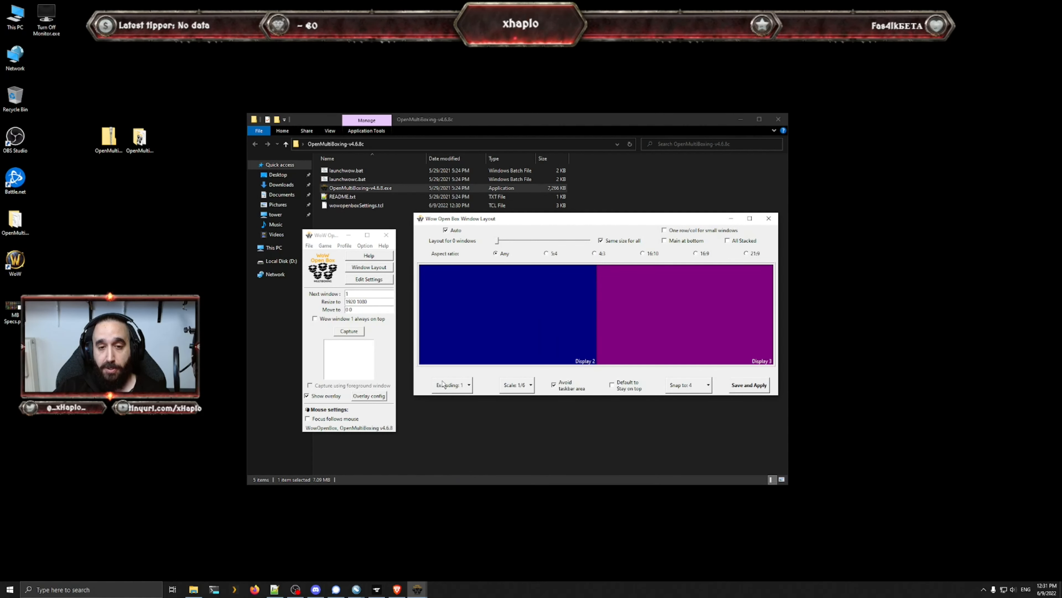
pyautogui.click(444, 386)
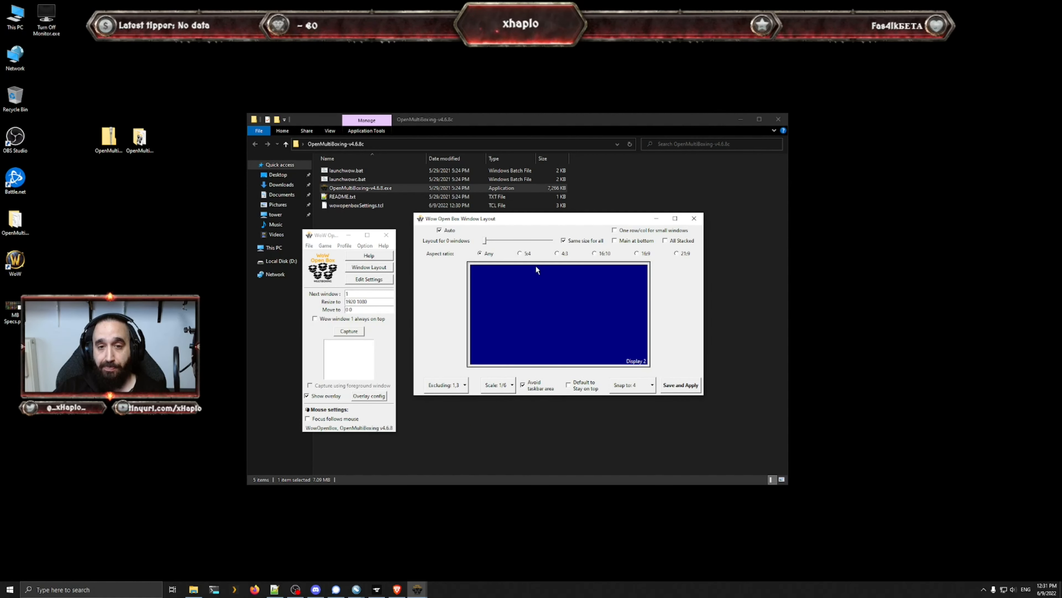
pyautogui.moveTo(517, 249)
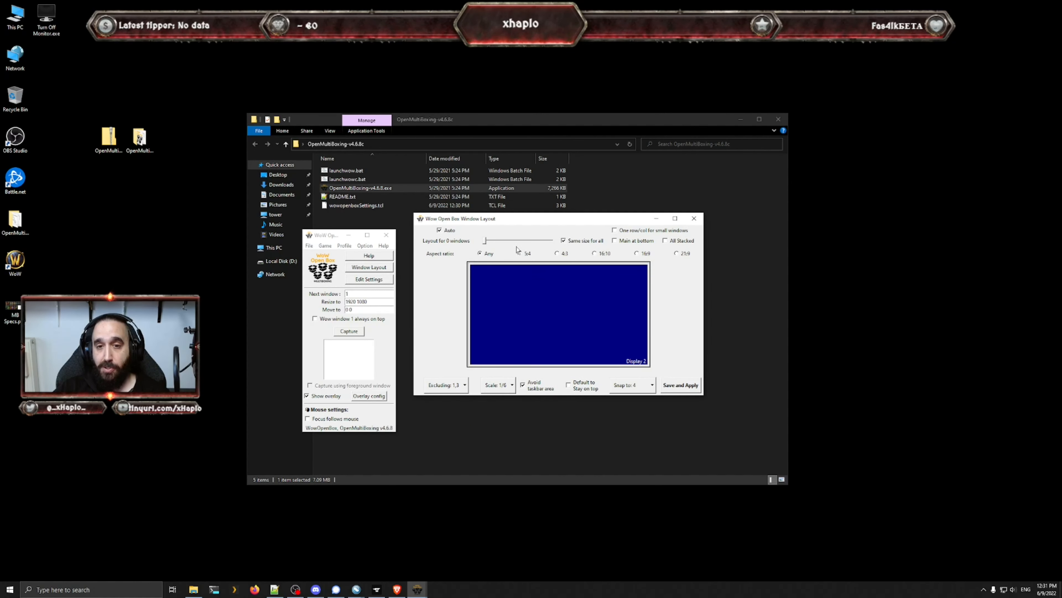
pyautogui.click(486, 241)
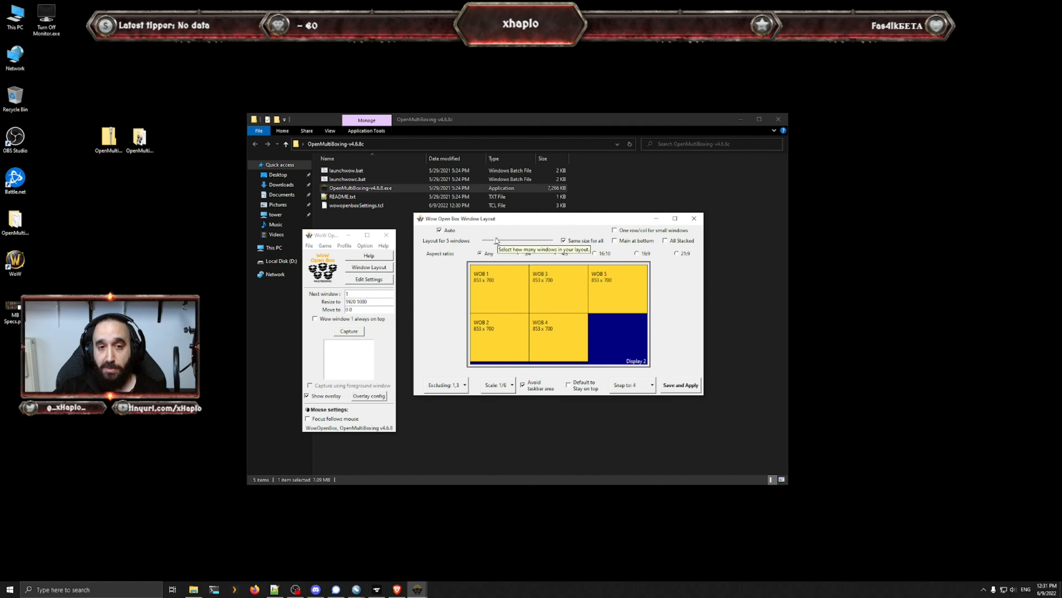
pyautogui.click(615, 241)
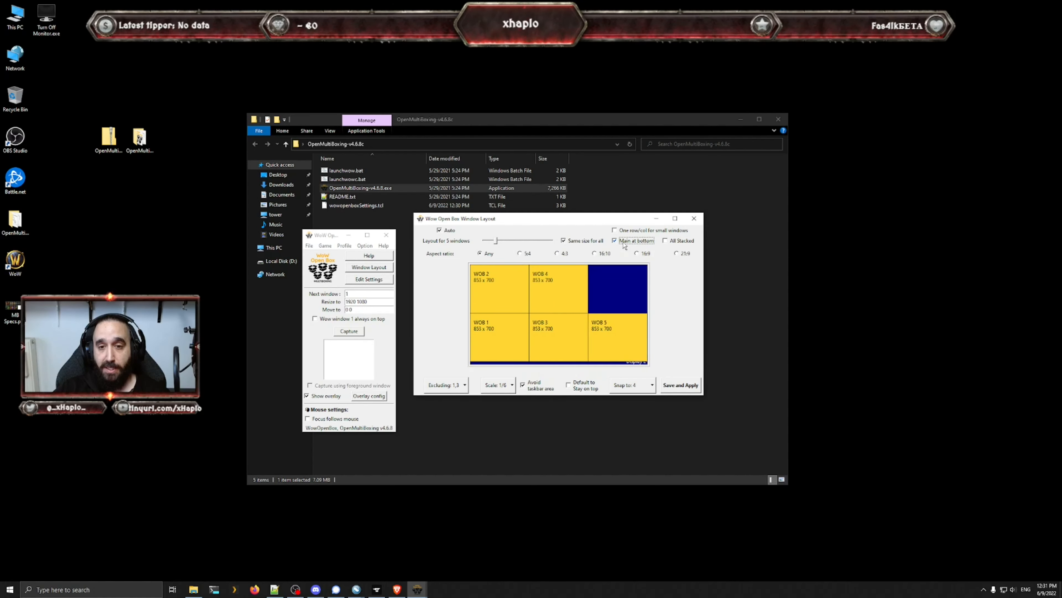
pyautogui.click(614, 241)
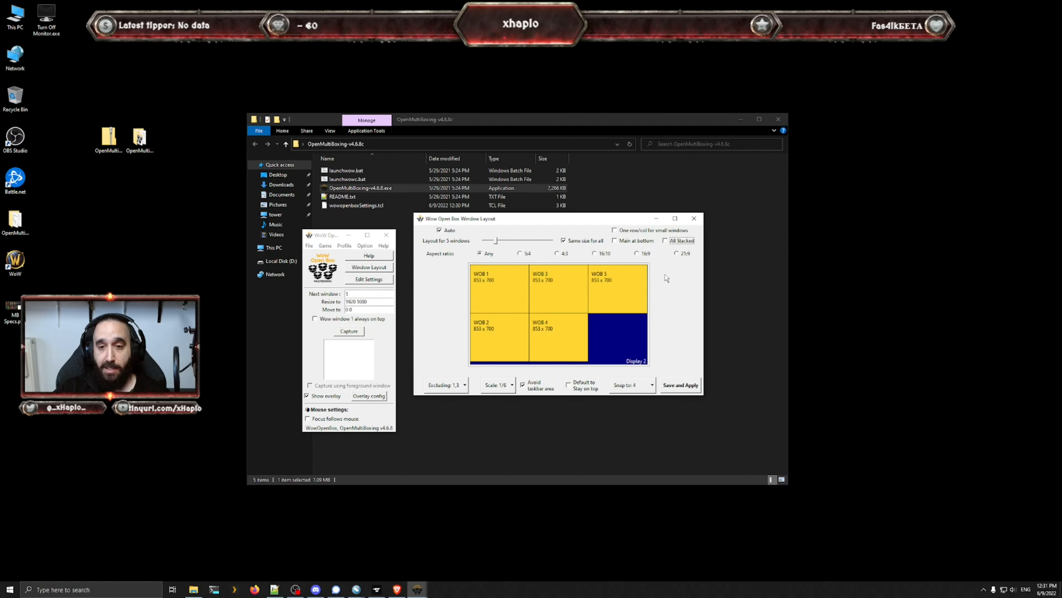
# Step: Try snap size 2 then 4, 1/2 preview scale and 5:4 aspect, then close the layout editor
pyautogui.click(630, 384)
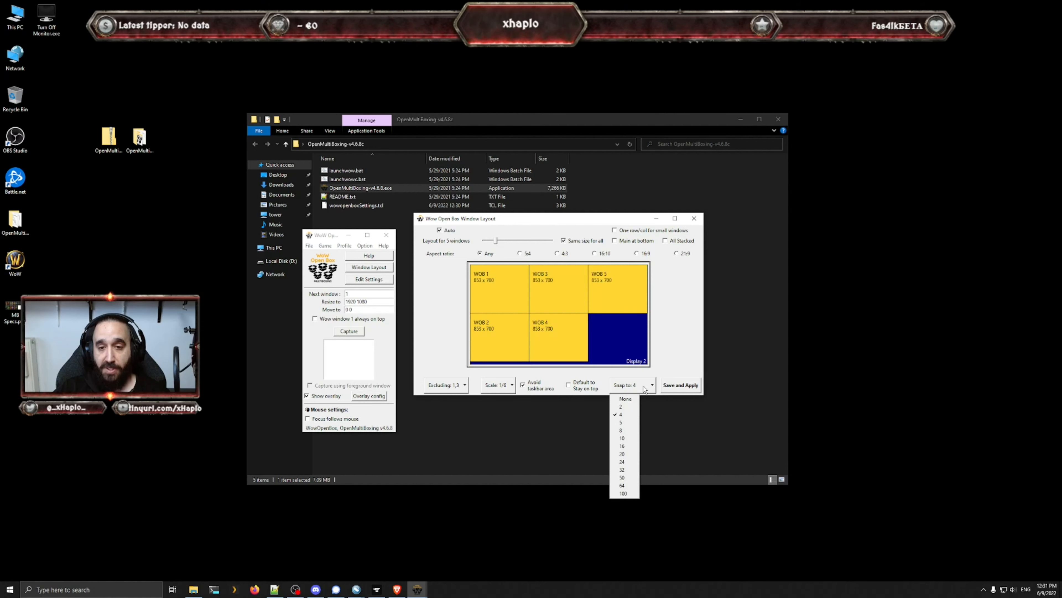
pyautogui.click(621, 406)
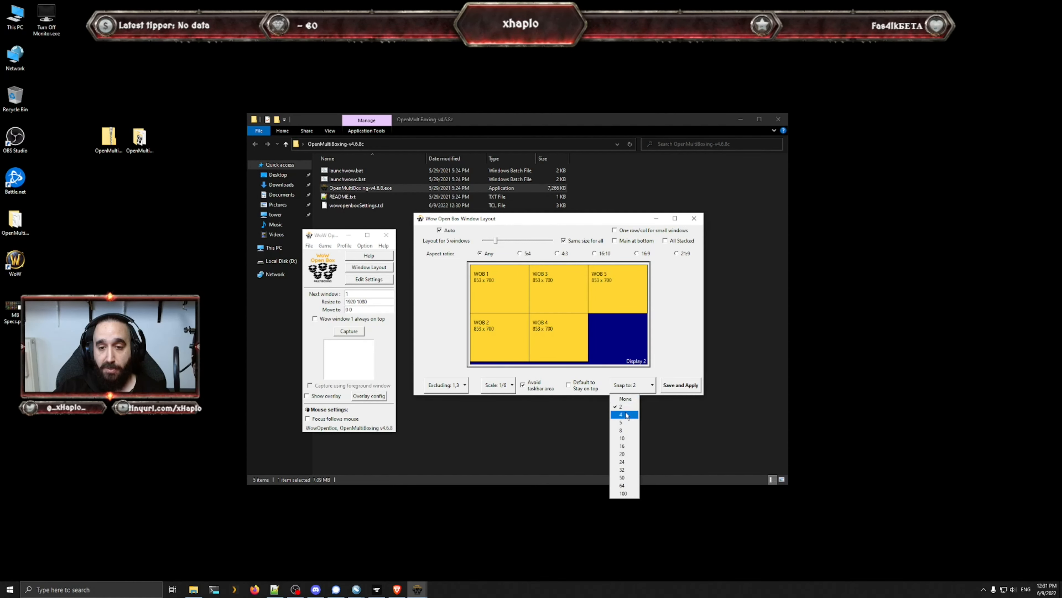
pyautogui.click(620, 414)
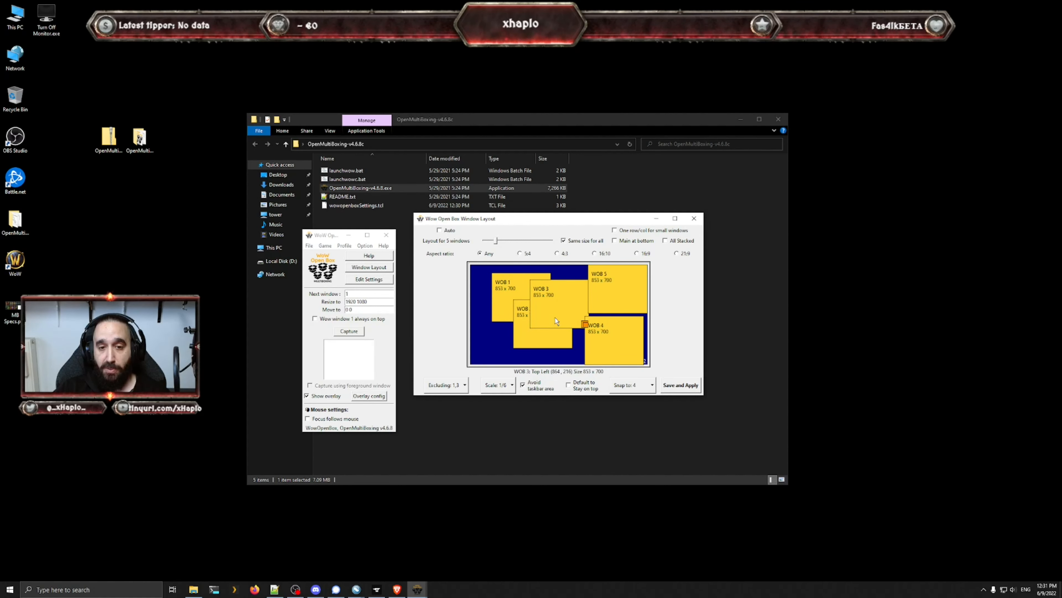
pyautogui.click(511, 385)
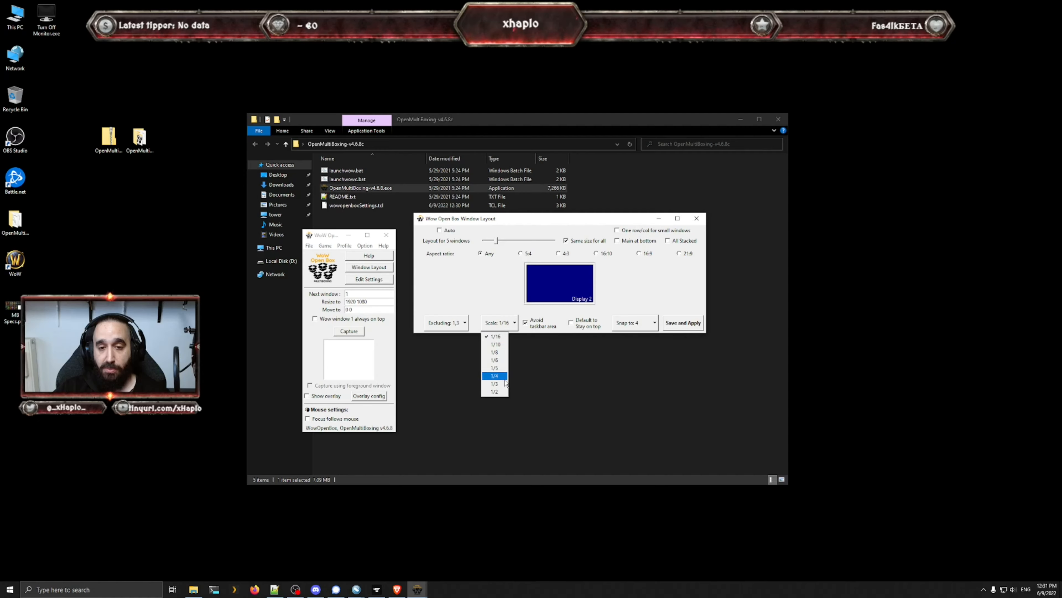
pyautogui.click(495, 391)
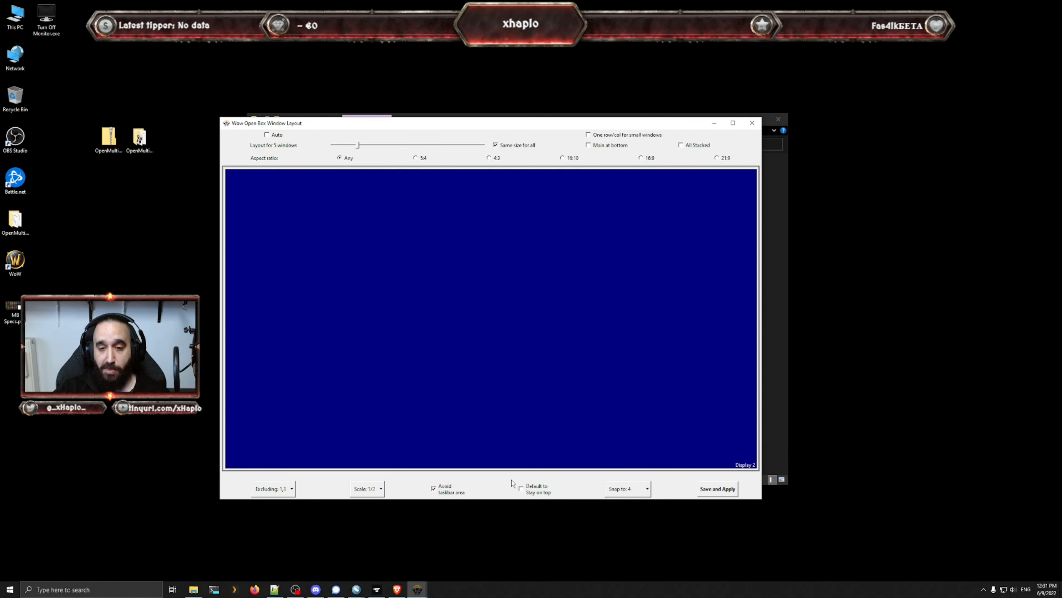
pyautogui.click(416, 157)
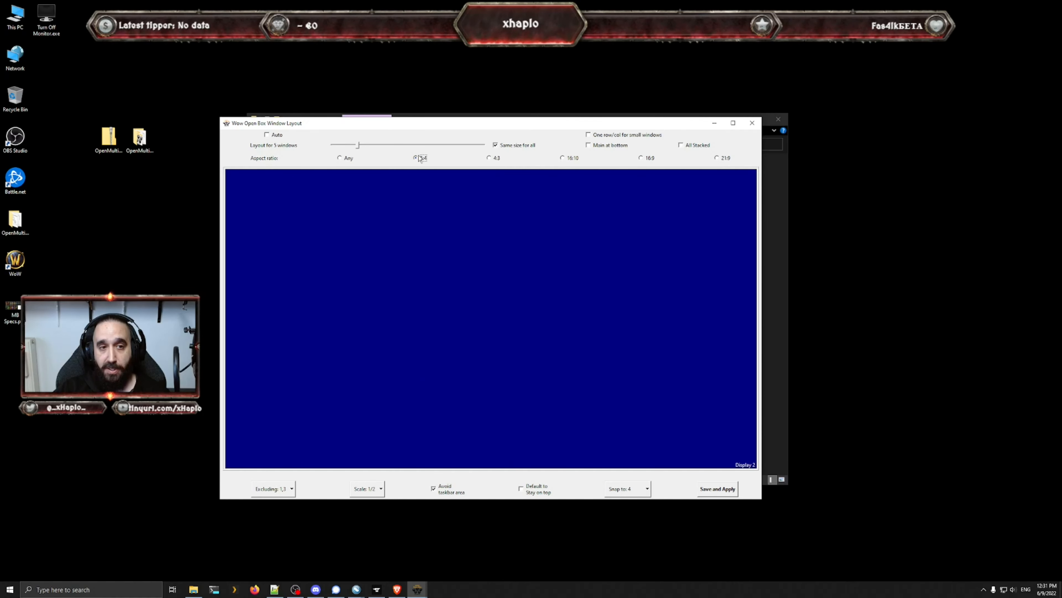
pyautogui.click(339, 157)
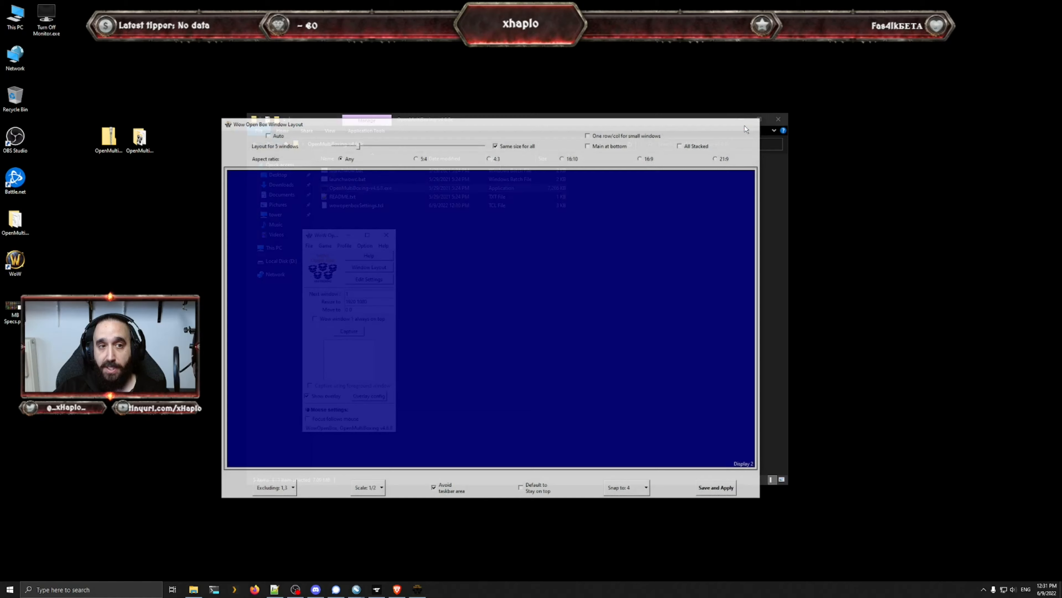
pyautogui.click(309, 245)
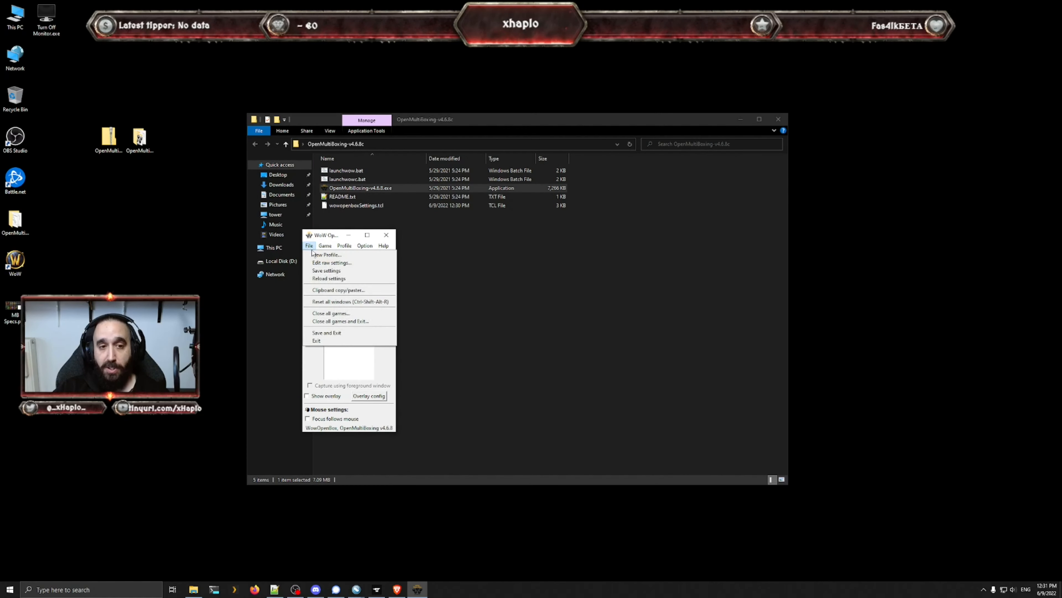
# Step: Reload settings, set preview scale 1/6 with Auto on and five windows, then save and apply
pyautogui.click(331, 262)
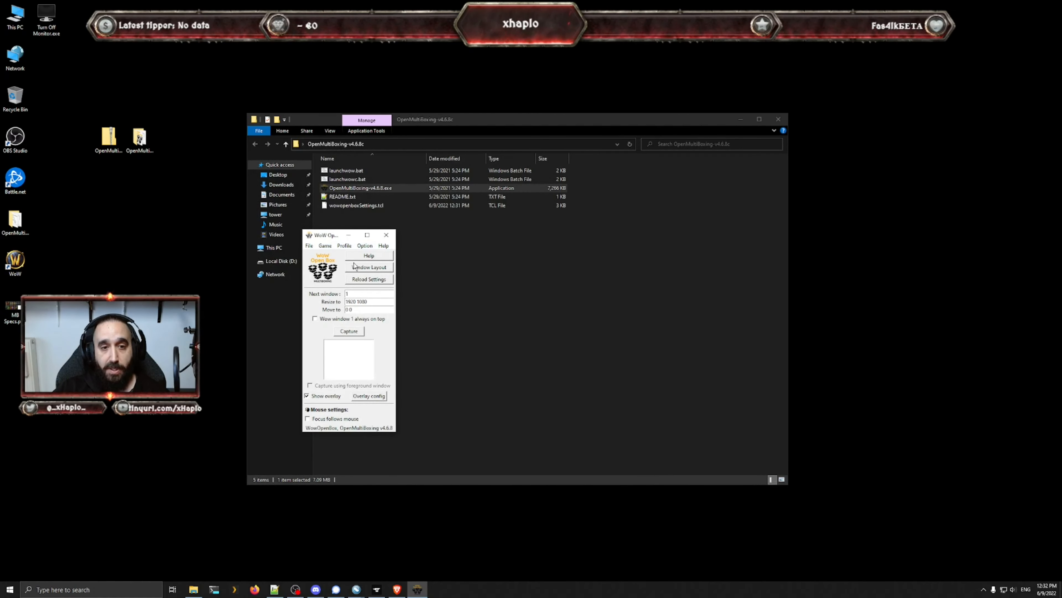
pyautogui.click(369, 266)
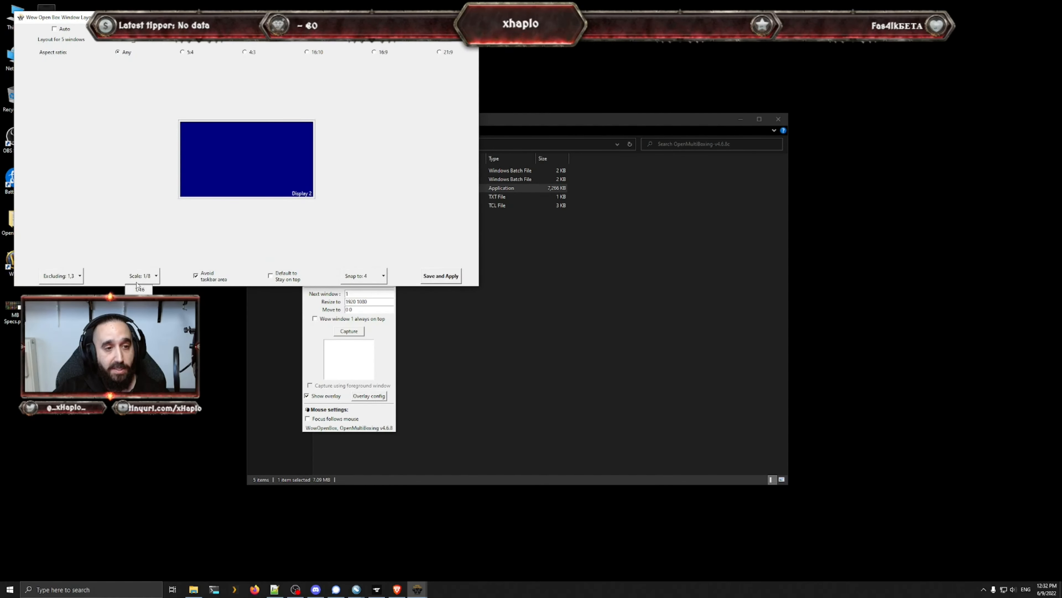
pyautogui.click(155, 275)
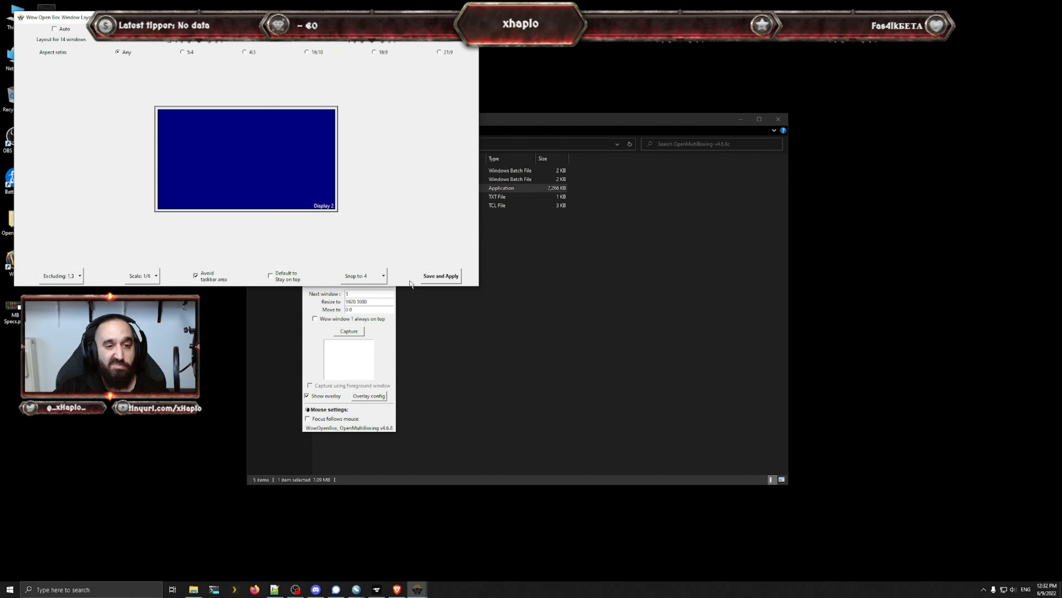
pyautogui.click(308, 396)
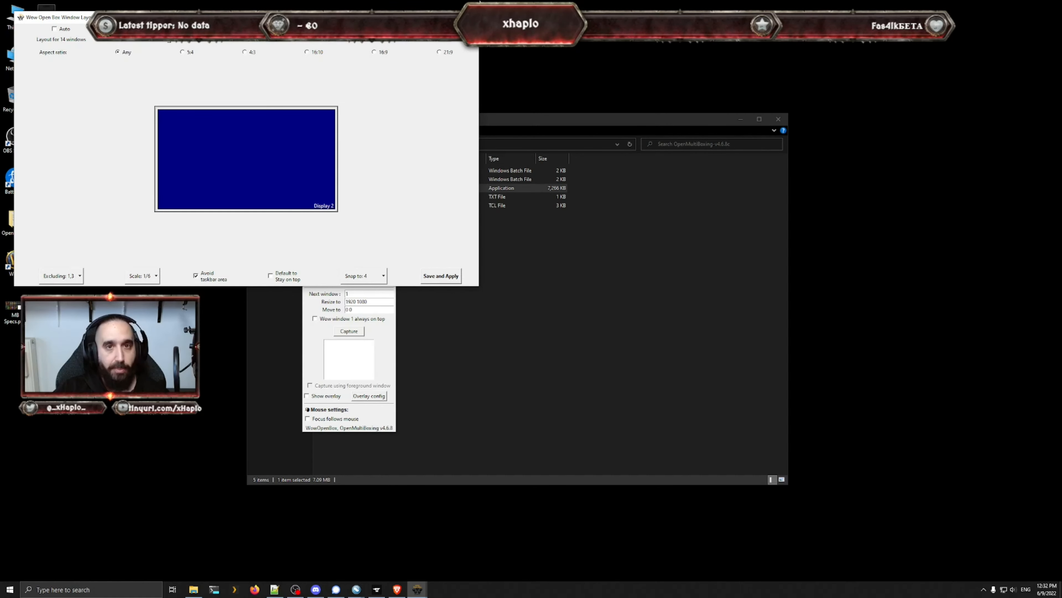
pyautogui.click(308, 396)
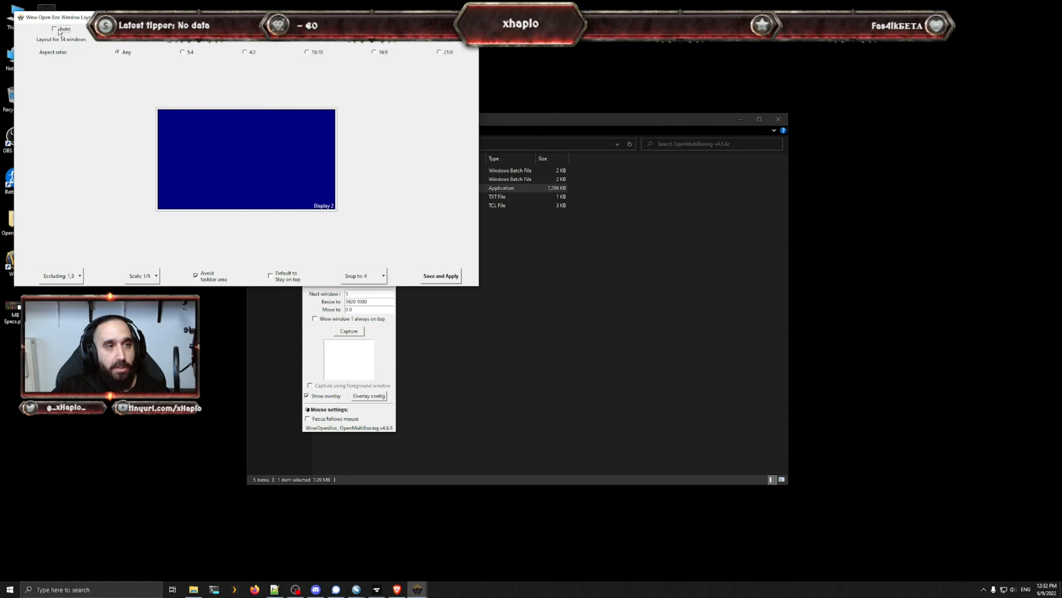
pyautogui.click(55, 28)
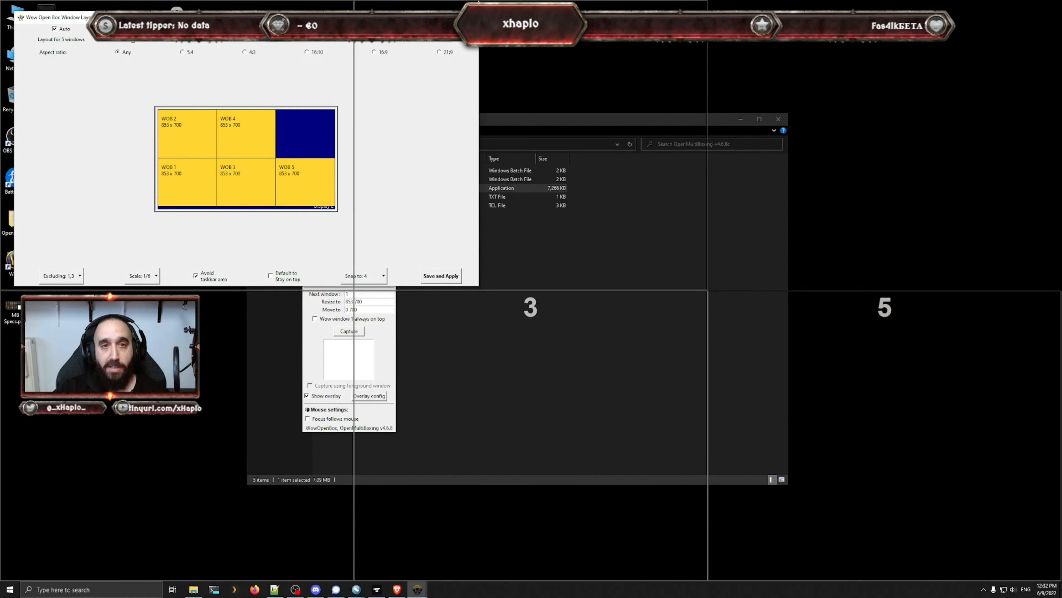
pyautogui.click(308, 245)
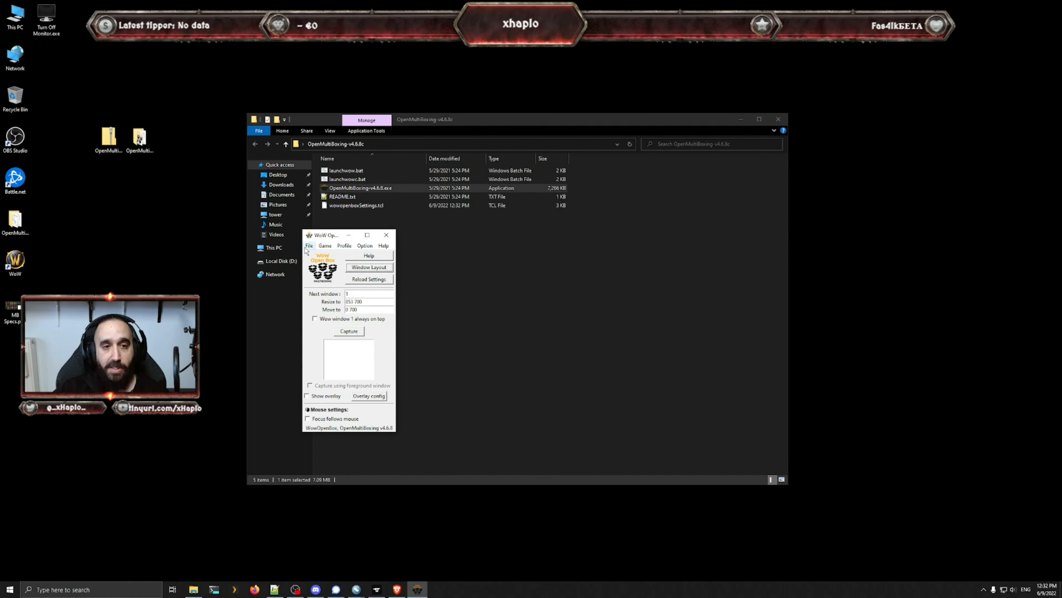
pyautogui.click(308, 246)
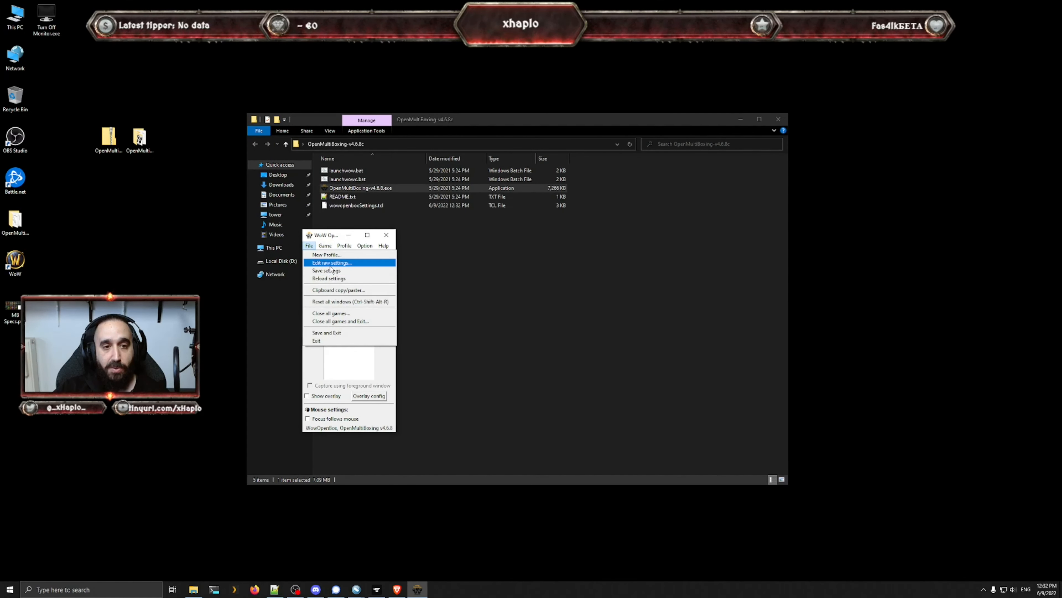
pyautogui.click(332, 263)
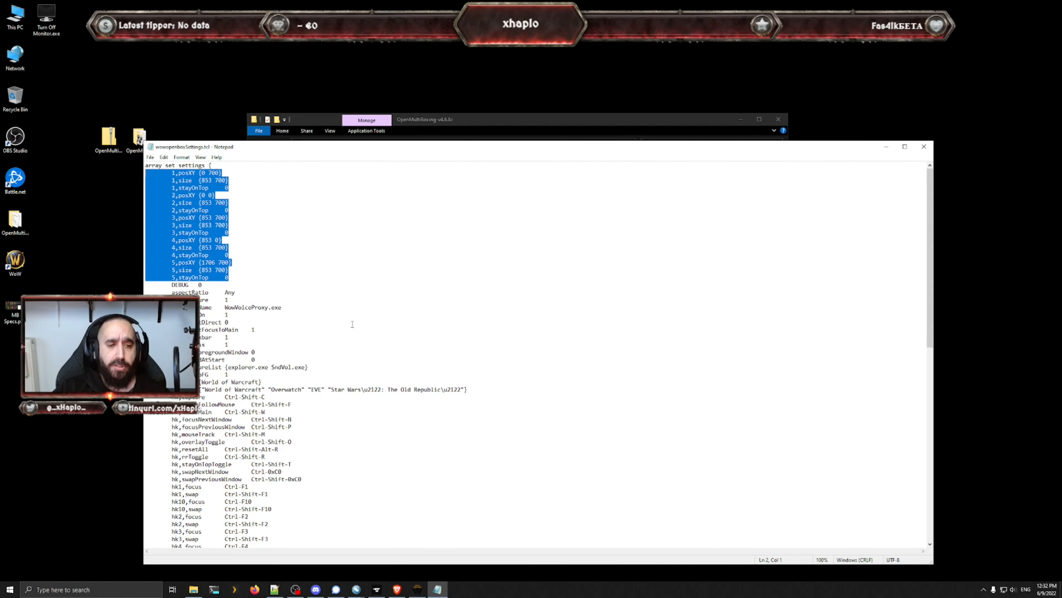
pyautogui.scroll(-3)
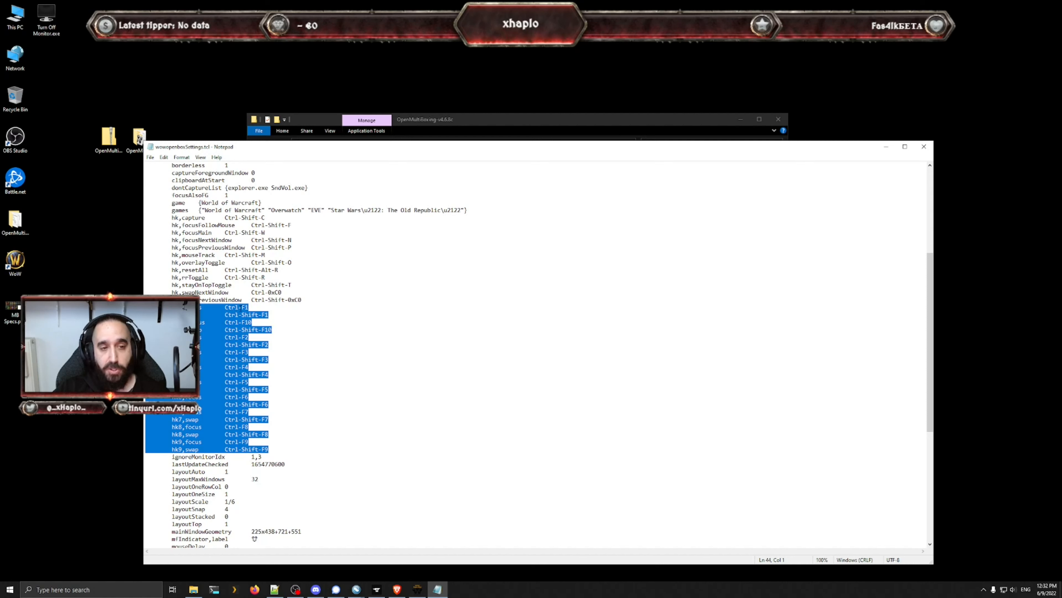
pyautogui.click(238, 307)
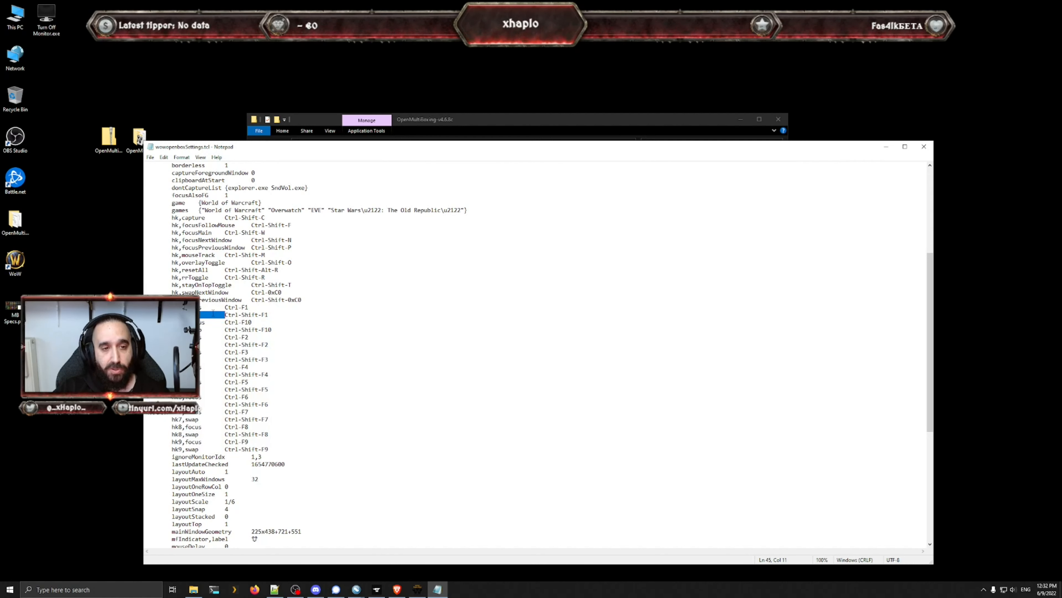
pyautogui.click(247, 345)
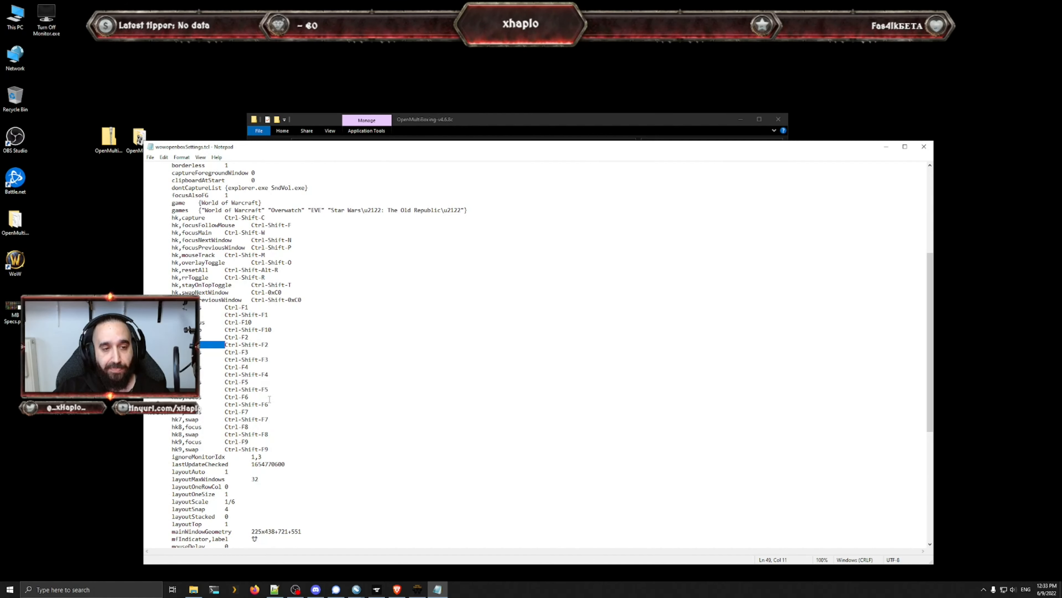
pyautogui.moveTo(707, 184)
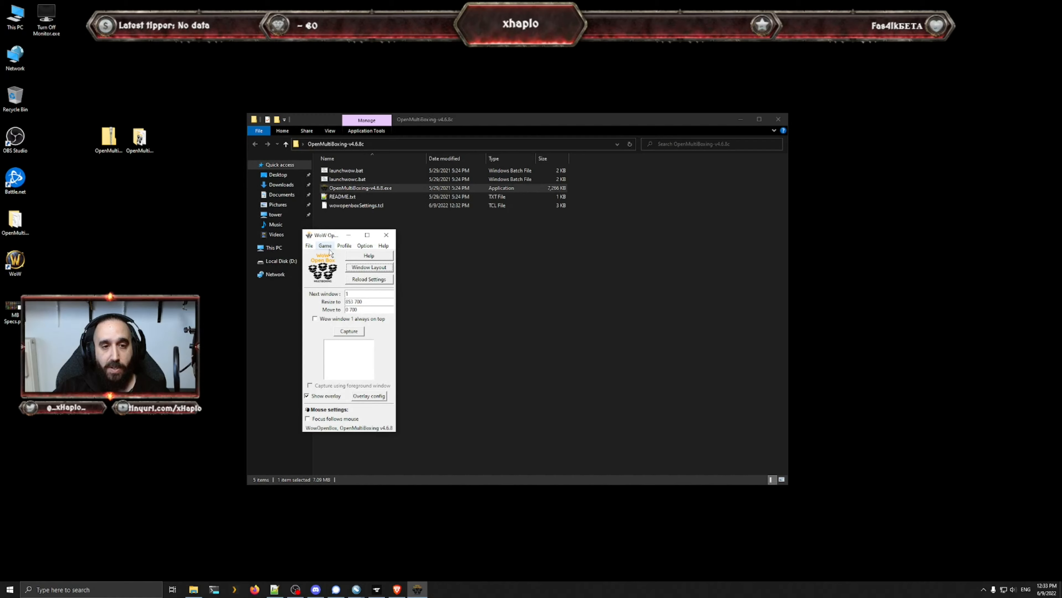
# Step: Try a three-window layout in the editor, then close the wizard and quit OpenMultiBoxing
pyautogui.click(369, 266)
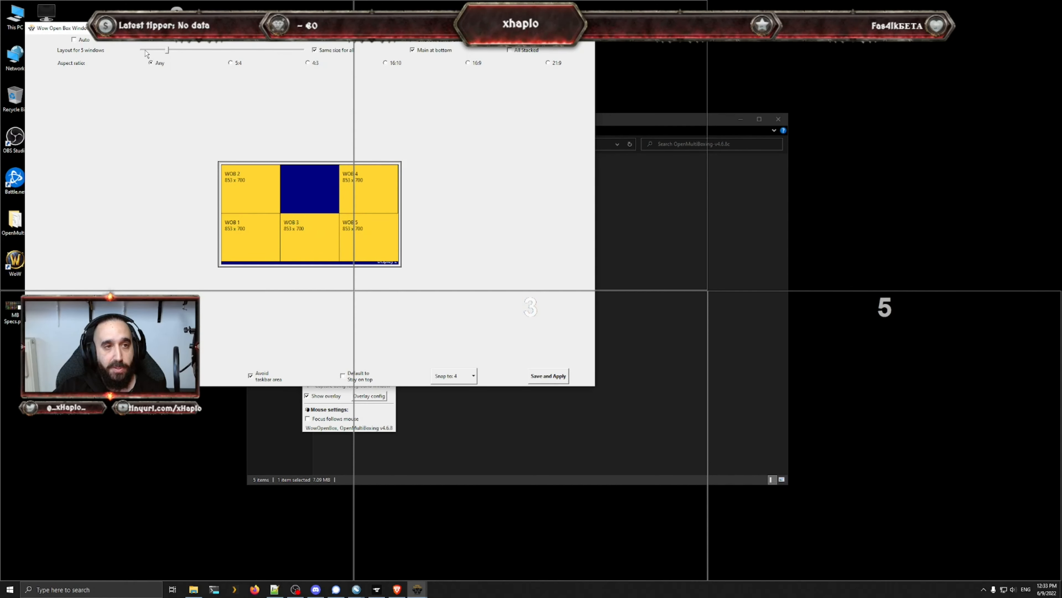
pyautogui.moveTo(144, 50); pyautogui.dragTo(154, 49)
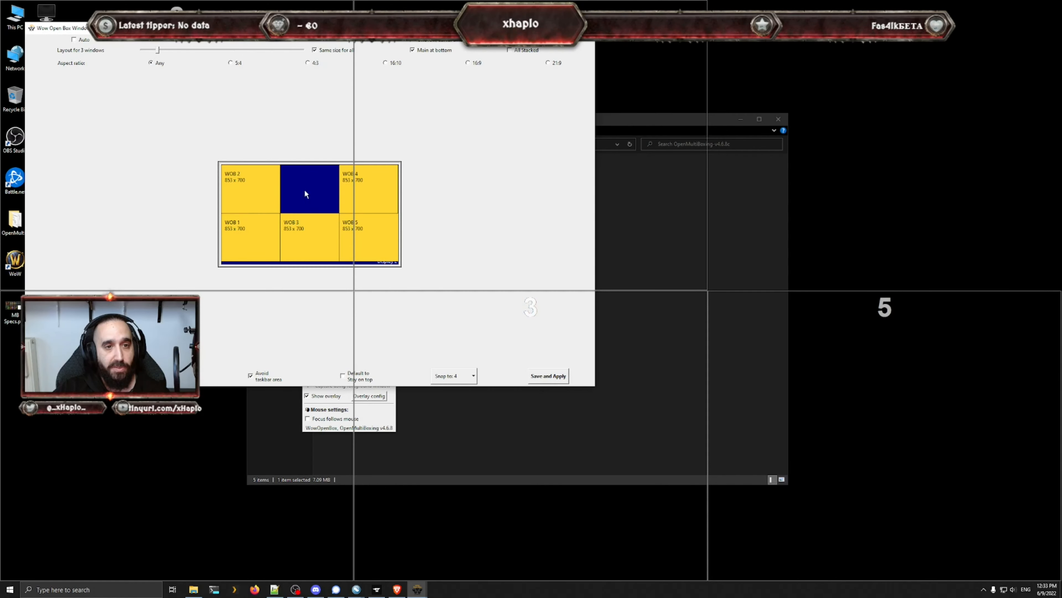
pyautogui.click(74, 39)
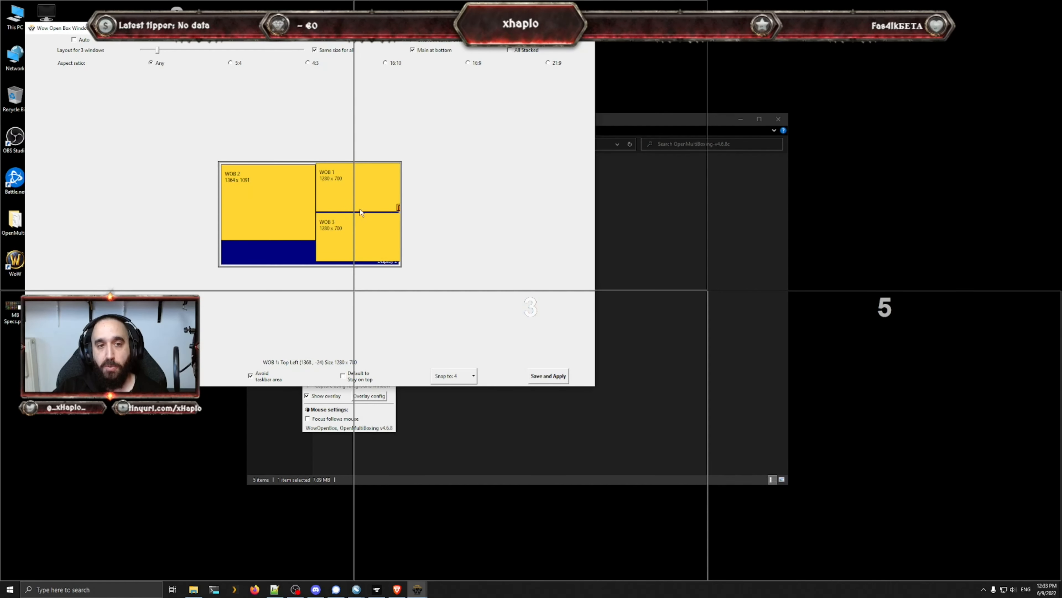
pyautogui.moveTo(372, 184)
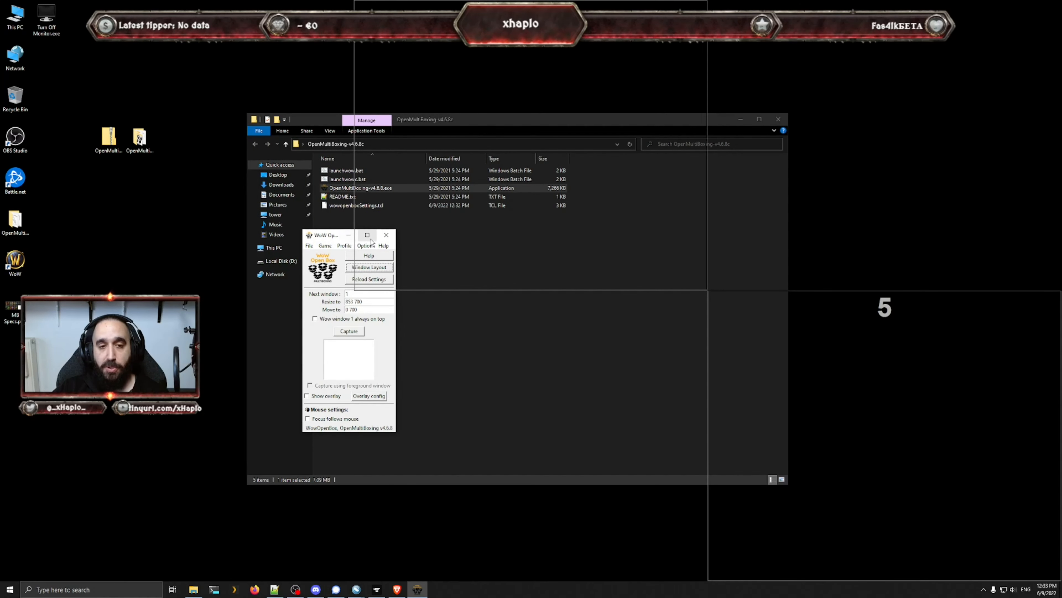
pyautogui.click(386, 235)
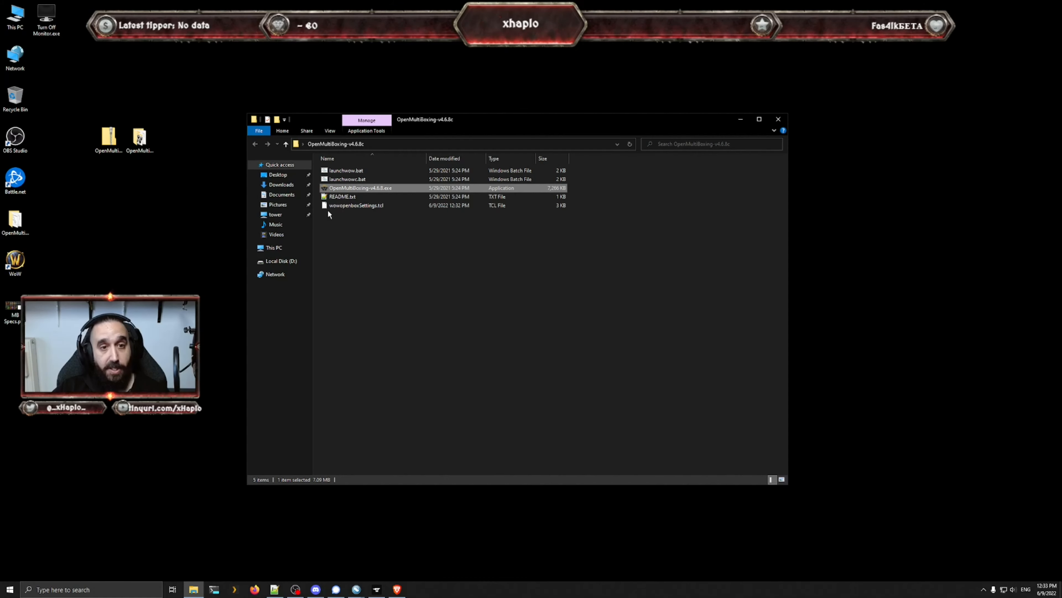
# Step: Load launchwow.bat into Visual Studio Code from the OpenMultiBoxing folder
pyautogui.rightClick(346, 169)
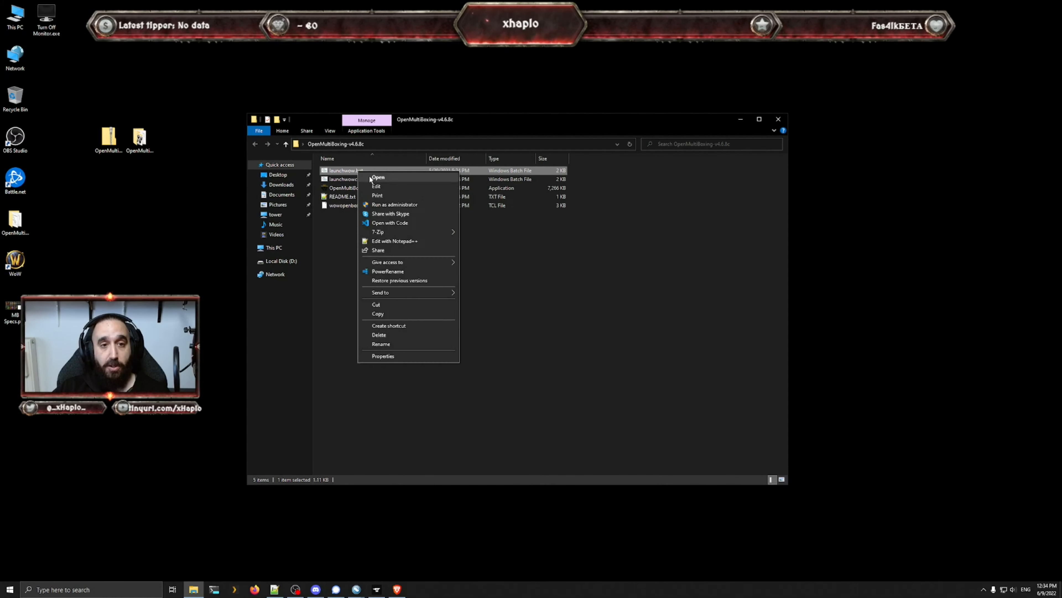
pyautogui.moveTo(390, 186)
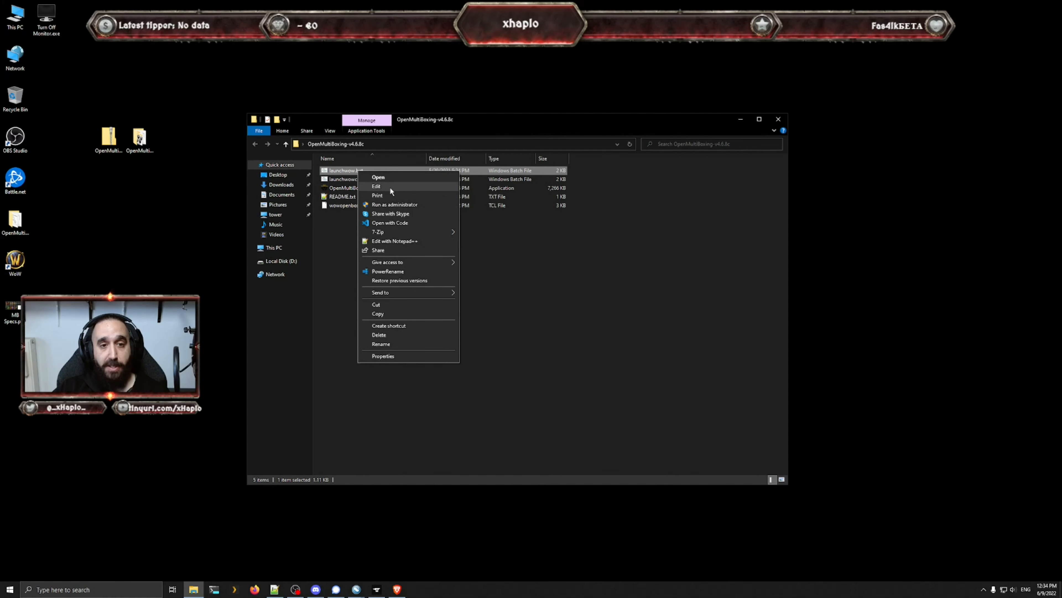
pyautogui.click(378, 177)
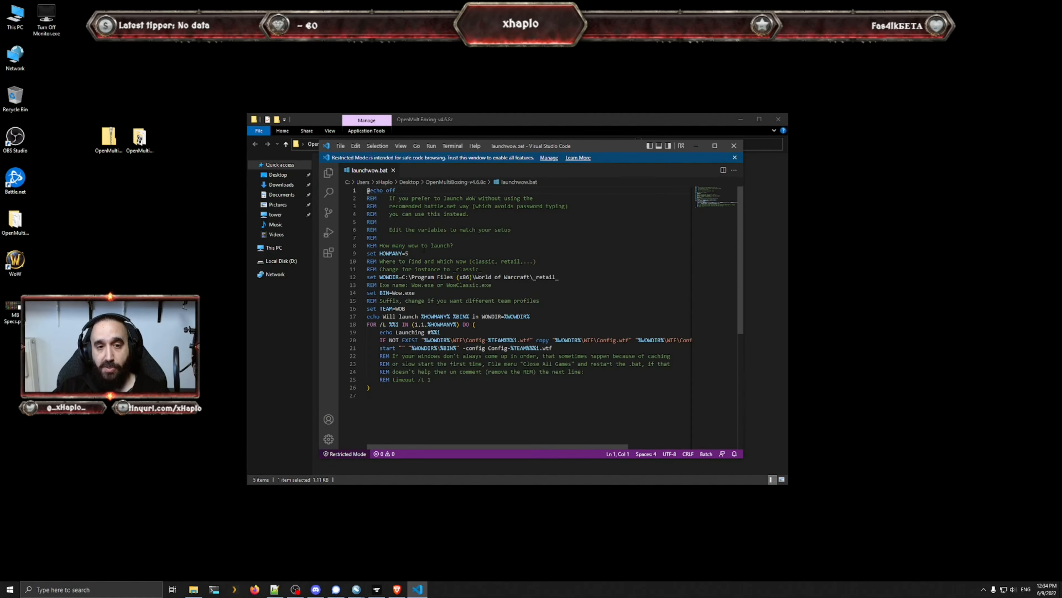
pyautogui.click(408, 253)
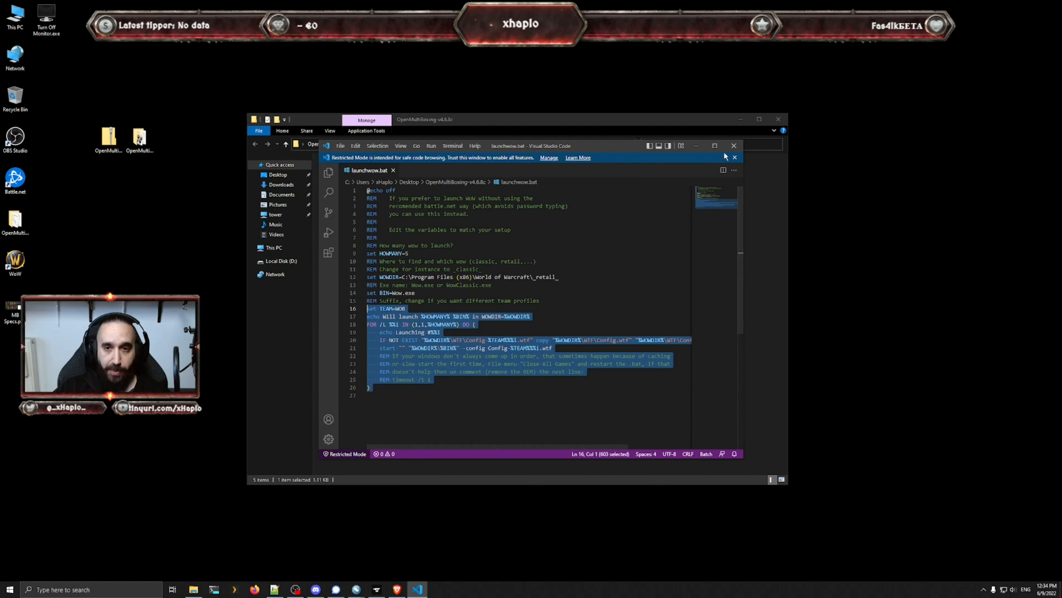
pyautogui.moveTo(733, 146)
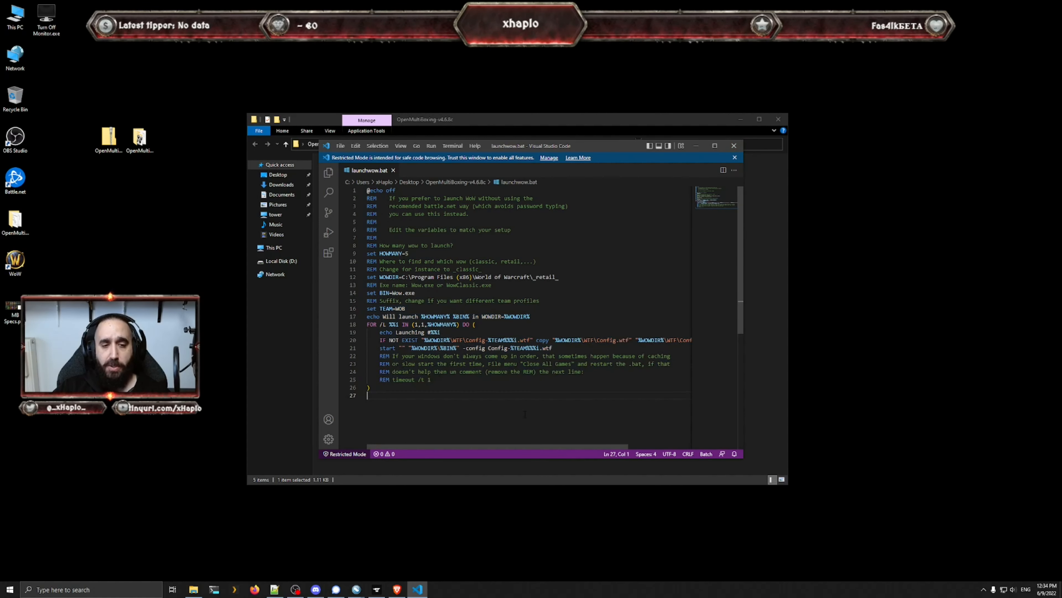
# Step: Review the whole launch script by selecting it, then exit VS Code without changes
pyautogui.press('ctrl+a')
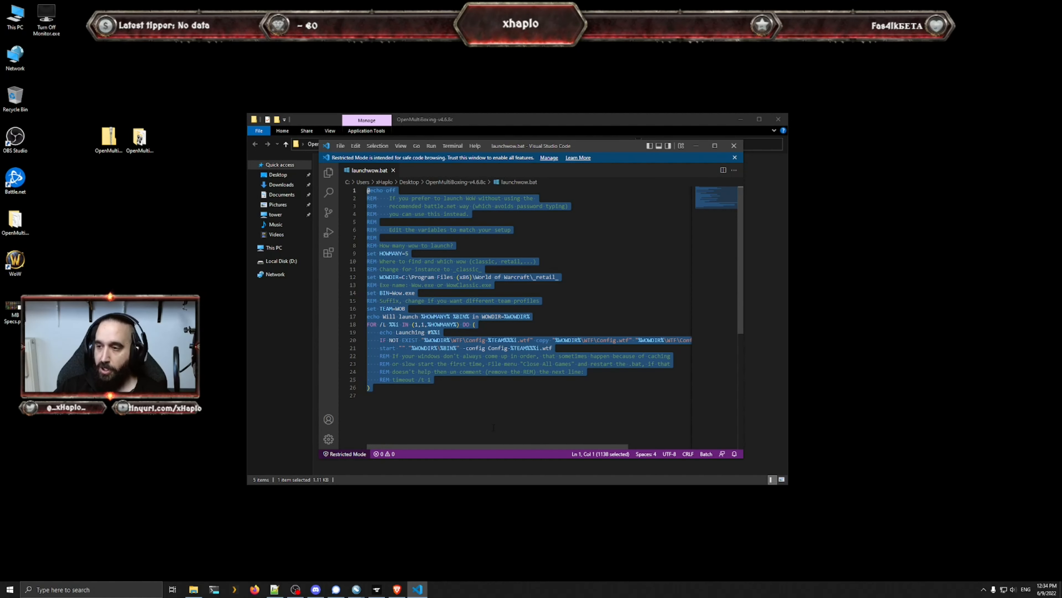
pyautogui.click(370, 395)
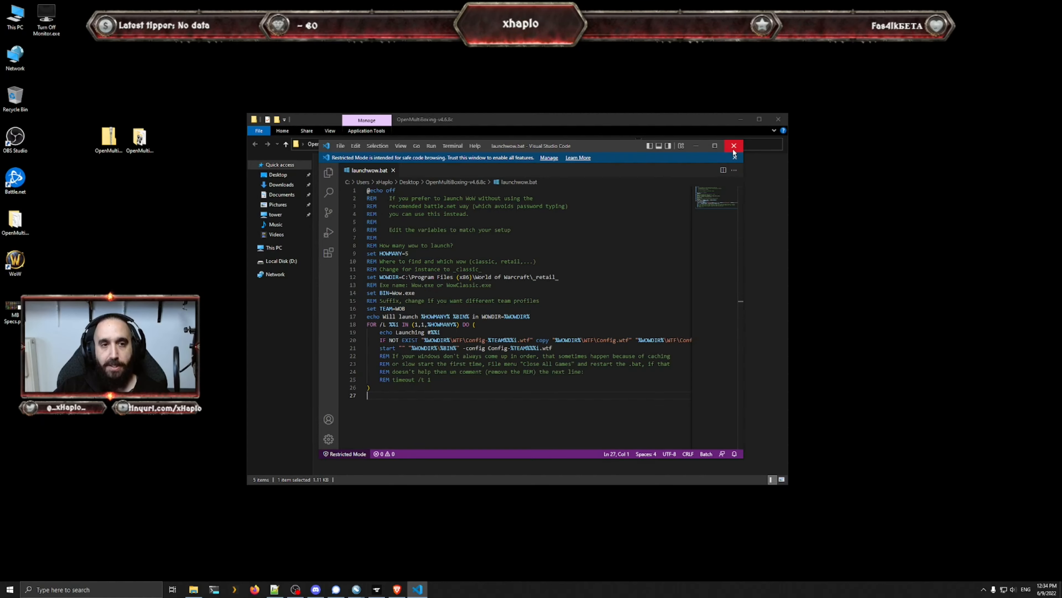
pyautogui.click(733, 145)
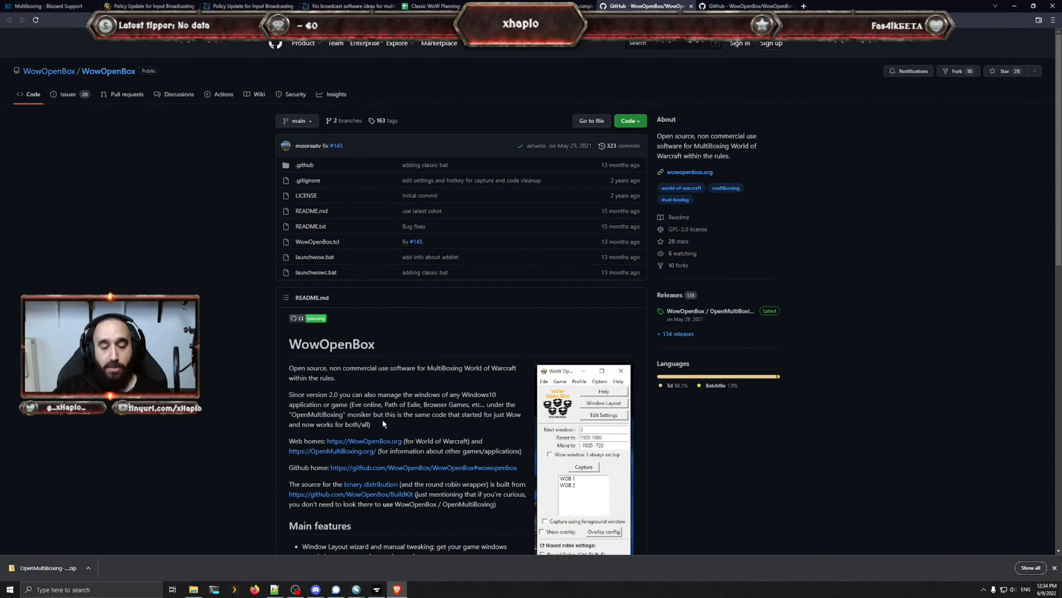
pyautogui.scroll(-3)
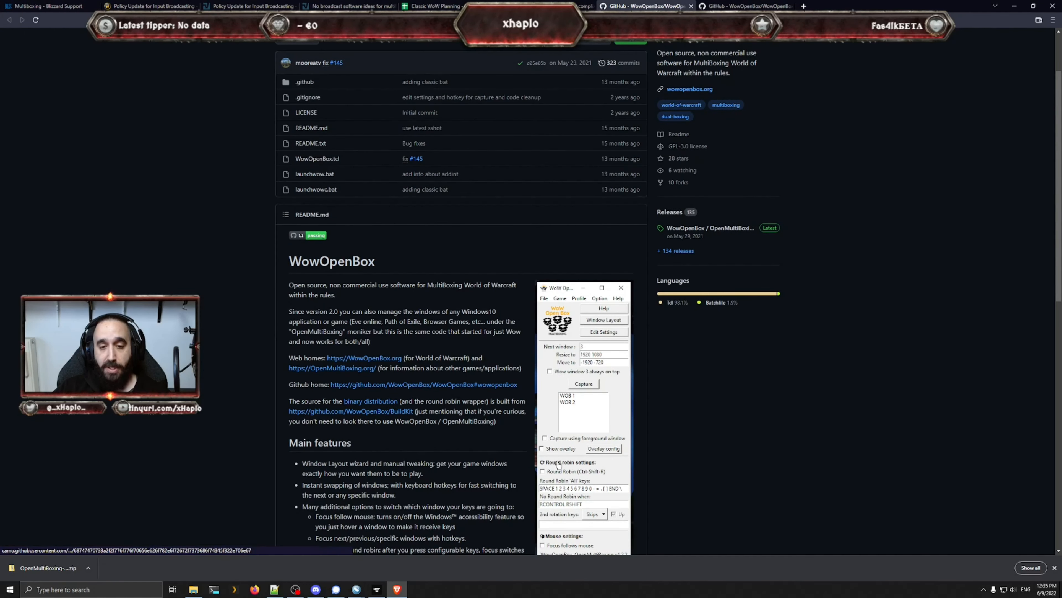
pyautogui.scroll(-3)
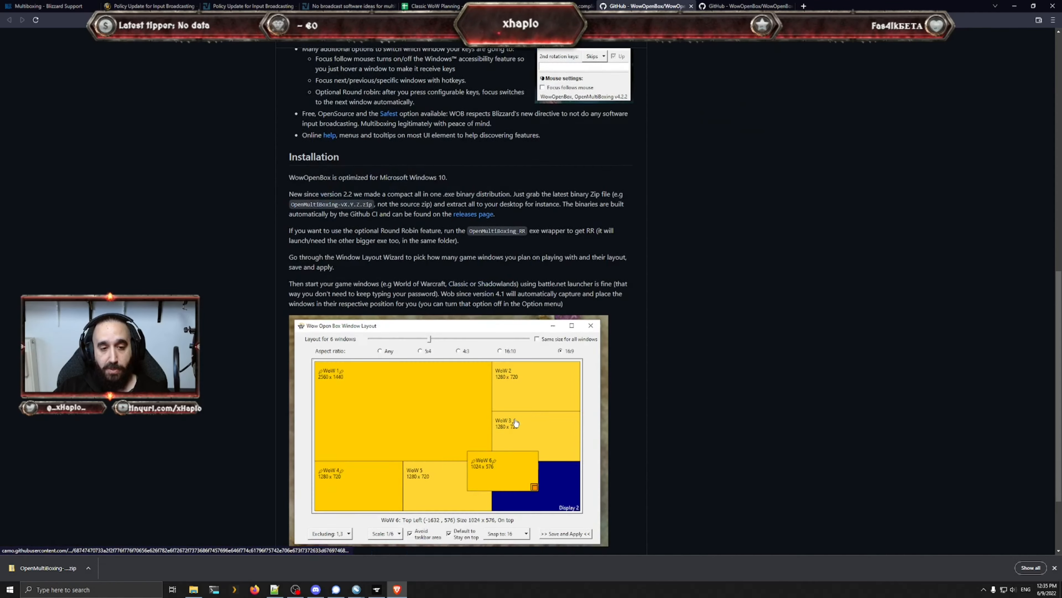
pyautogui.scroll(-3)
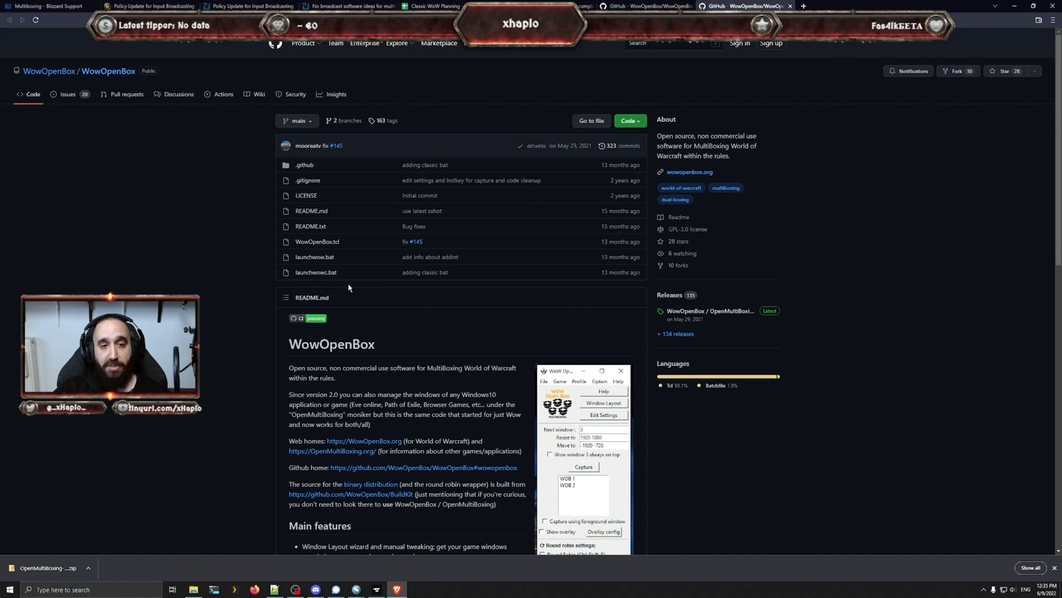
pyautogui.moveTo(316, 242)
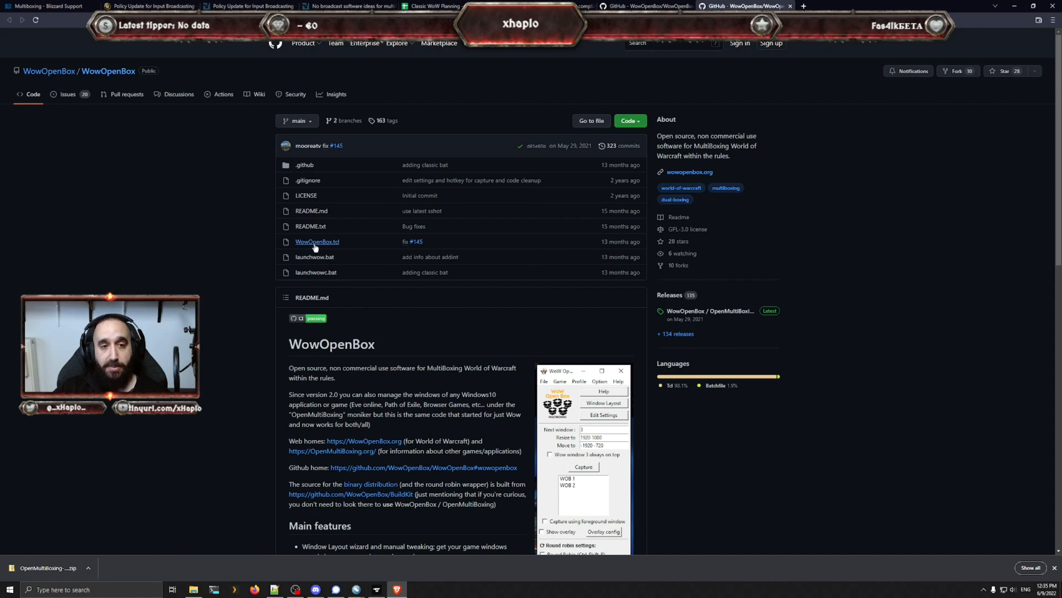
pyautogui.moveTo(307, 188)
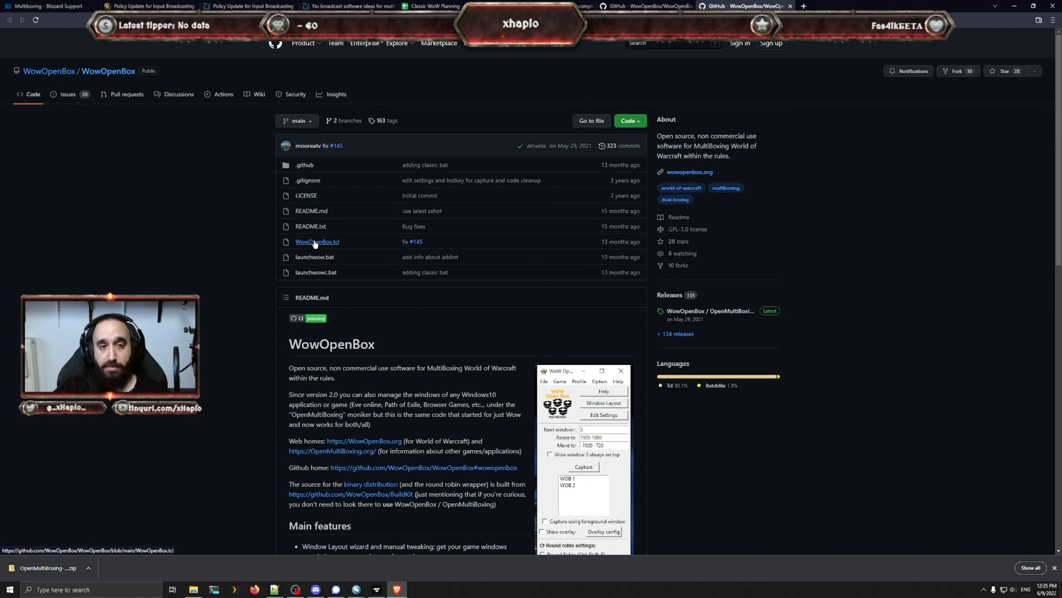
# Step: Skim through the WowOpenBox.tcl source file on GitHub
pyautogui.click(317, 241)
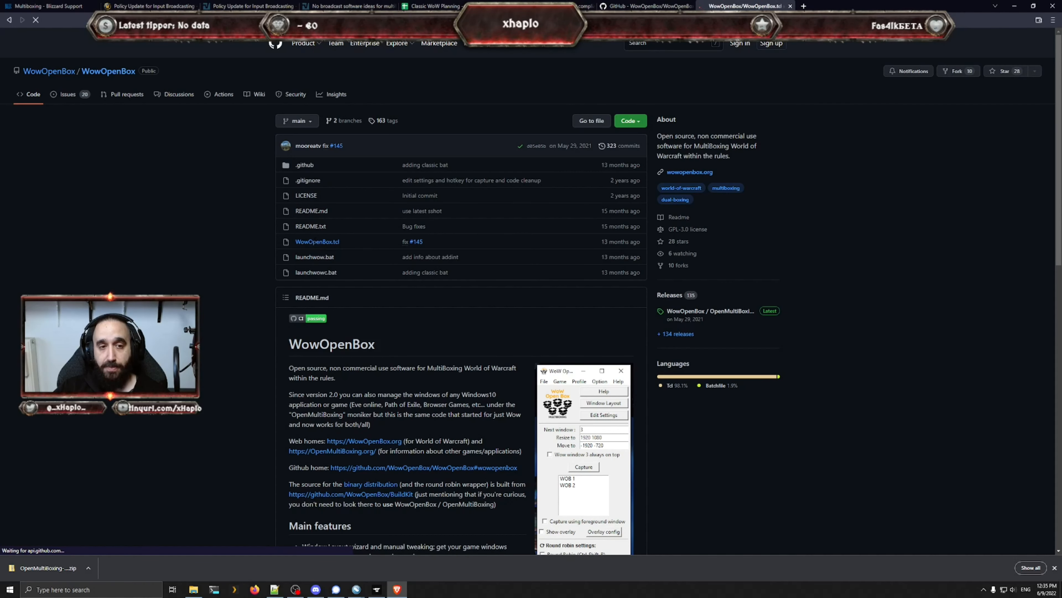
pyautogui.click(317, 241)
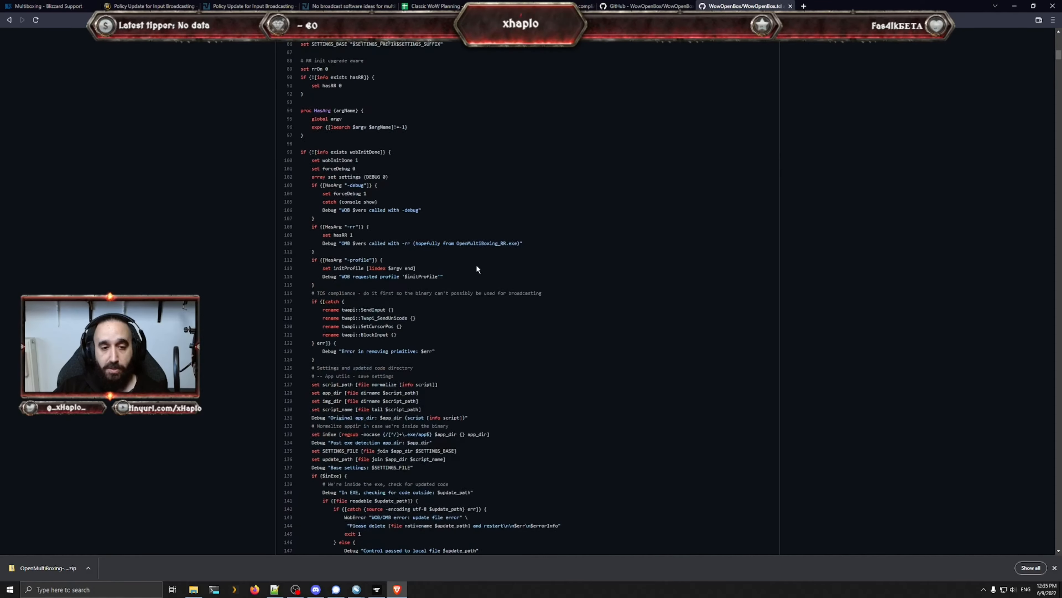
pyautogui.scroll(-3)
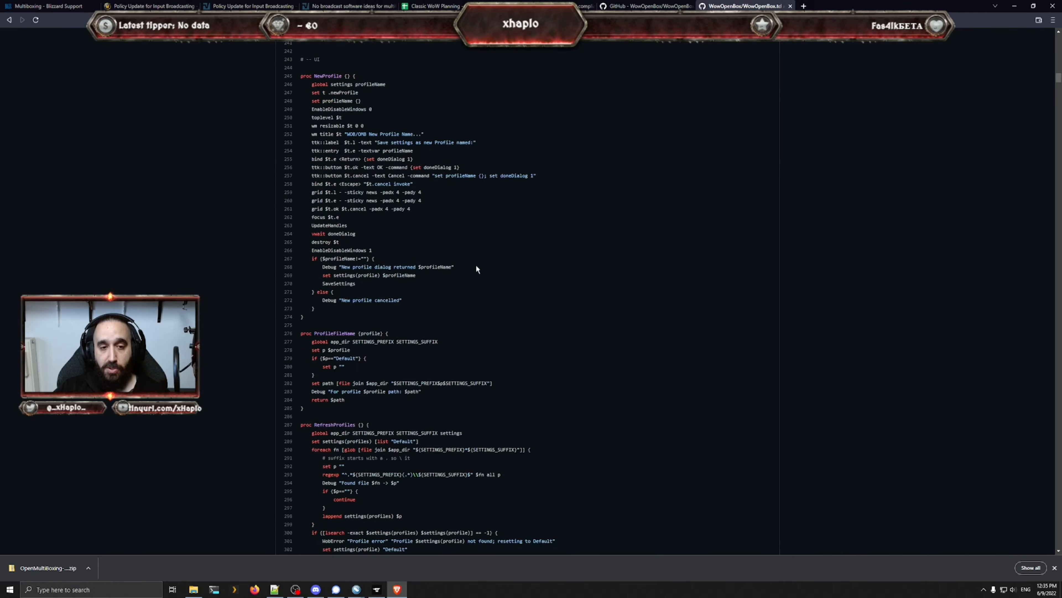
pyautogui.scroll(-3)
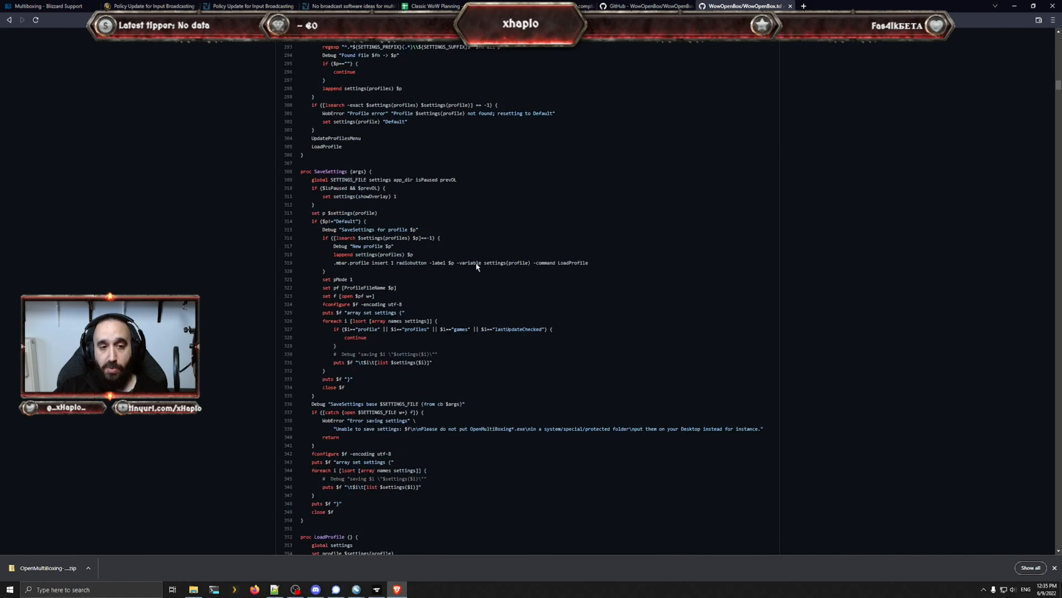
pyautogui.scroll(-3)
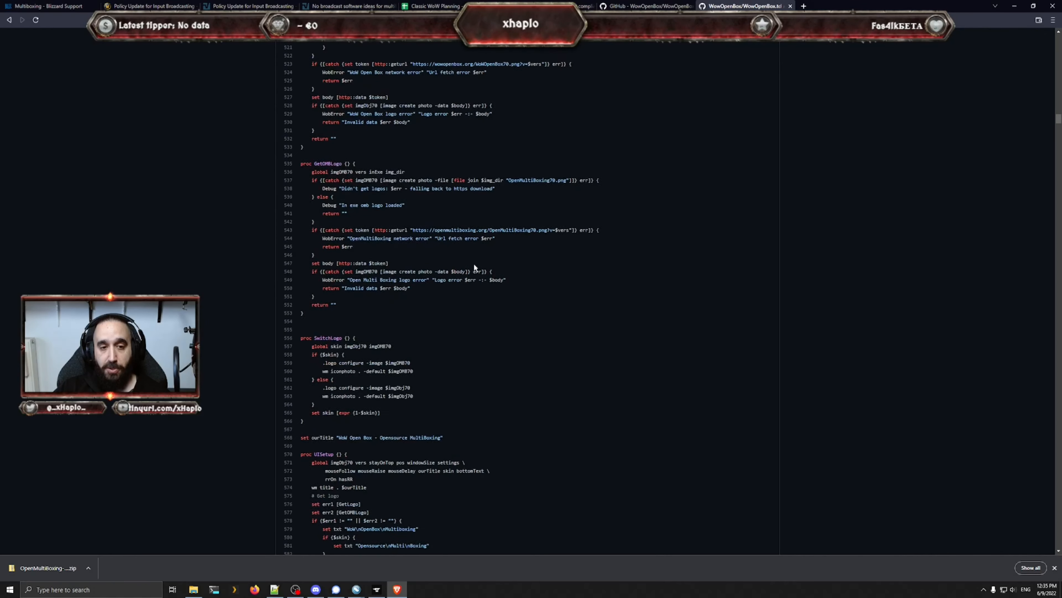
pyautogui.scroll(-3)
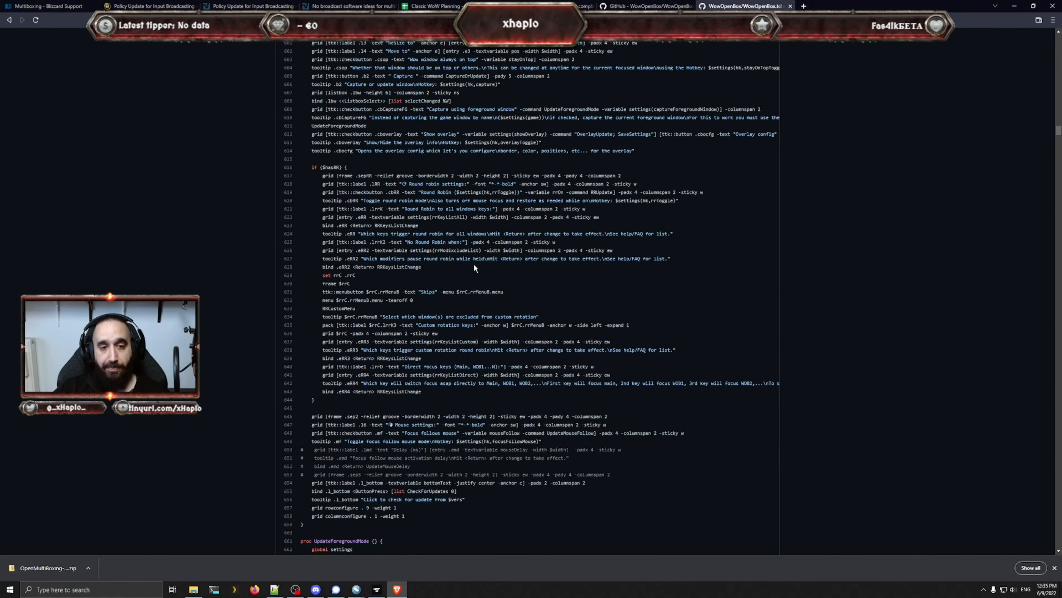
# Step: Return to the repository README and switch to the Classic WoW Planning spreadsheet tab
pyautogui.click(641, 7)
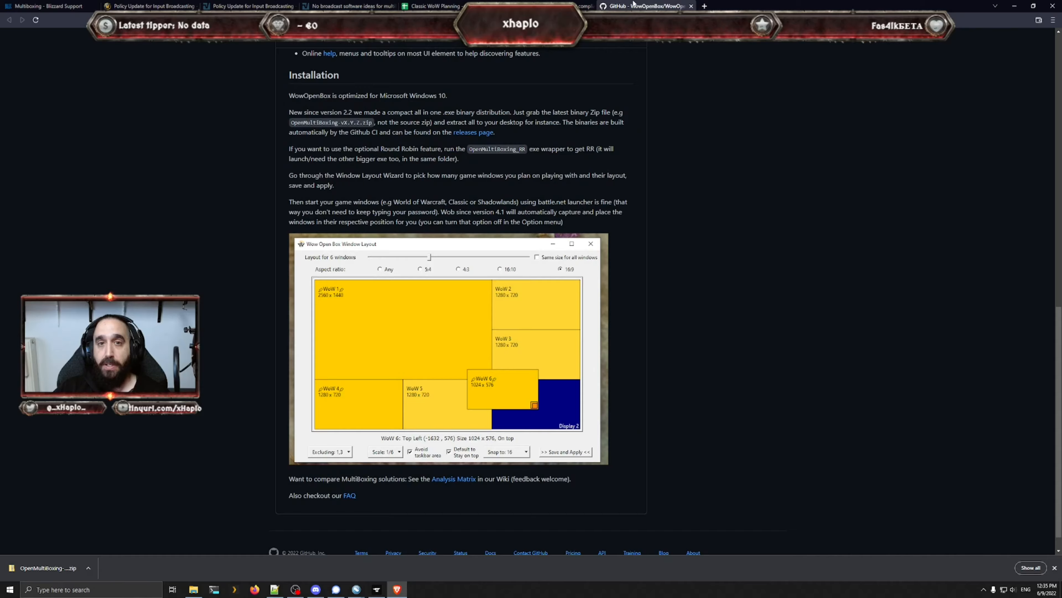
pyautogui.click(434, 7)
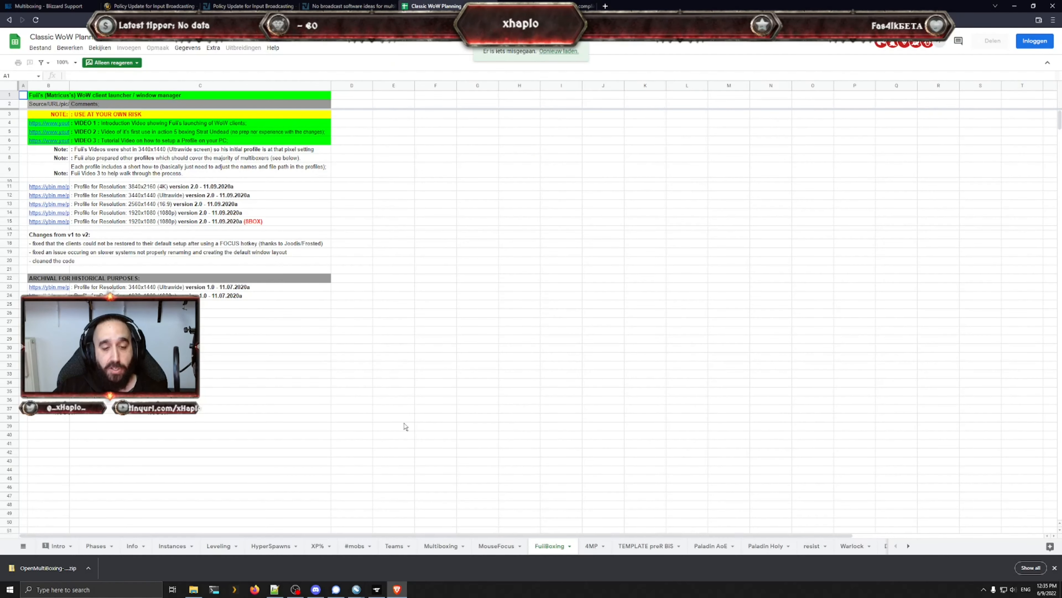
# Step: Show the Multiboxing research sheet listing no-broadcast multiboxing links
pyautogui.click(441, 546)
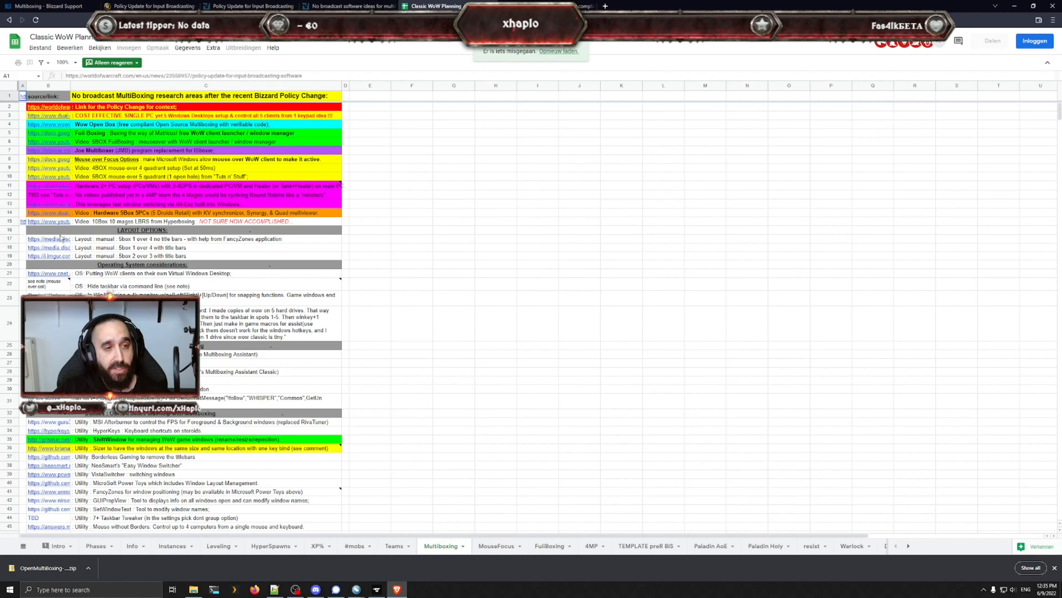
pyautogui.moveTo(102, 203)
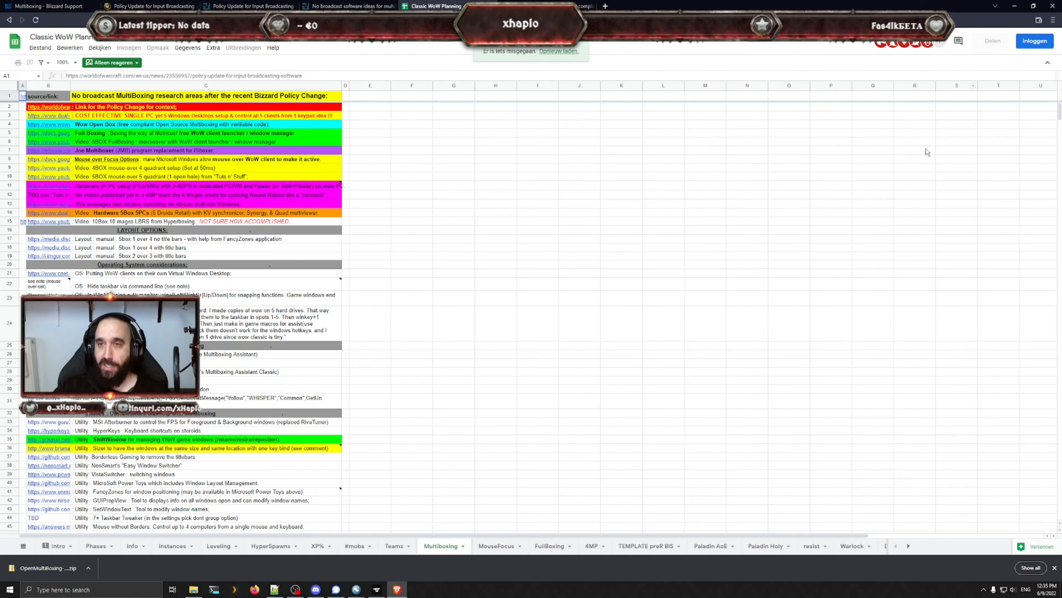
pyautogui.moveTo(630, 299)
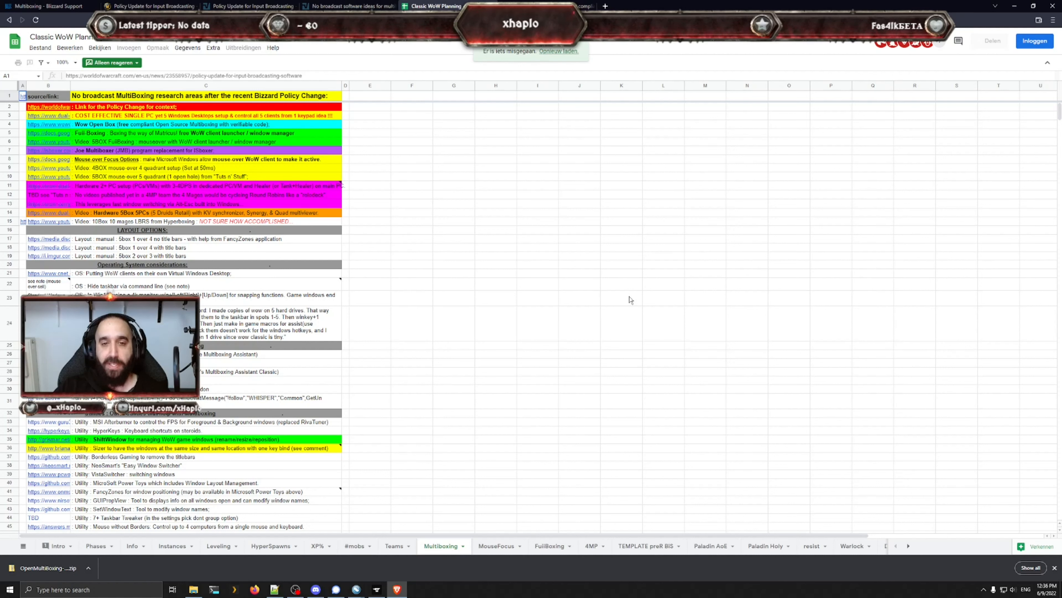